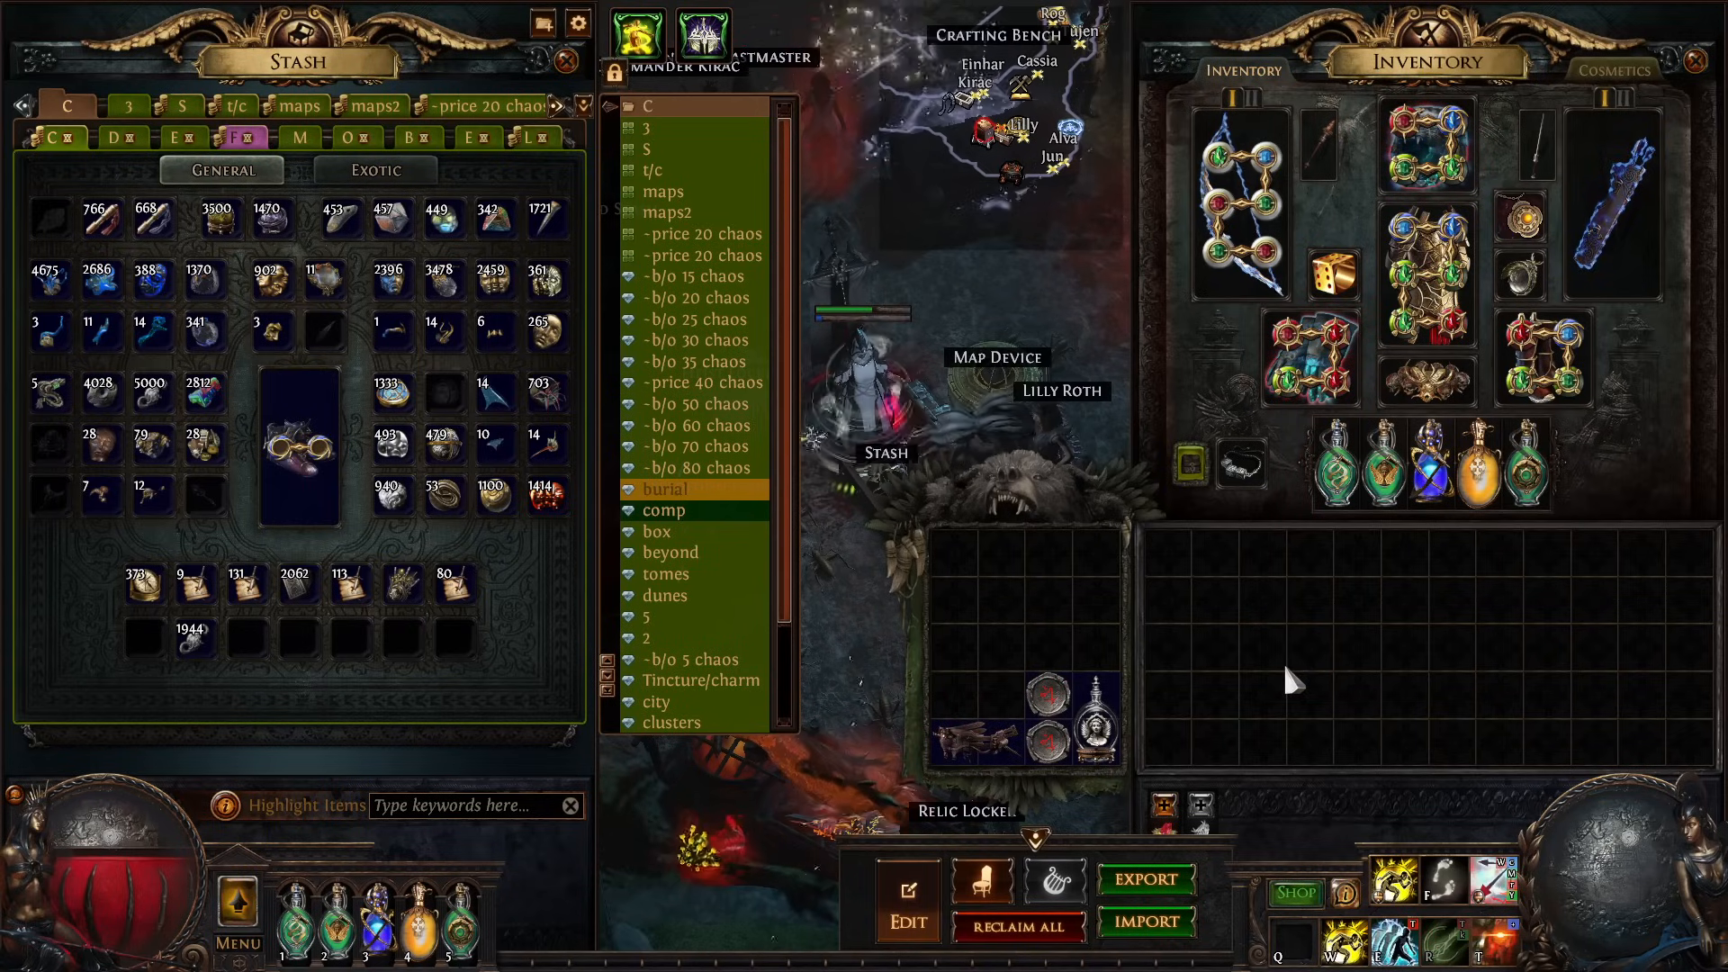
mouse_move(342, 324)
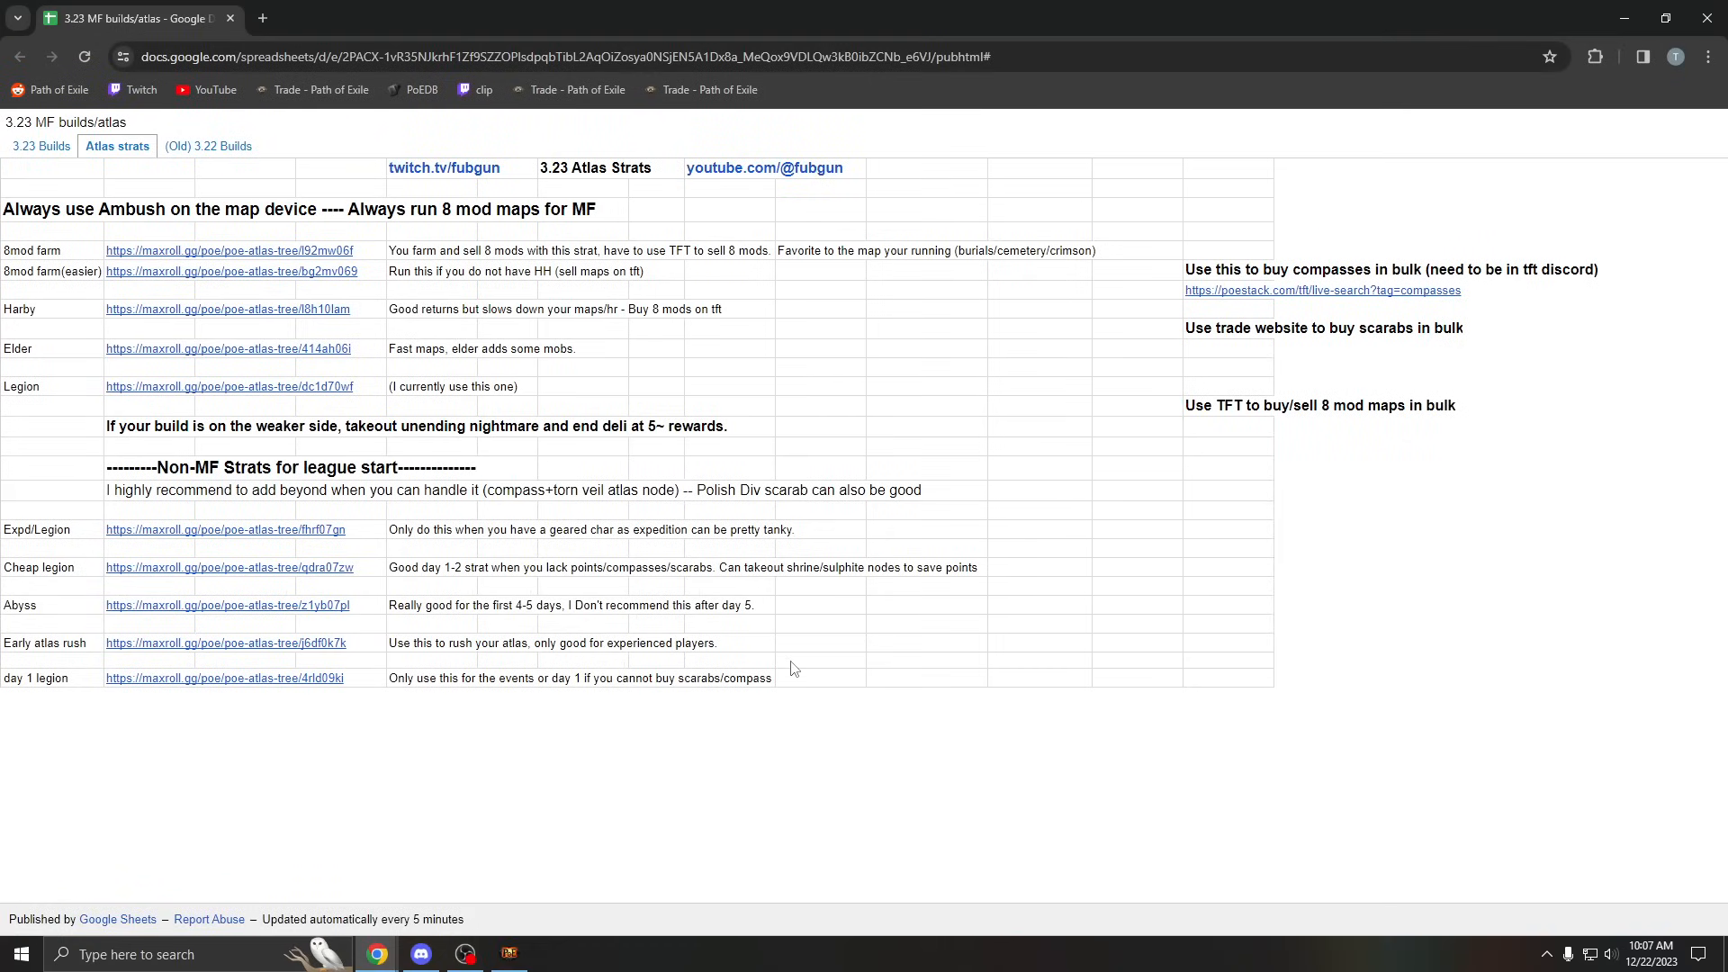
mouse_move(238, 392)
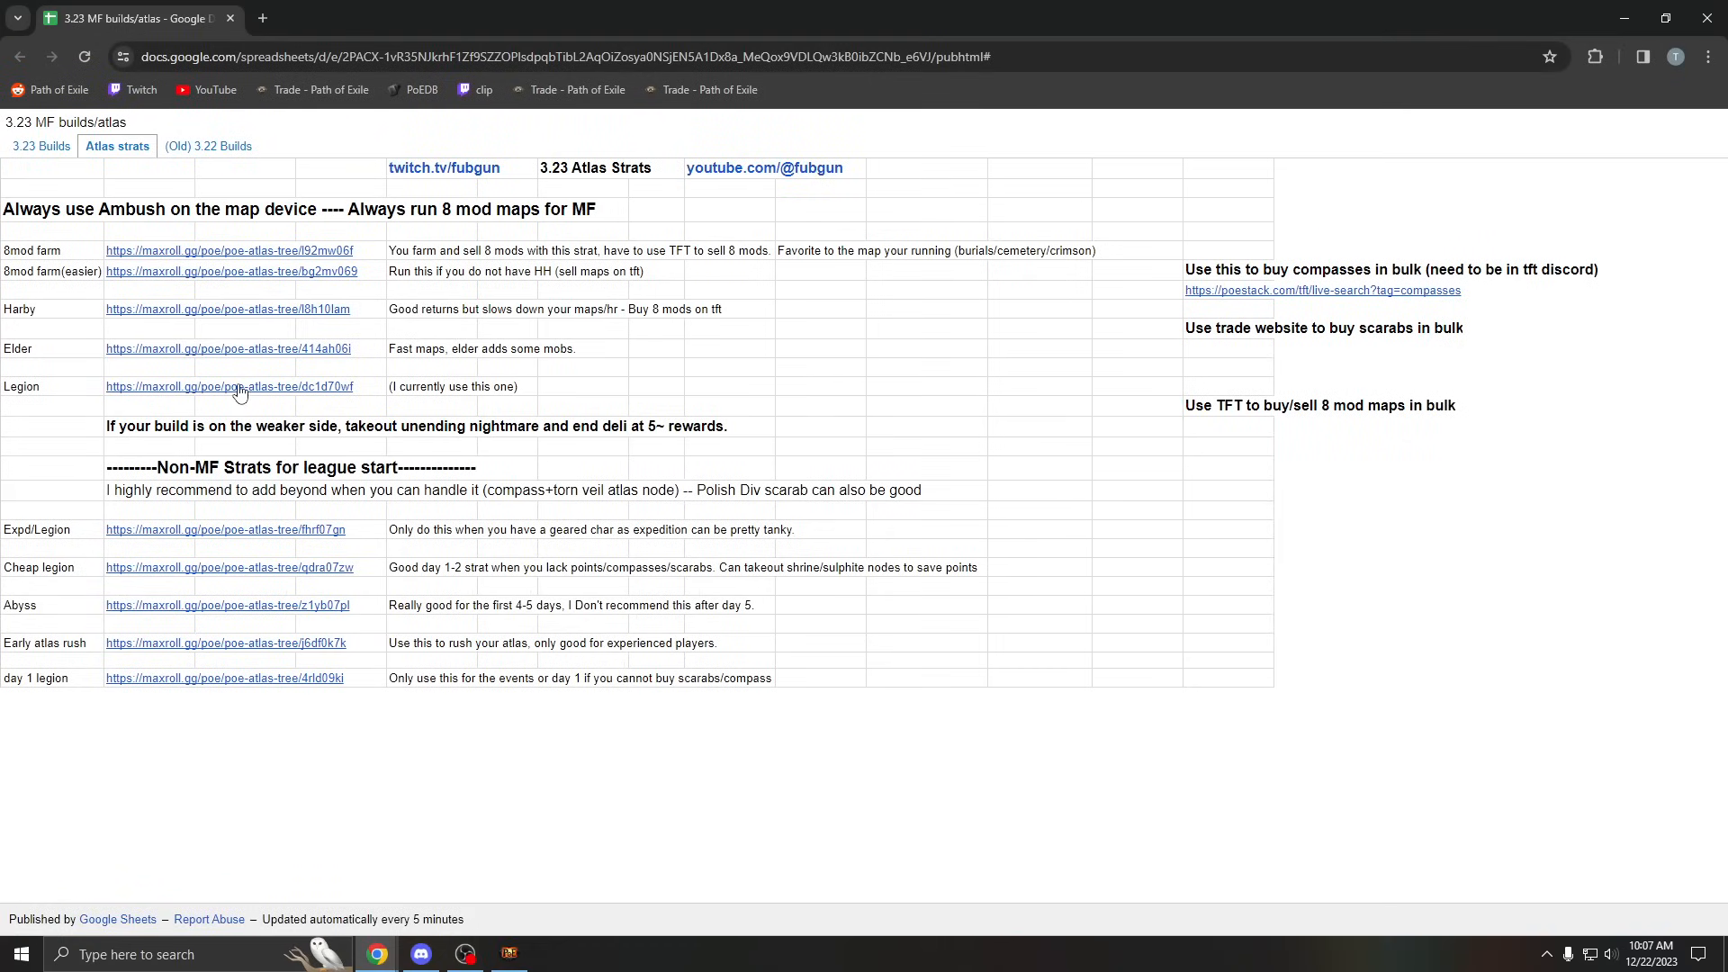
Step: Follow the Legion maxroll.gg link from the sheet and bring its new tab forward
click(238, 387)
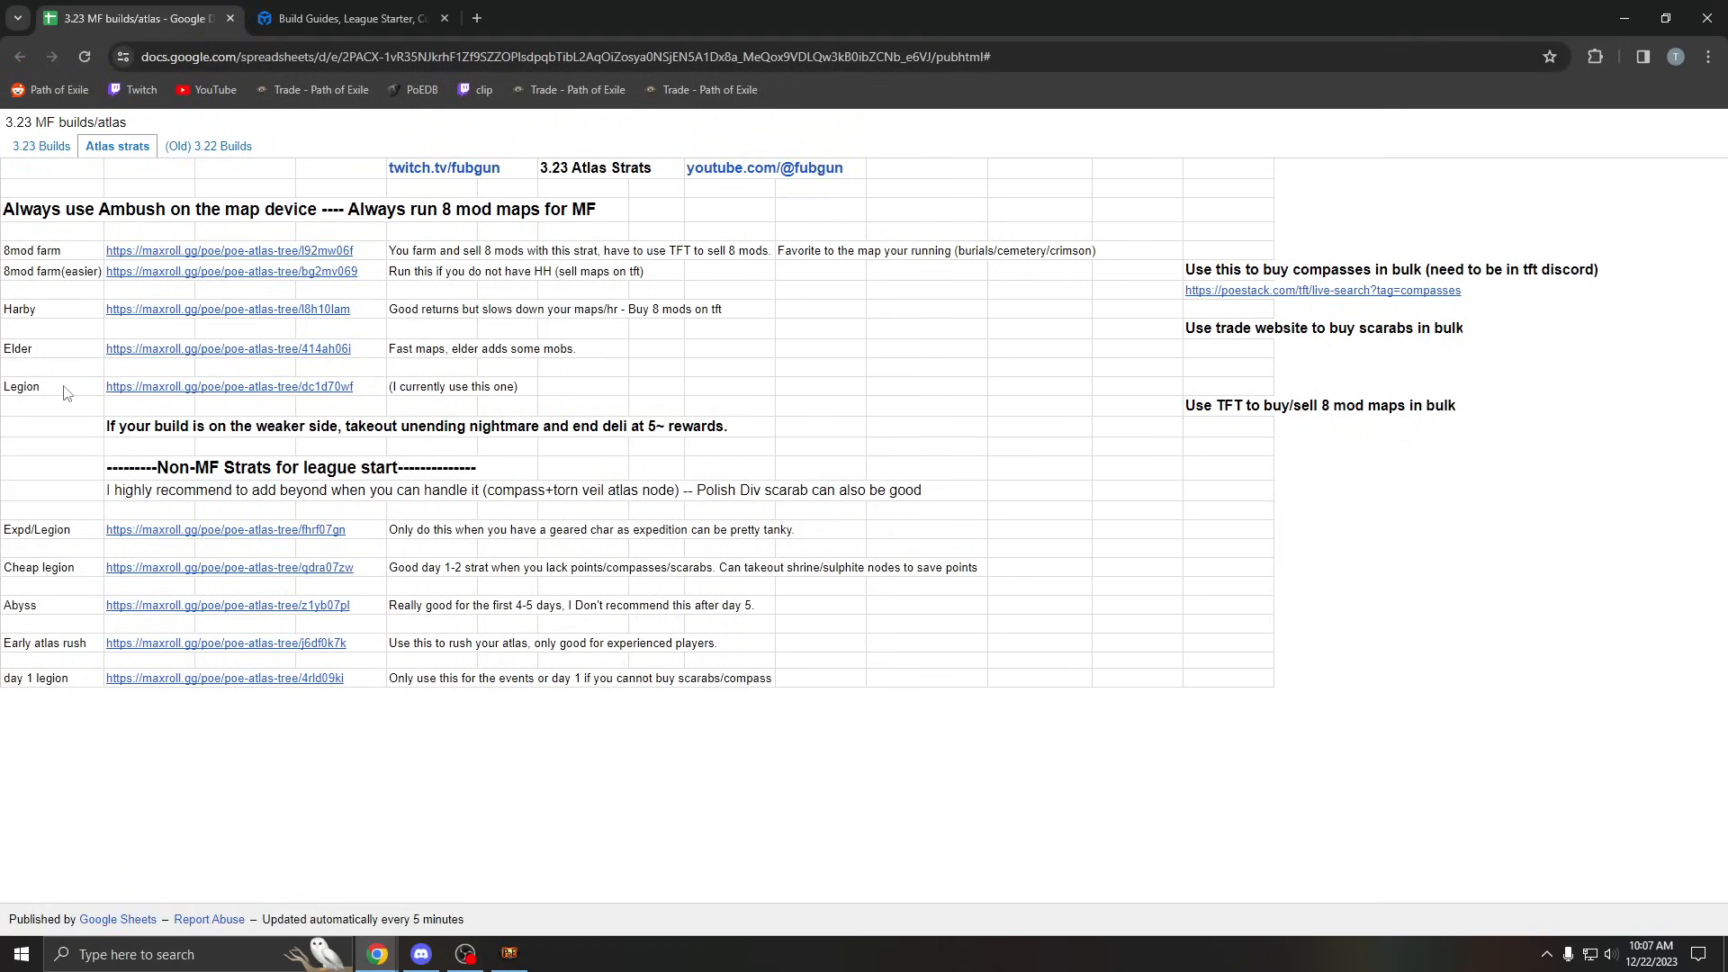
click(346, 18)
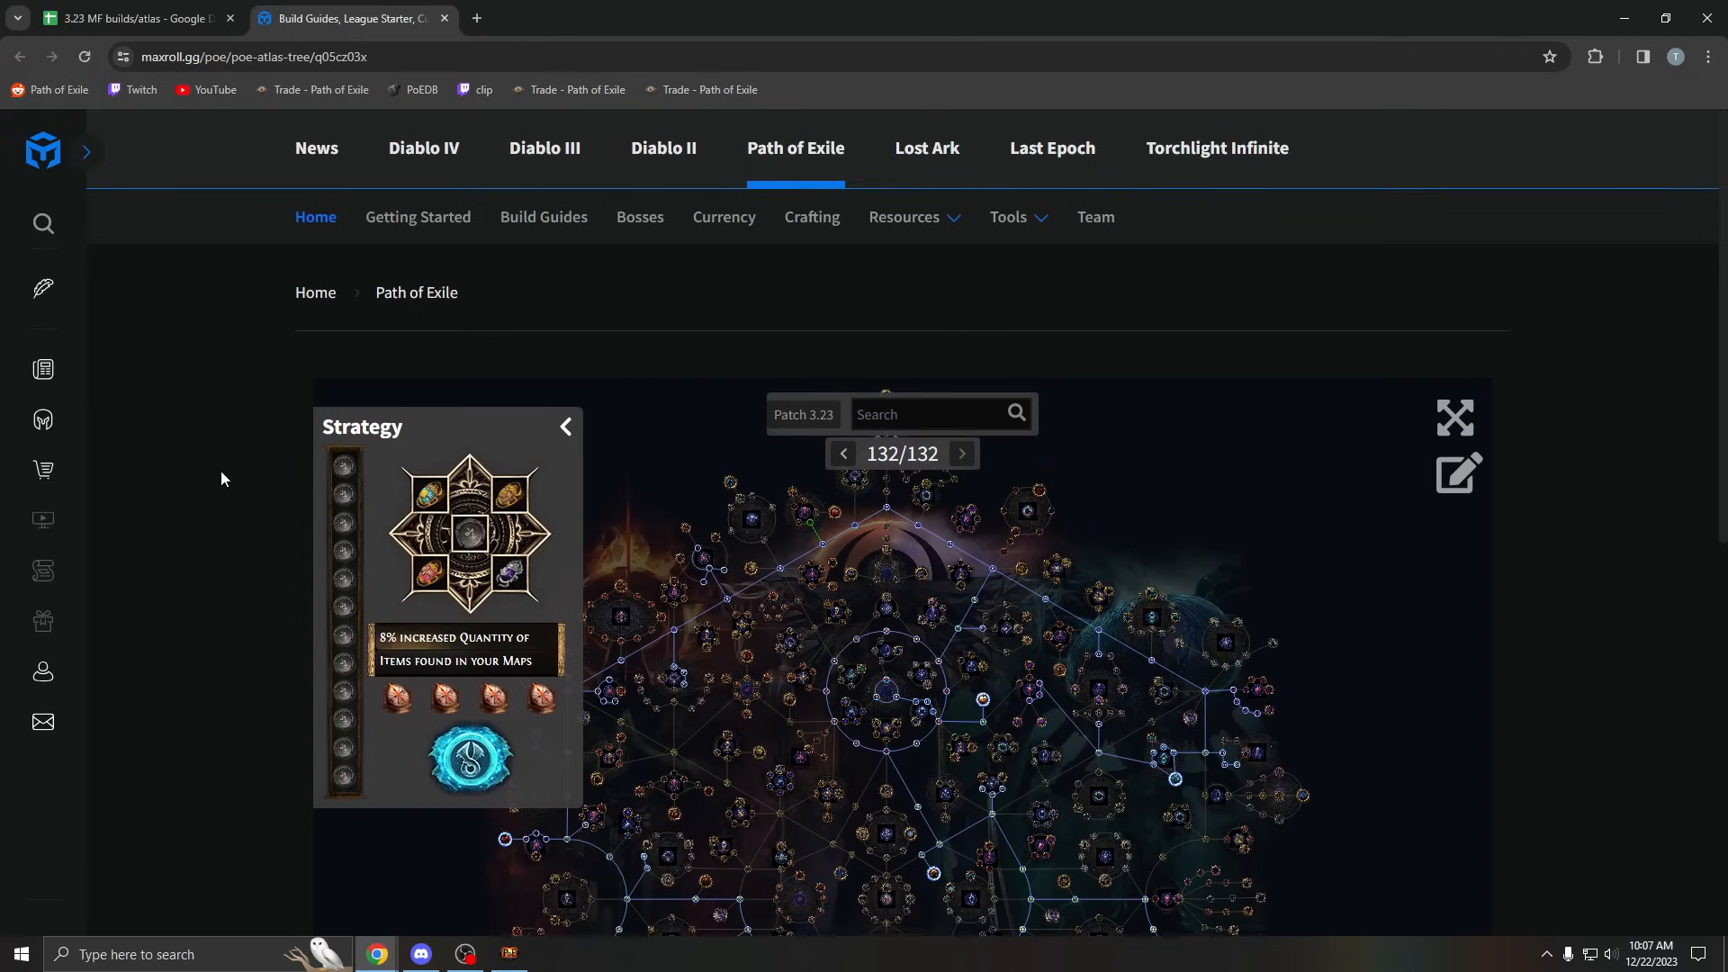
Step: Pan across the Legion atlas tree to view its right side and upper-left region
scroll(down, 3)
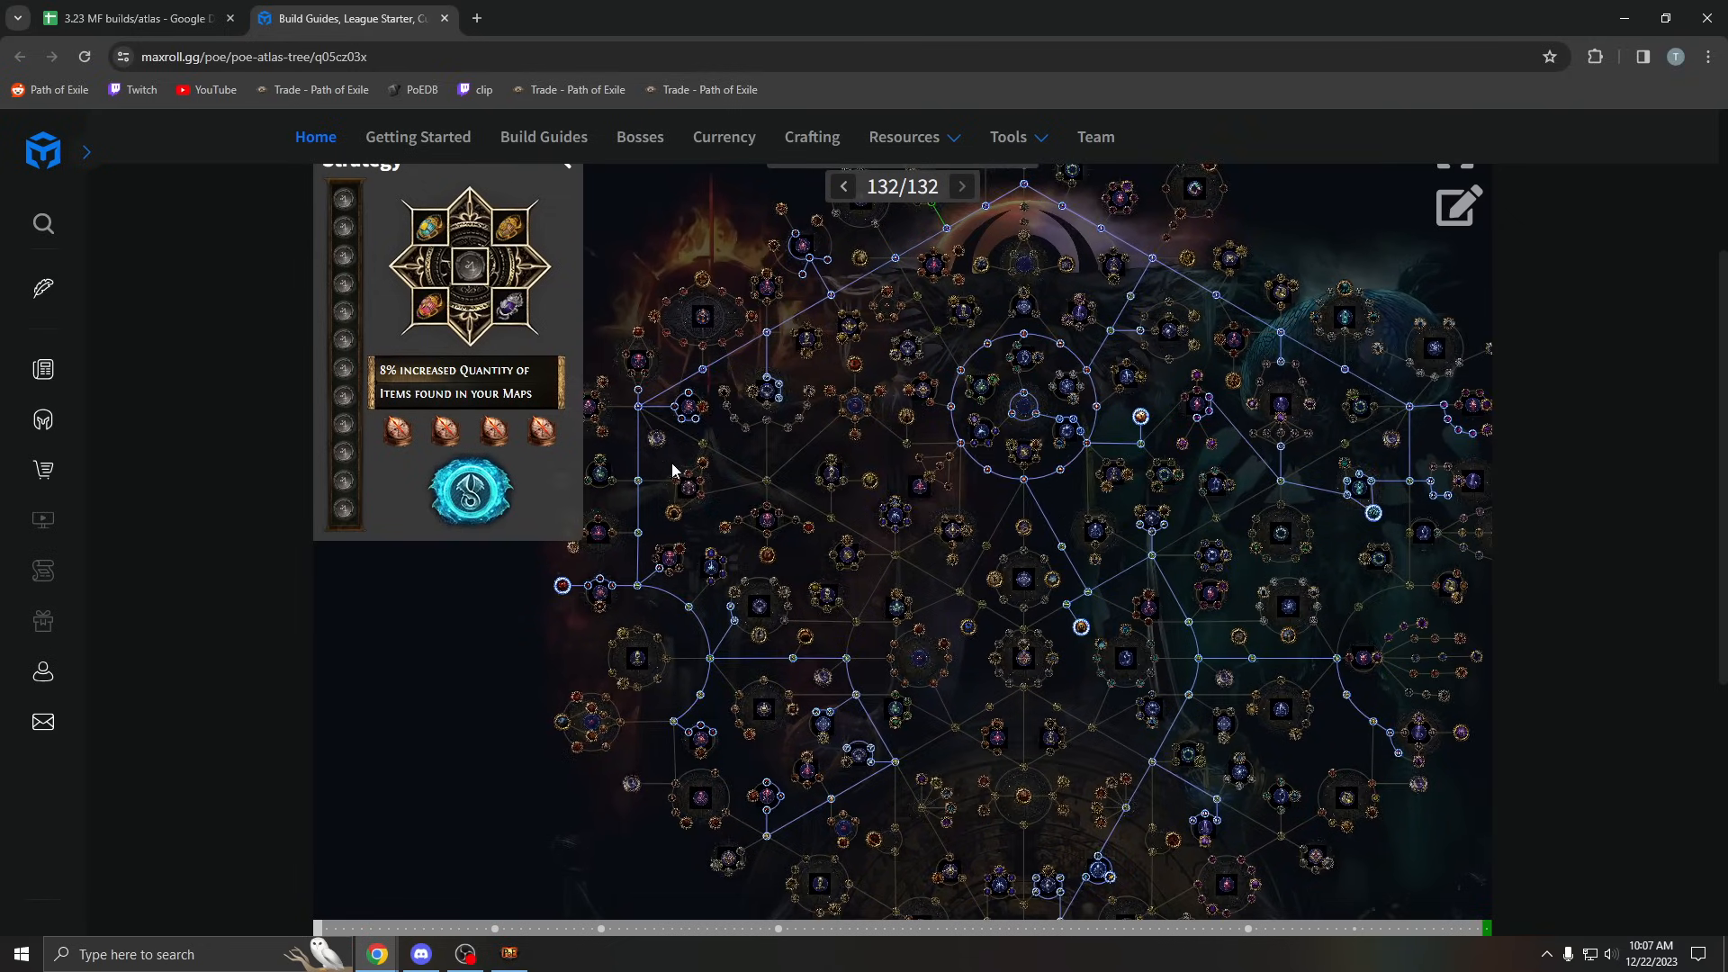
drag(671, 469, 1048, 644)
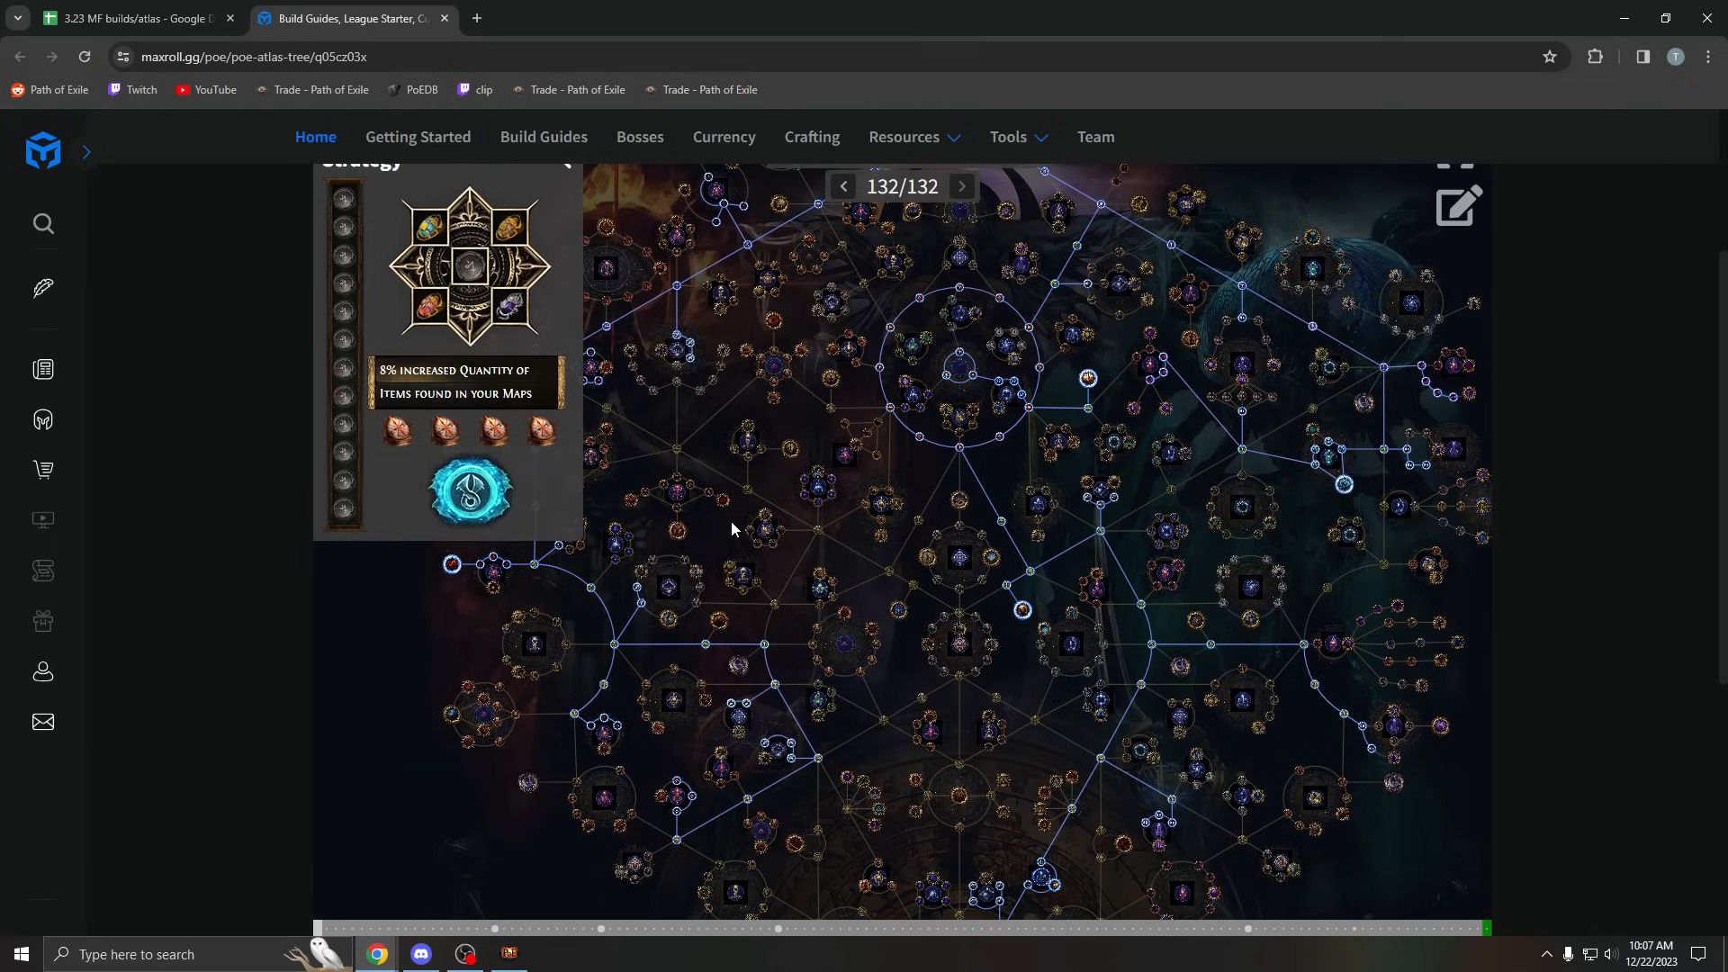
mouse_move(717, 587)
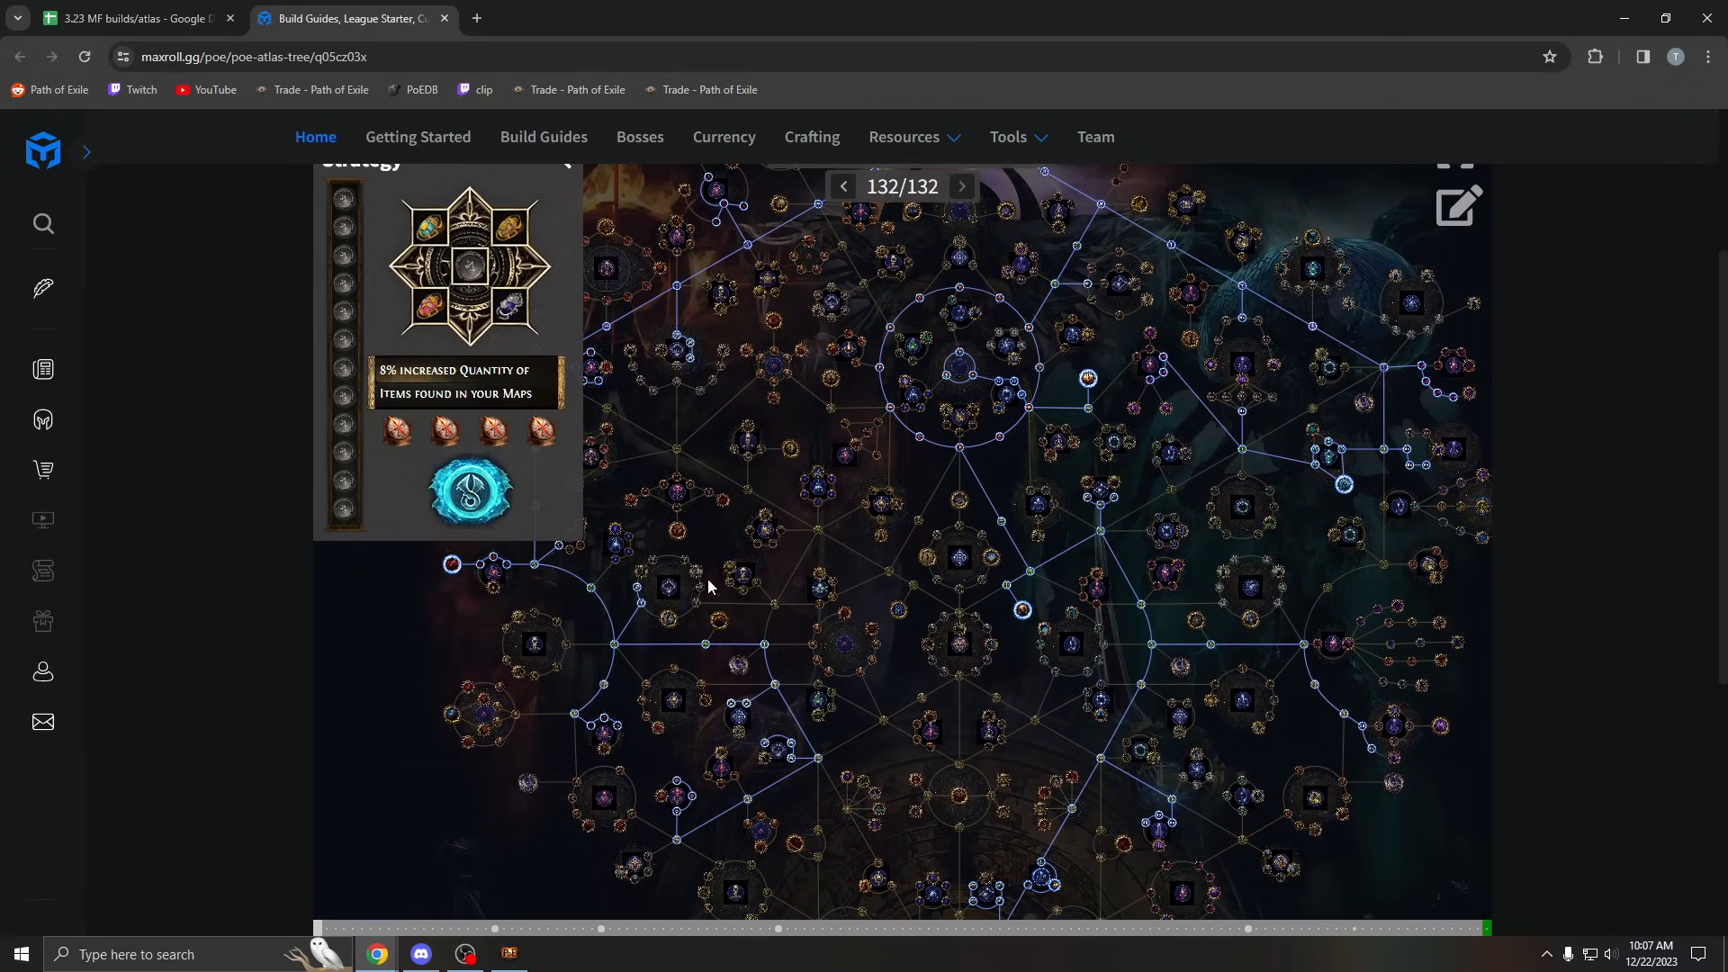
drag(706, 583, 755, 408)
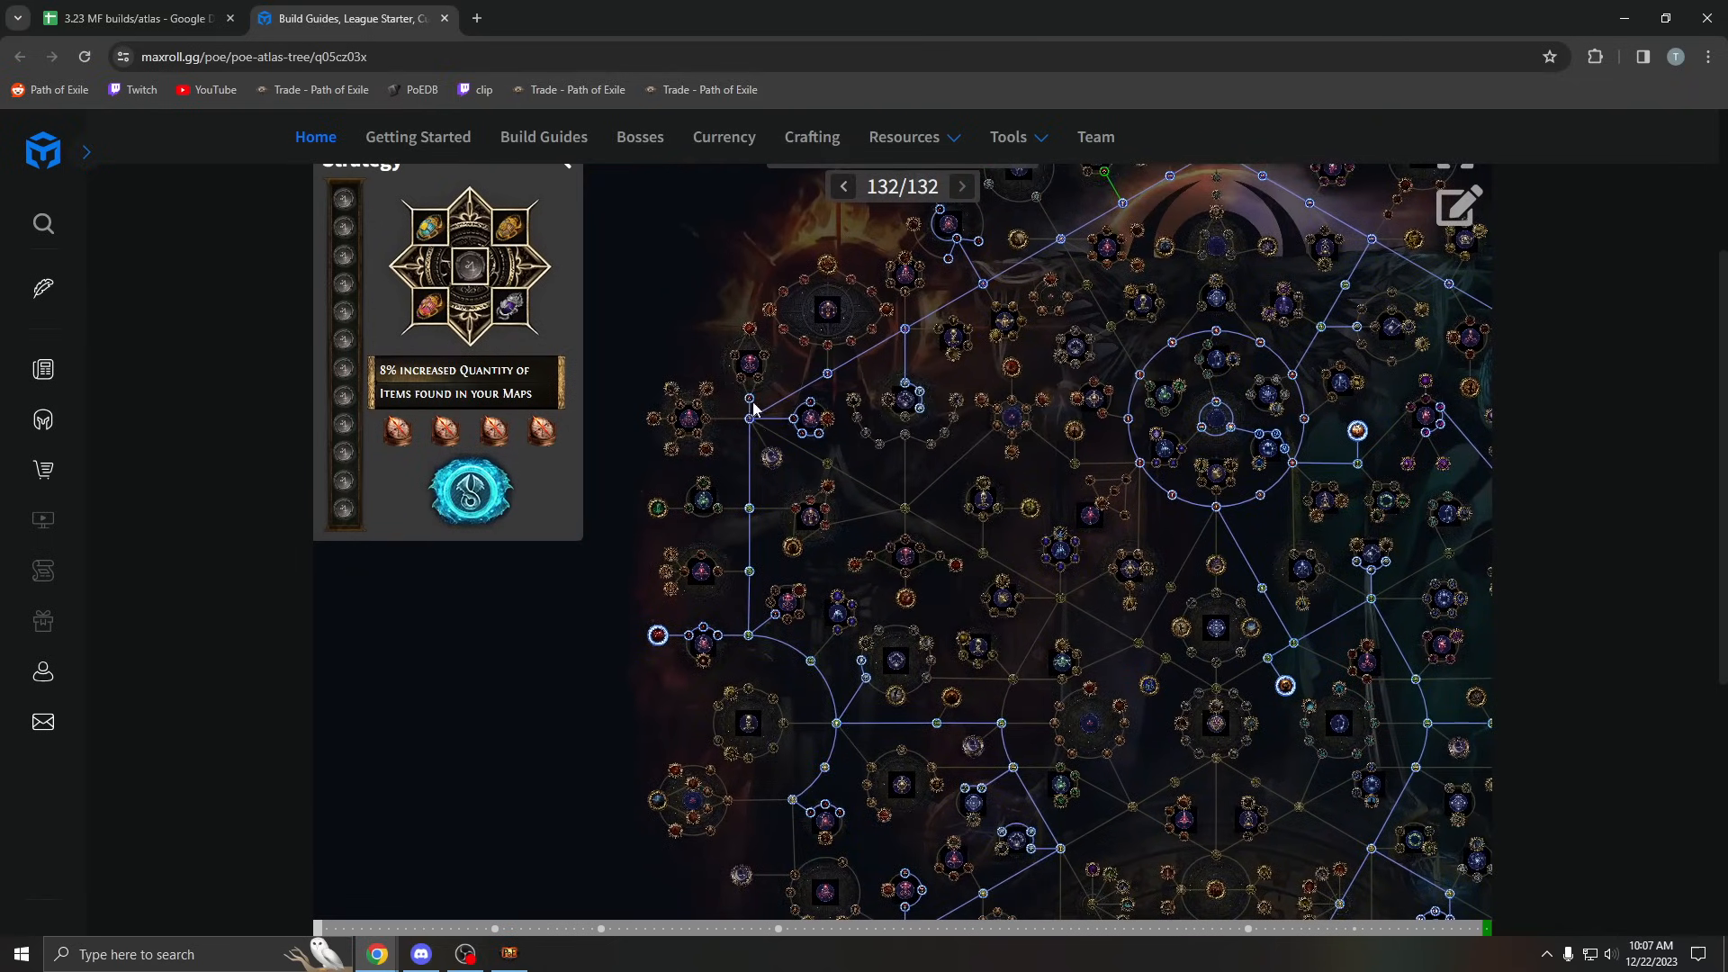
mouse_move(749, 400)
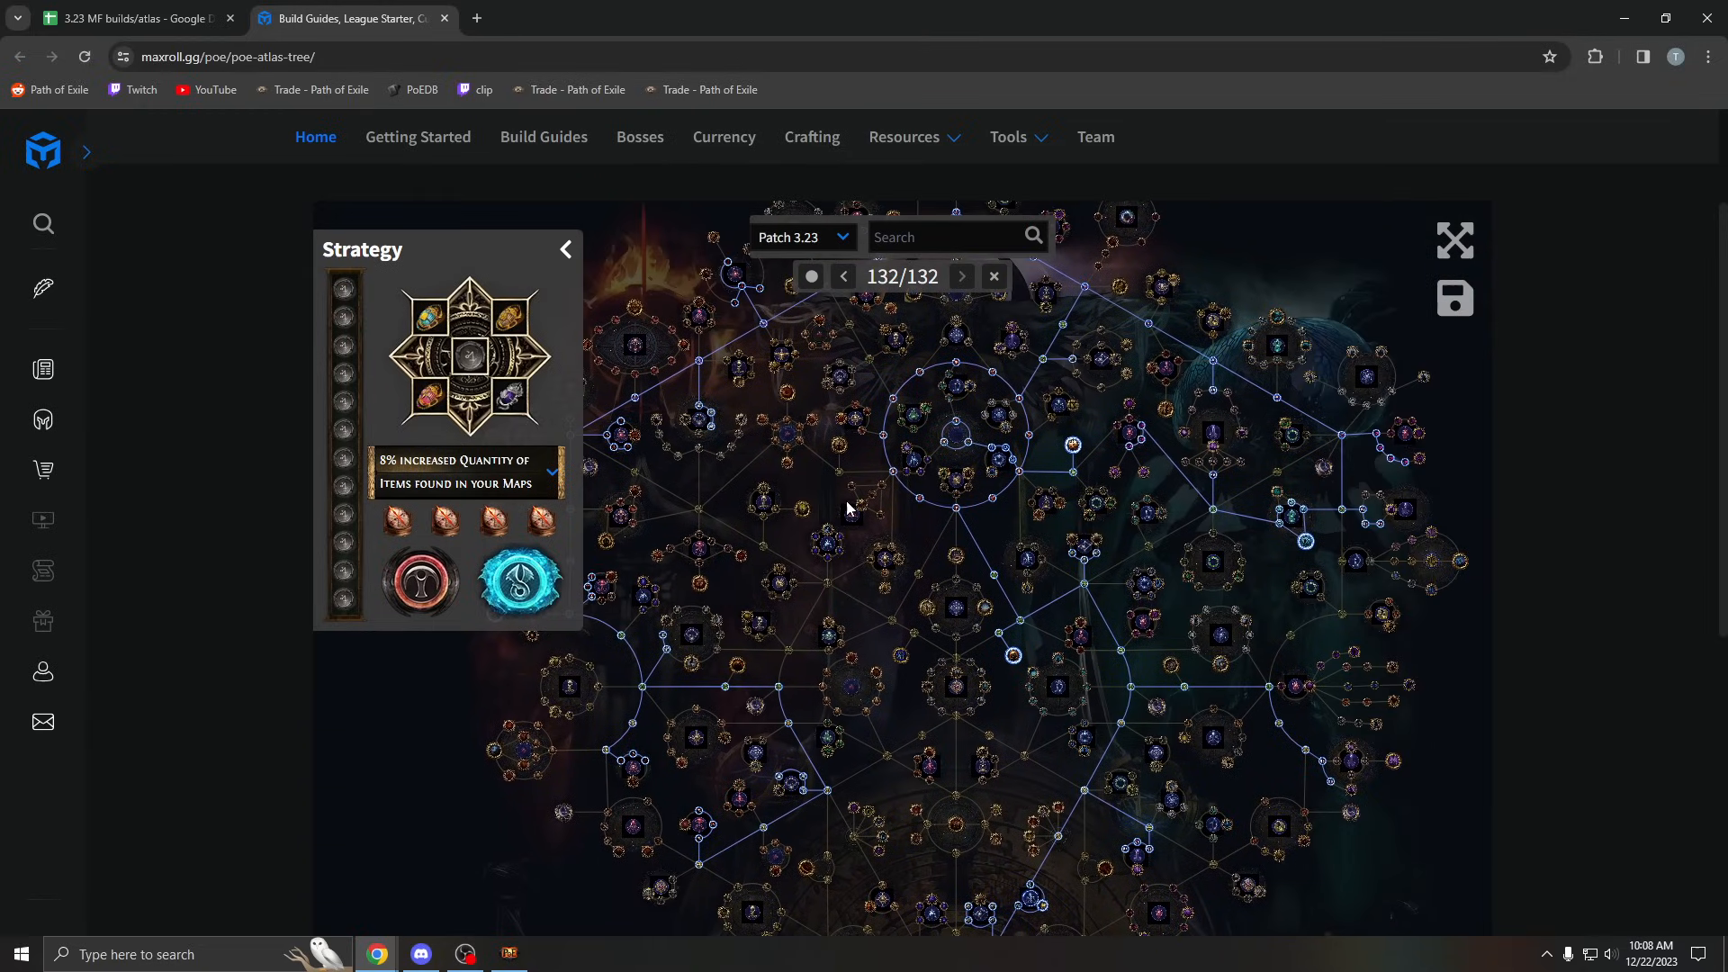
drag(846, 509, 780, 466)
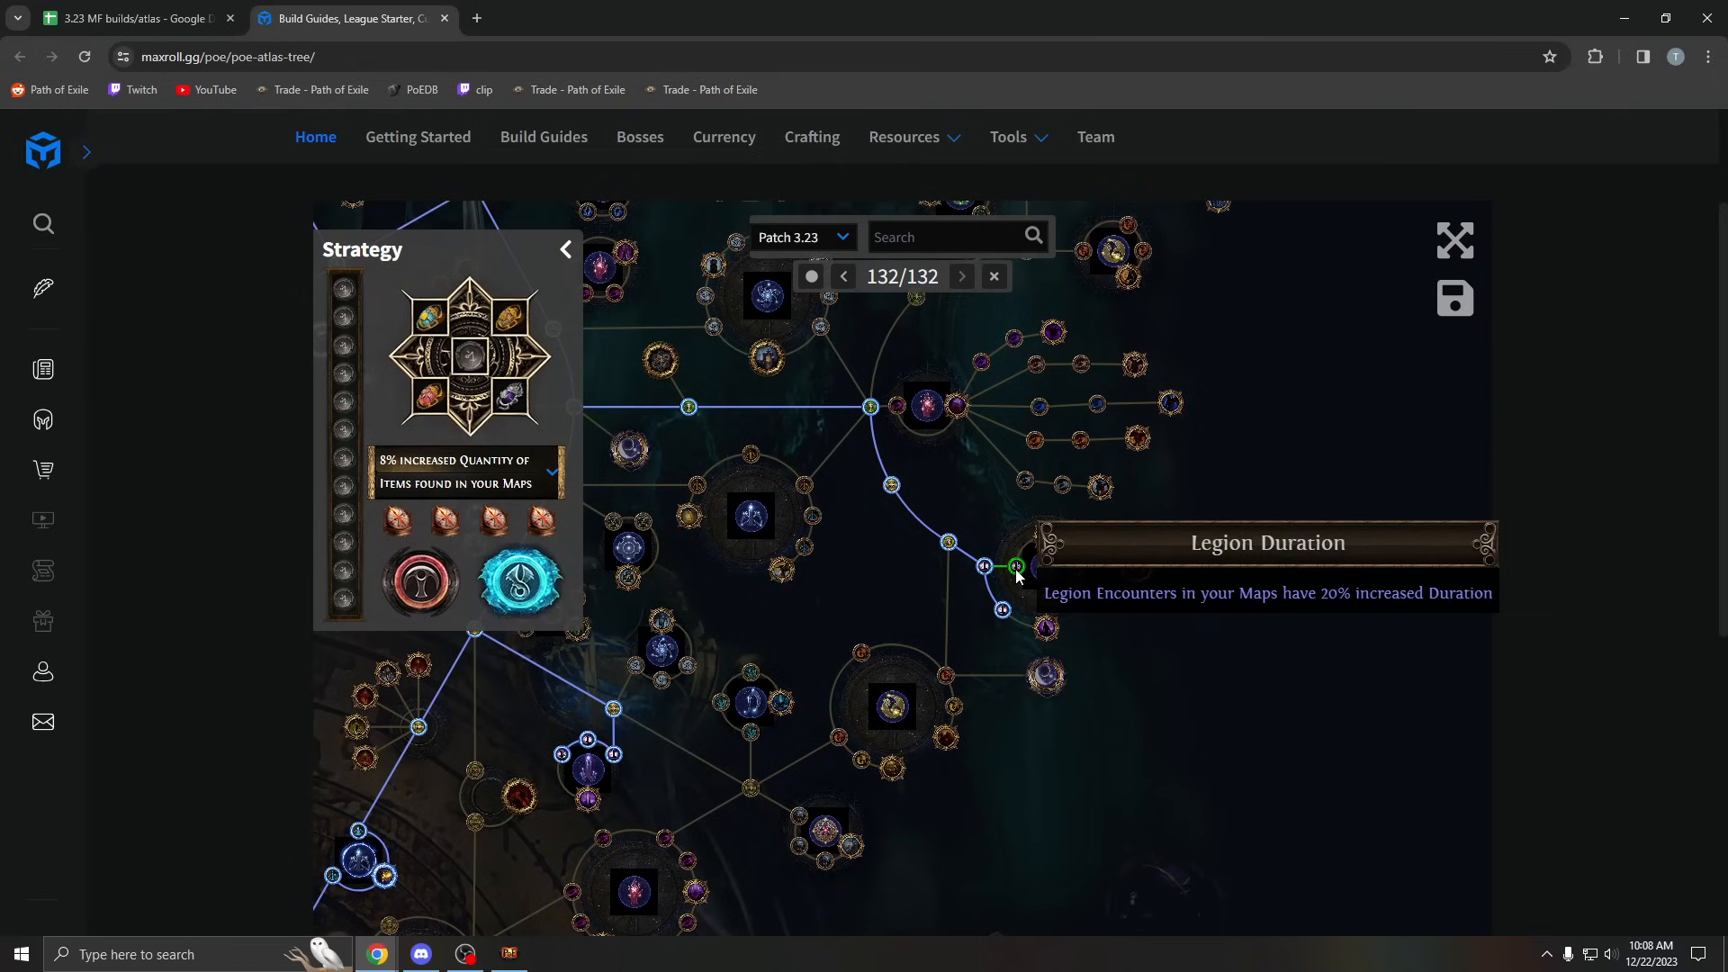
mouse_move(1079, 581)
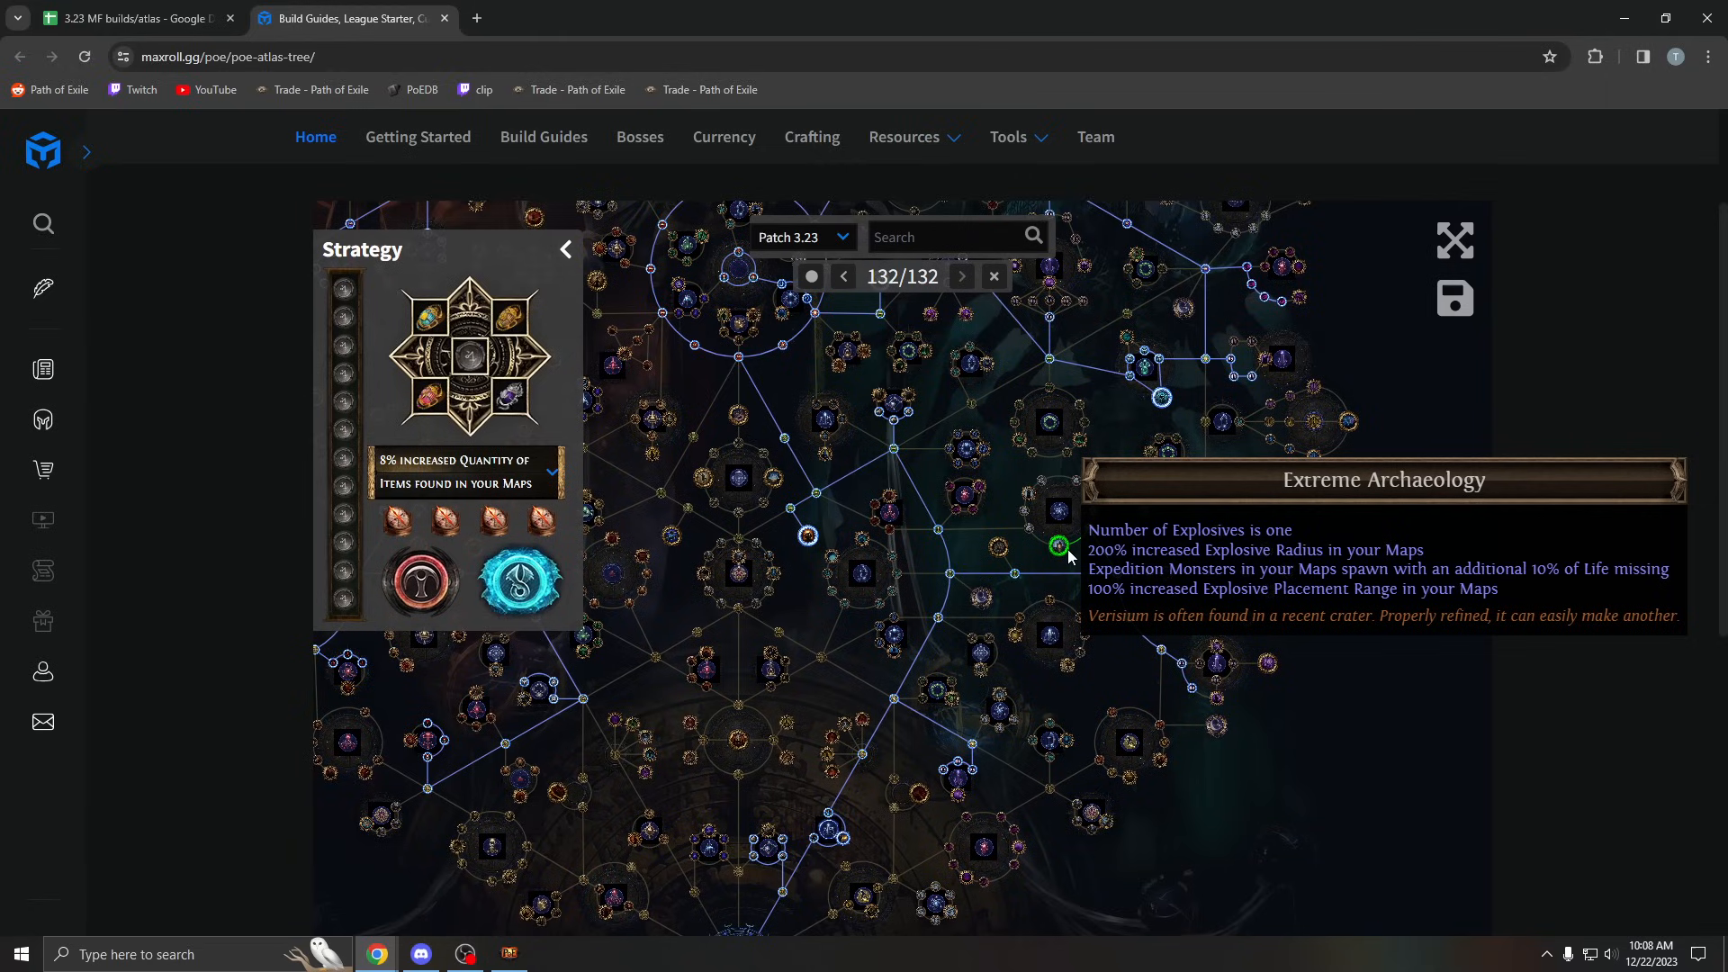
mouse_move(1152, 627)
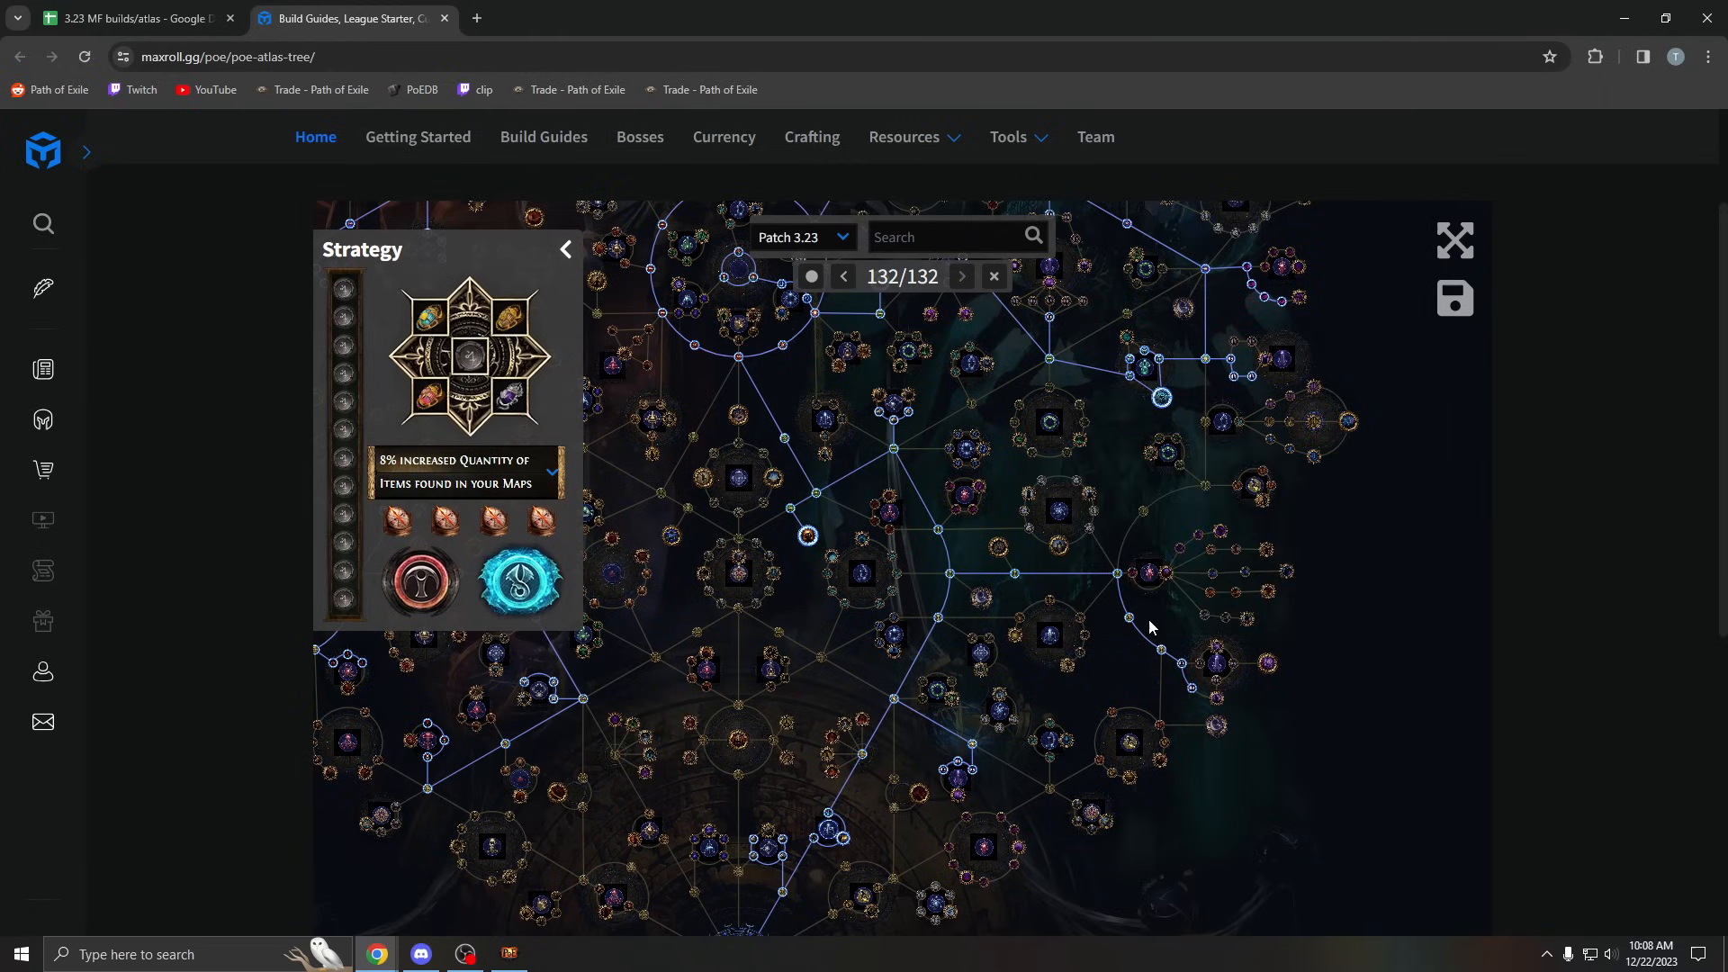
mouse_move(1031, 540)
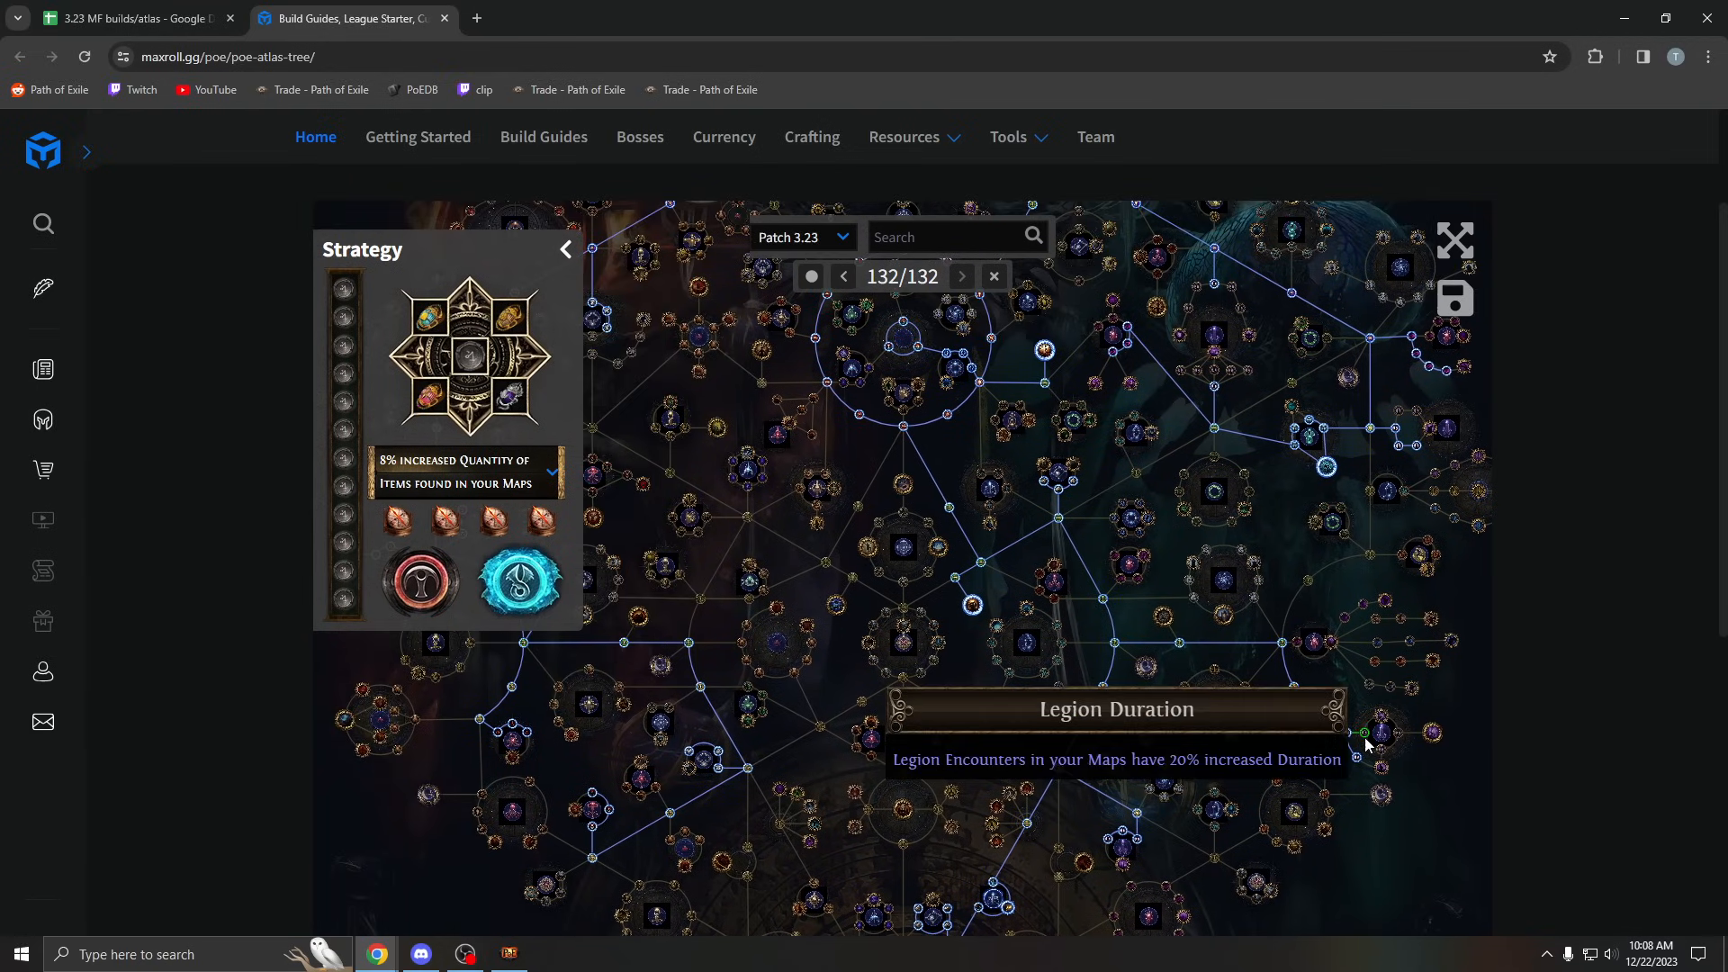
mouse_move(1295, 711)
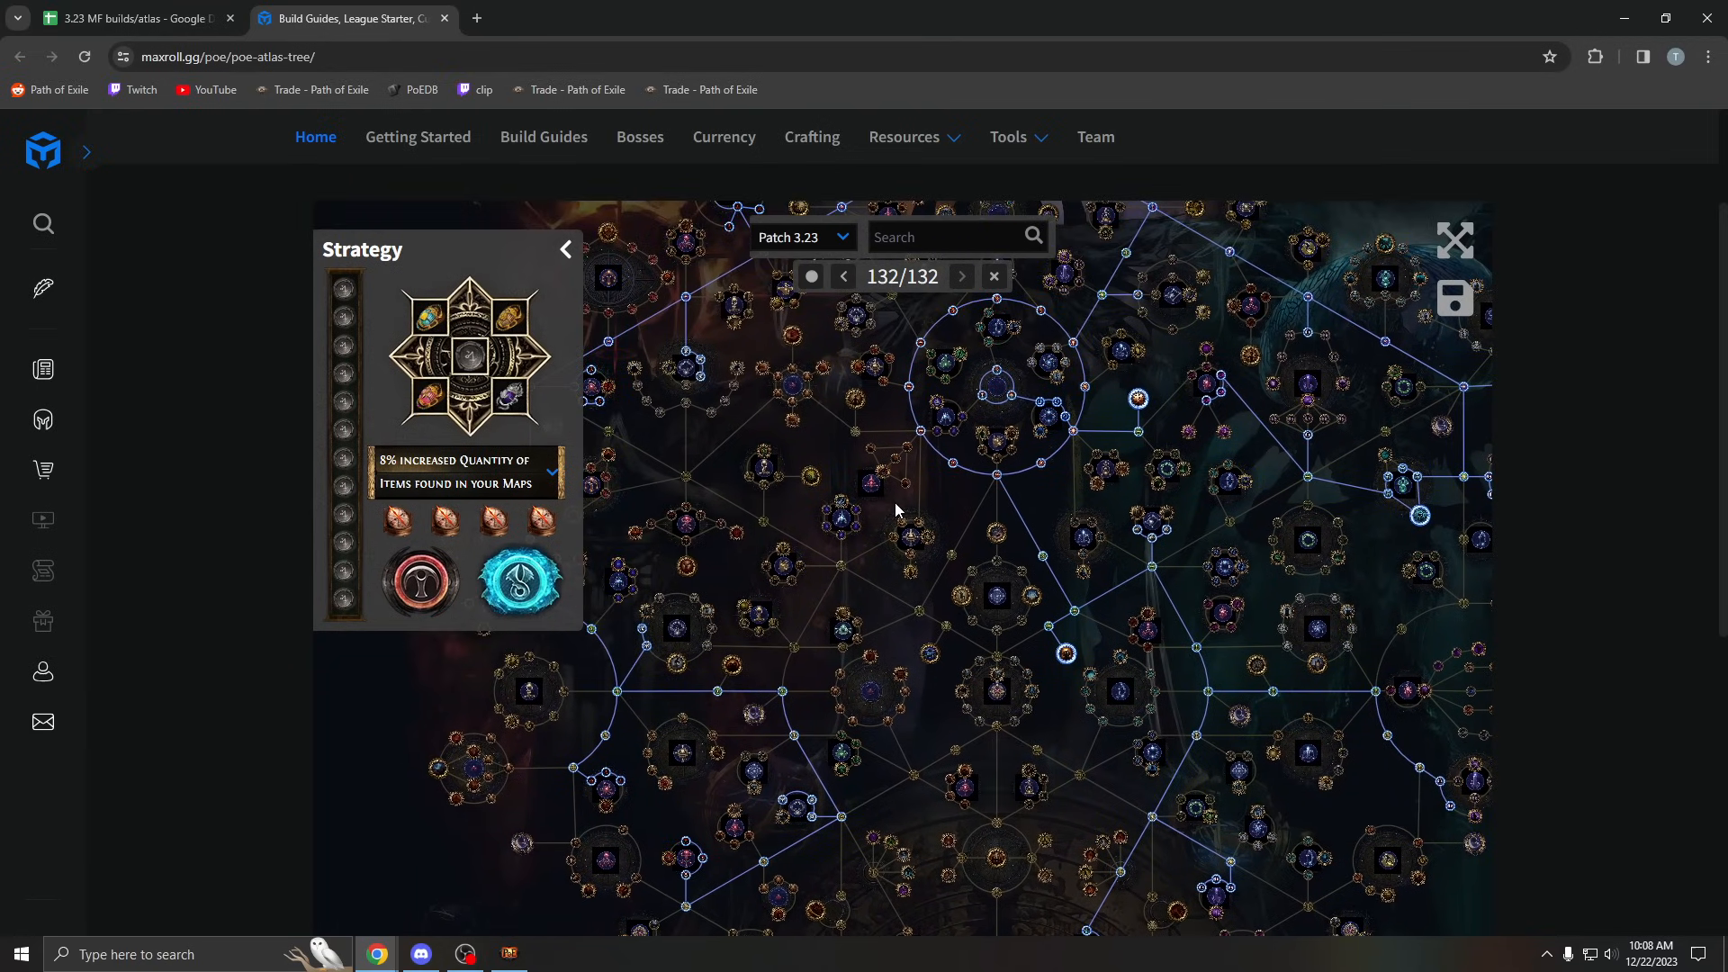
mouse_move(889, 513)
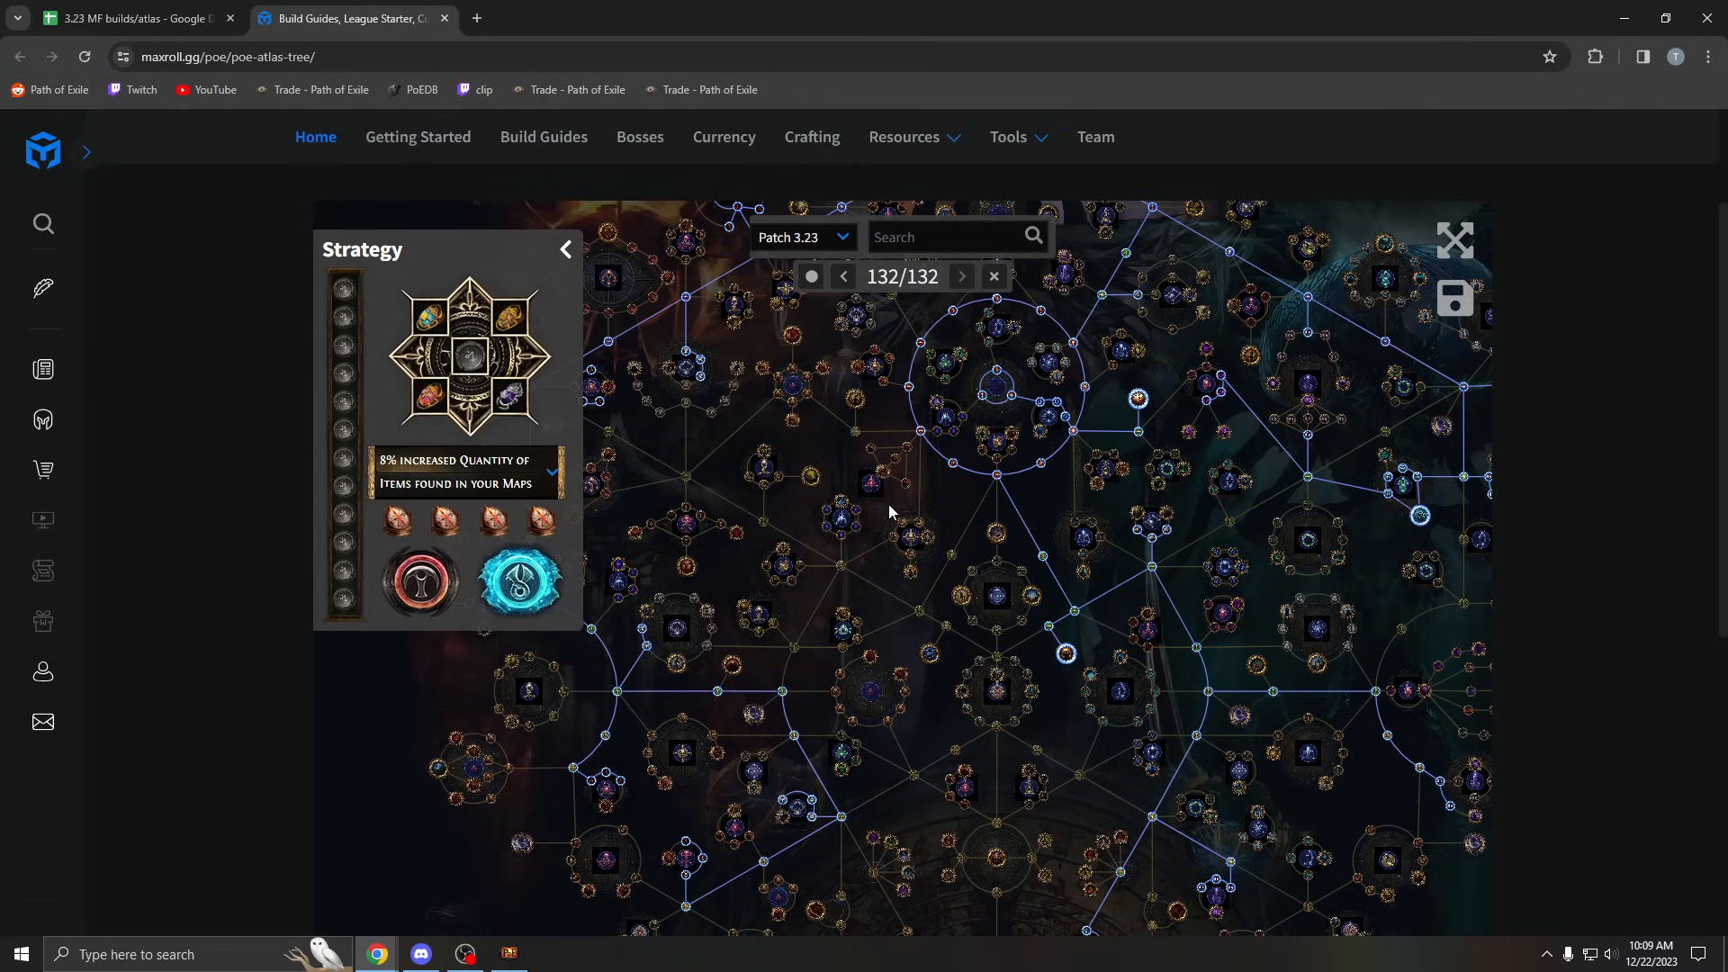
drag(889, 510, 909, 659)
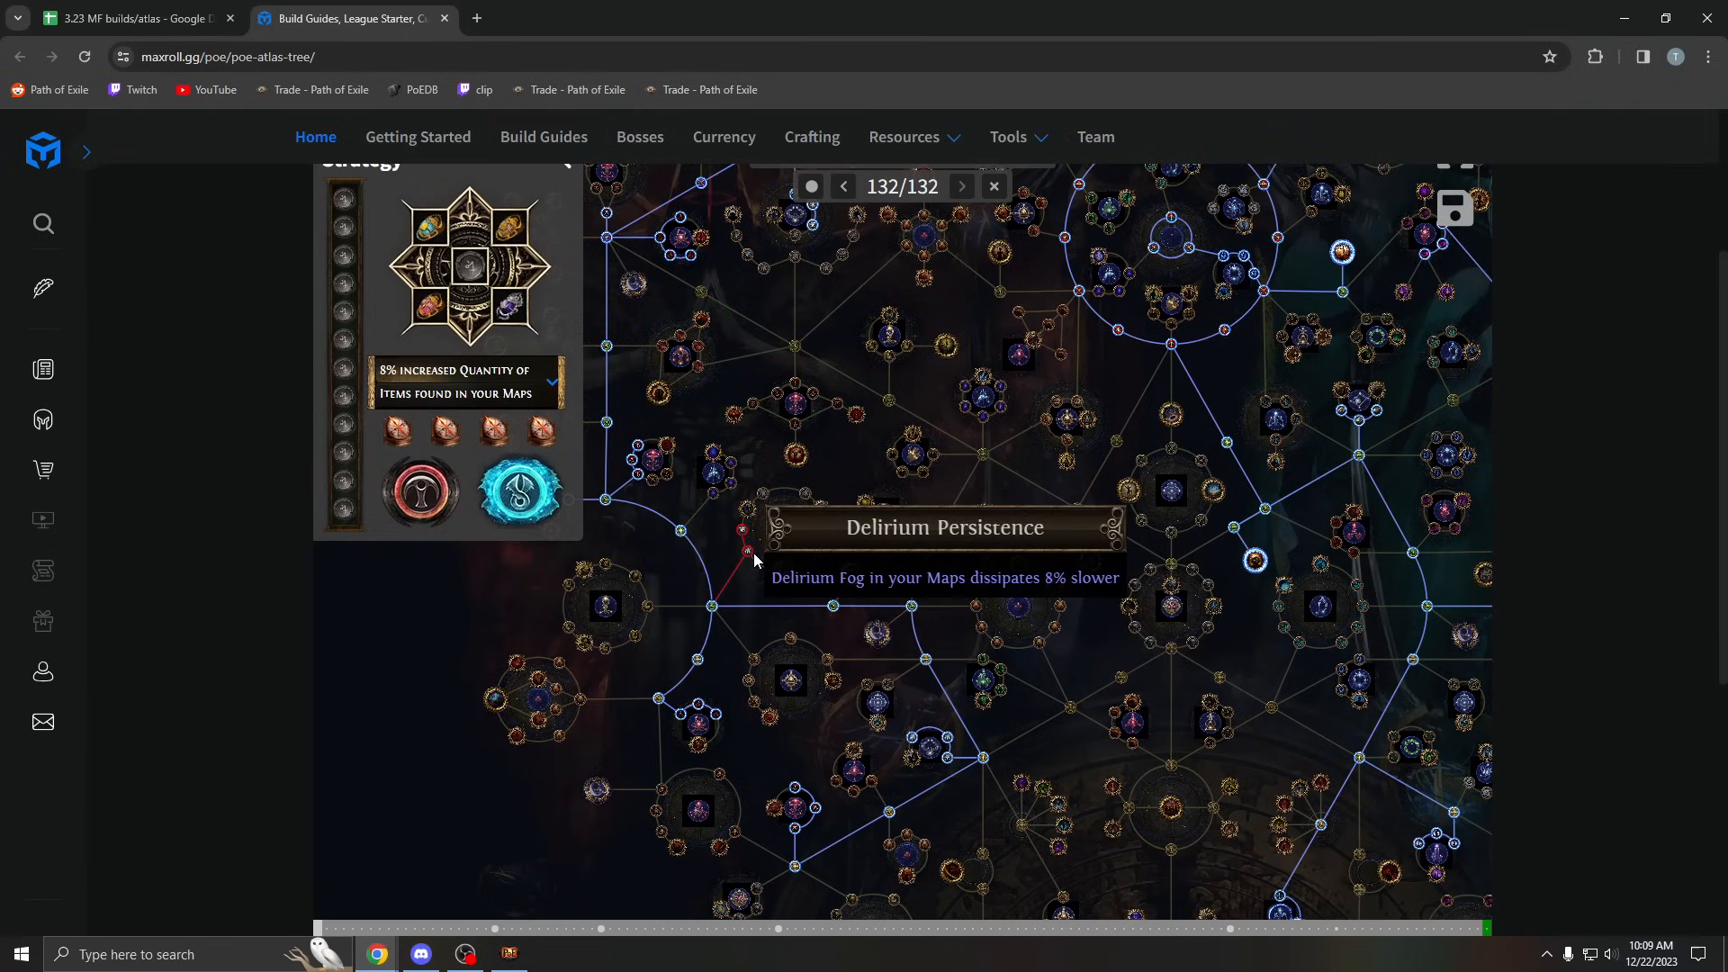
mouse_move(781, 572)
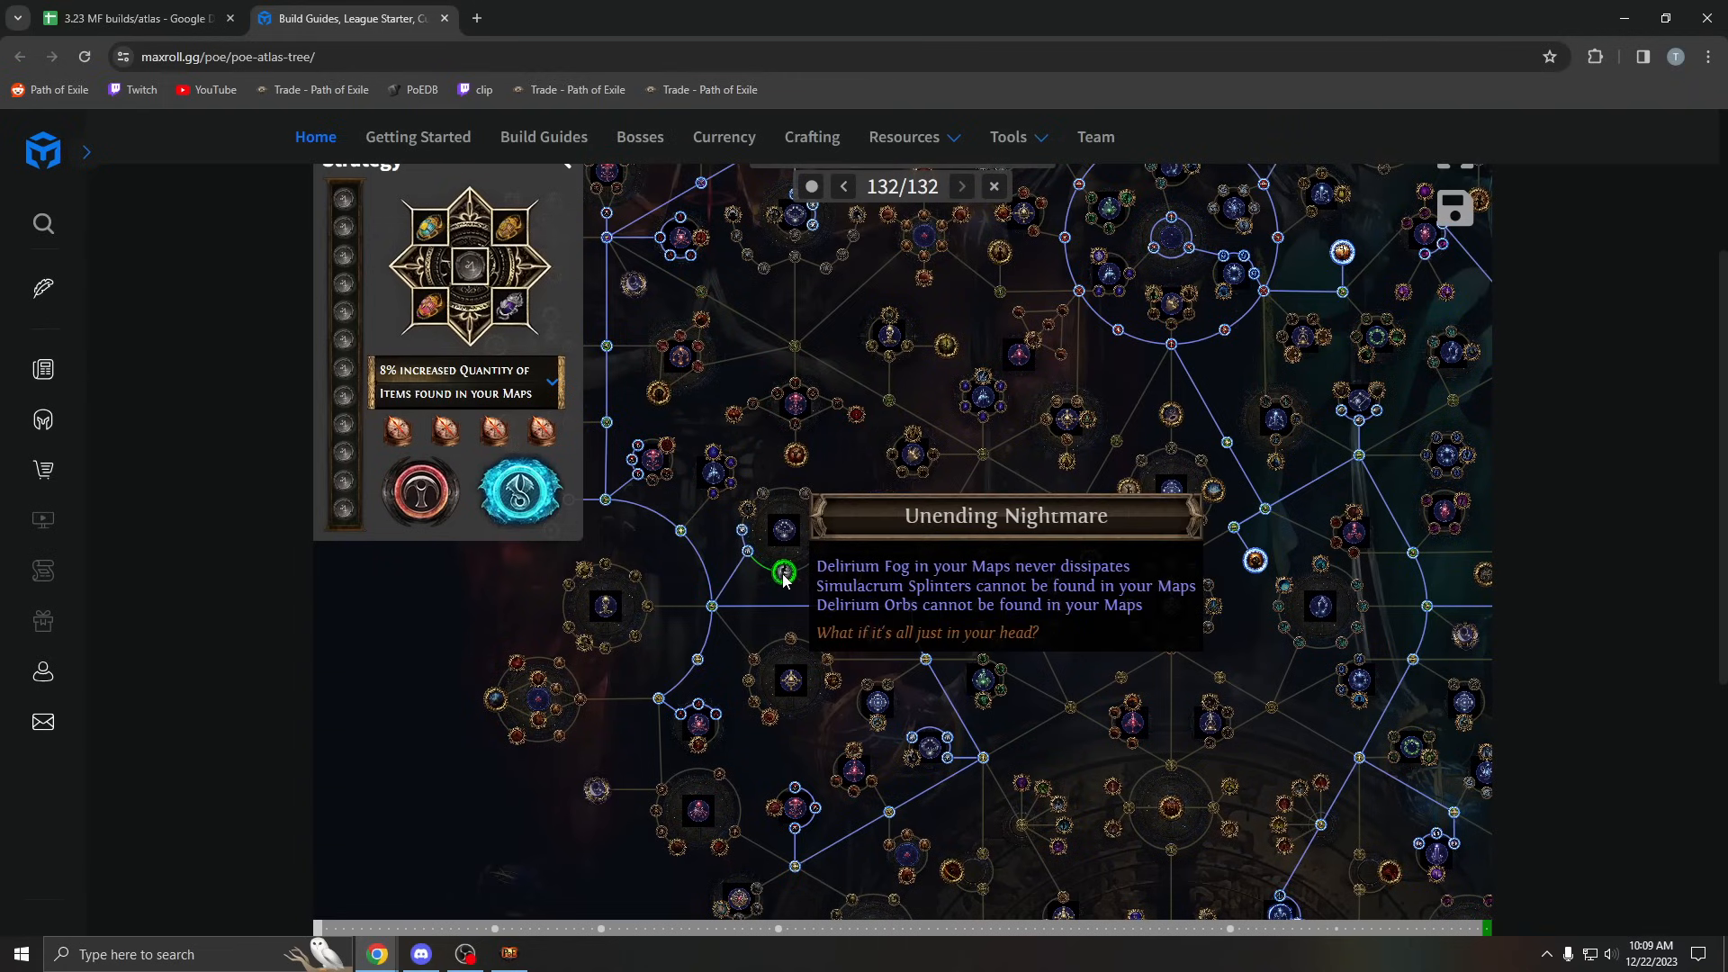
mouse_move(771, 596)
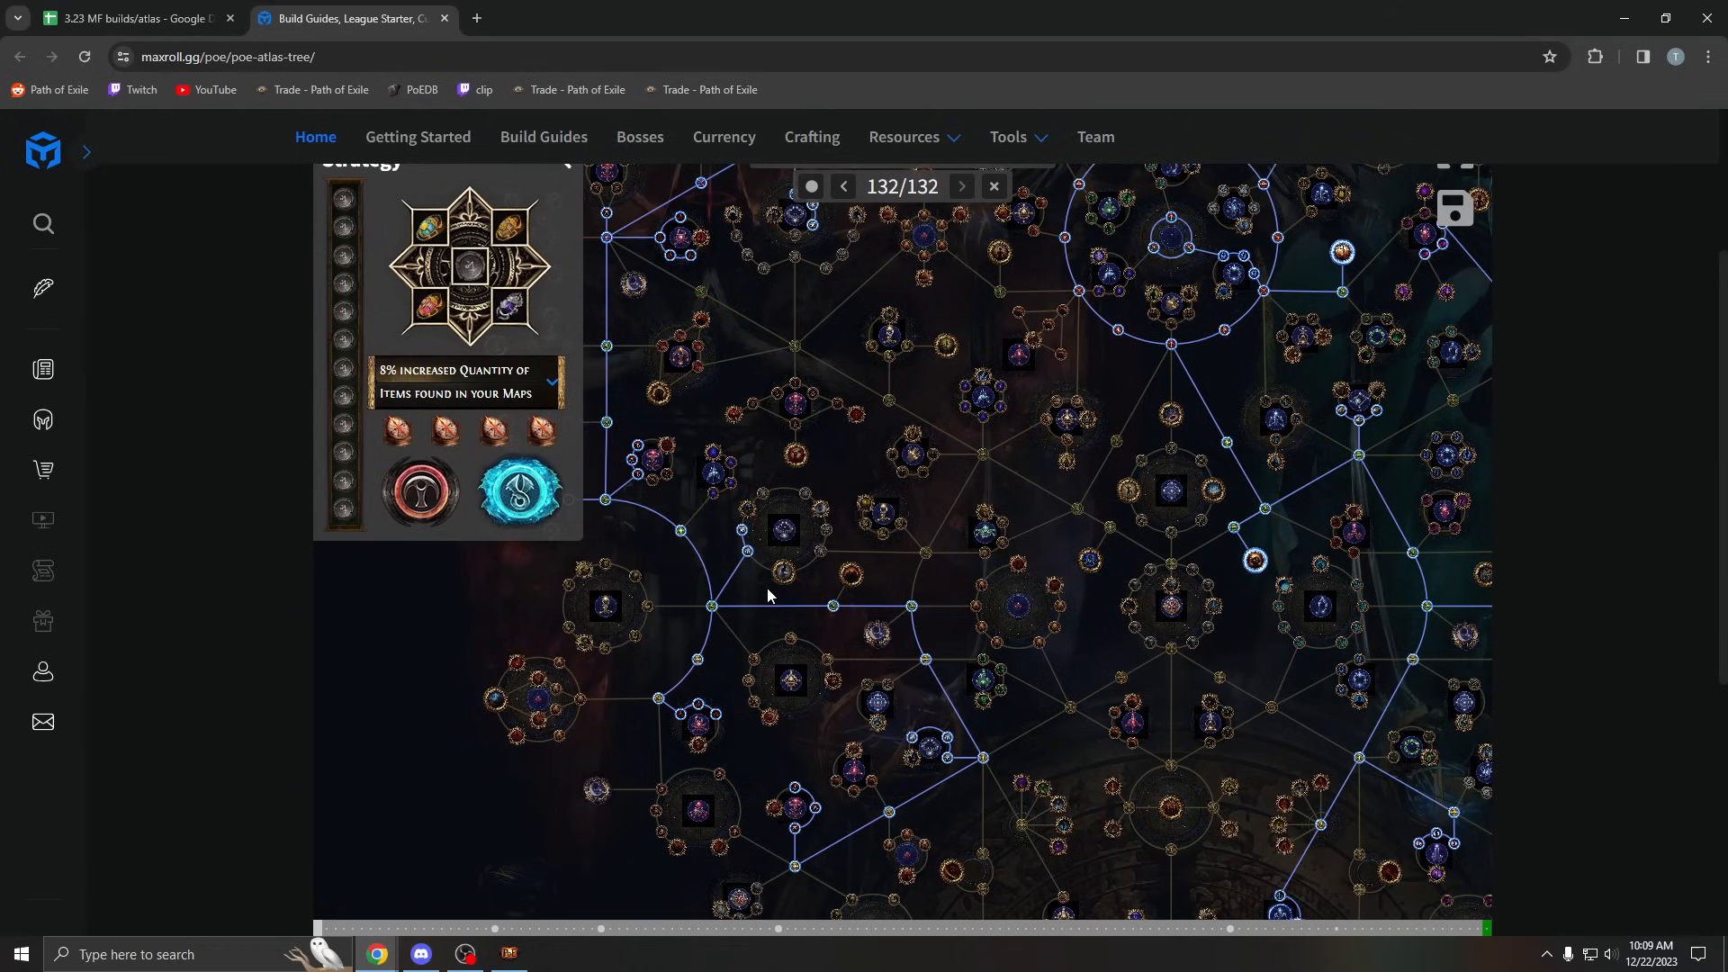
mouse_move(698, 590)
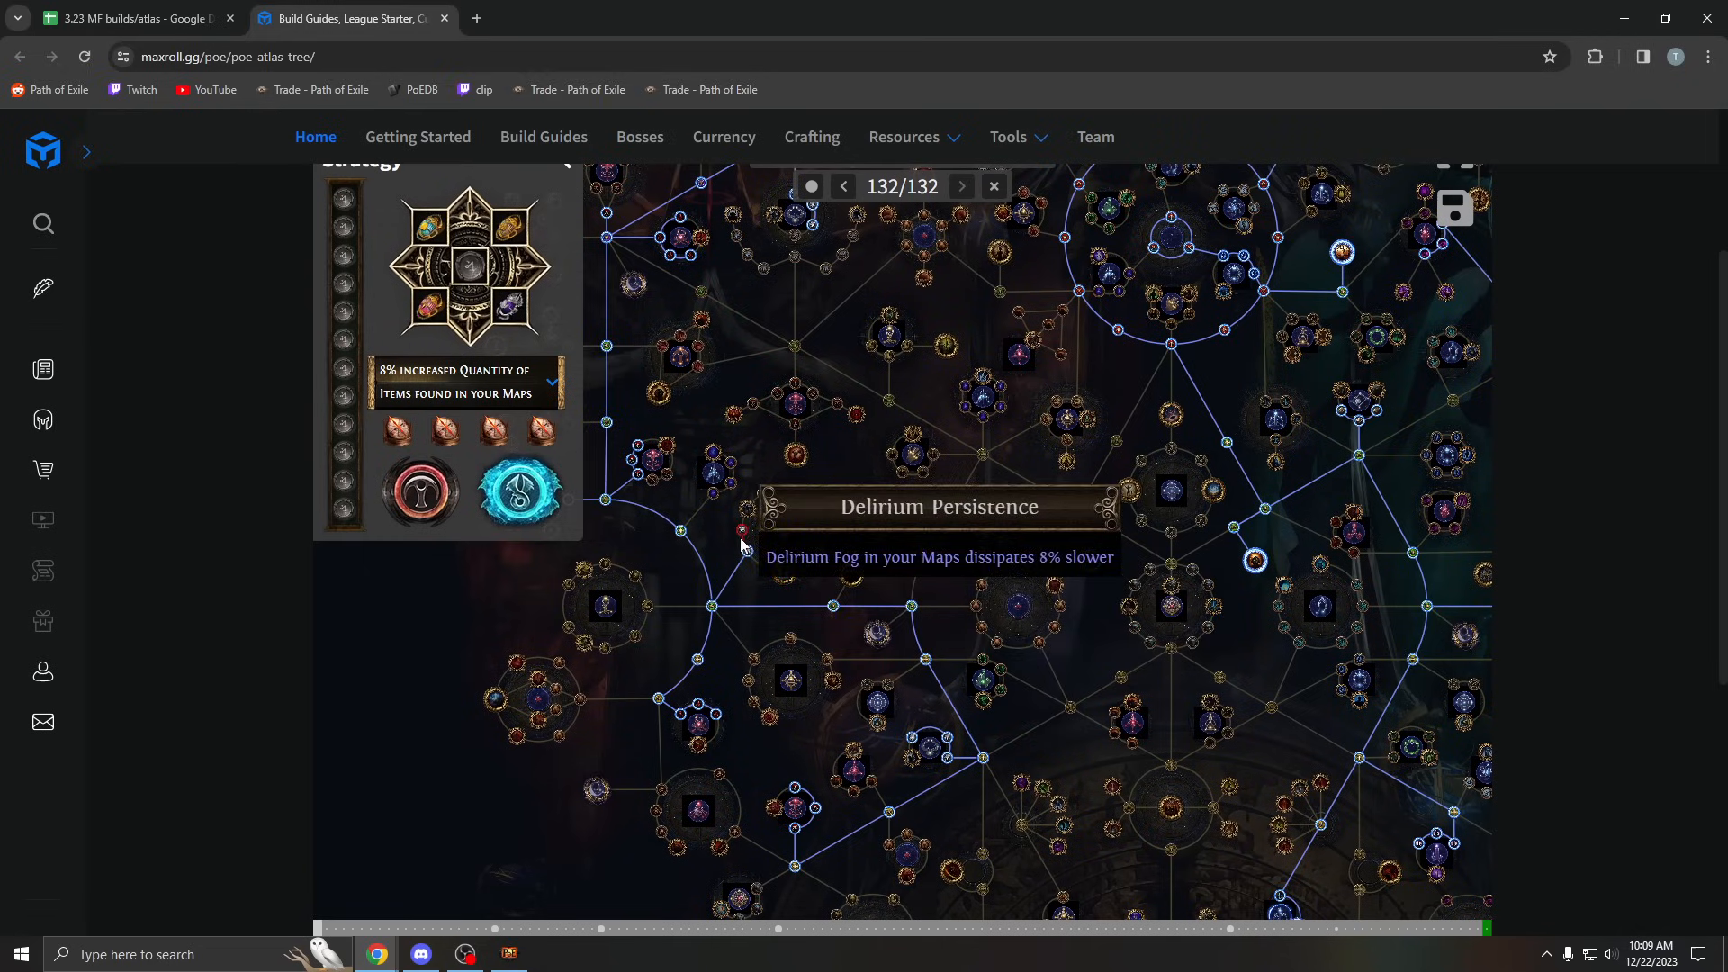
mouse_move(828, 508)
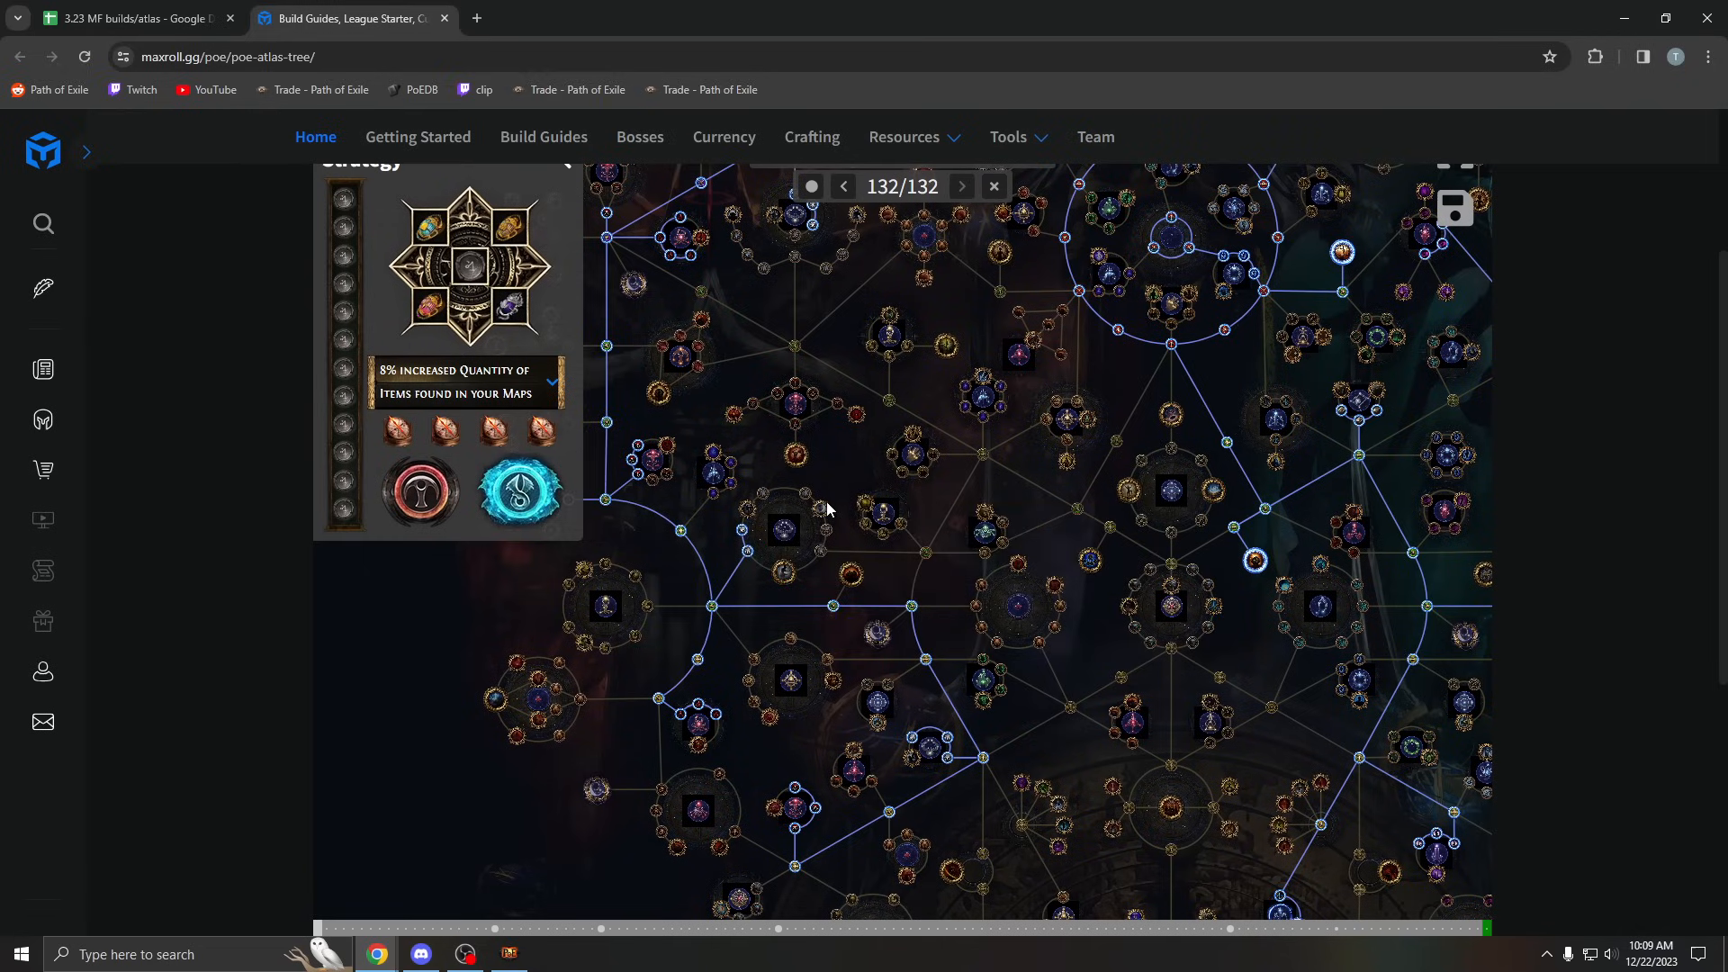
mouse_move(857, 487)
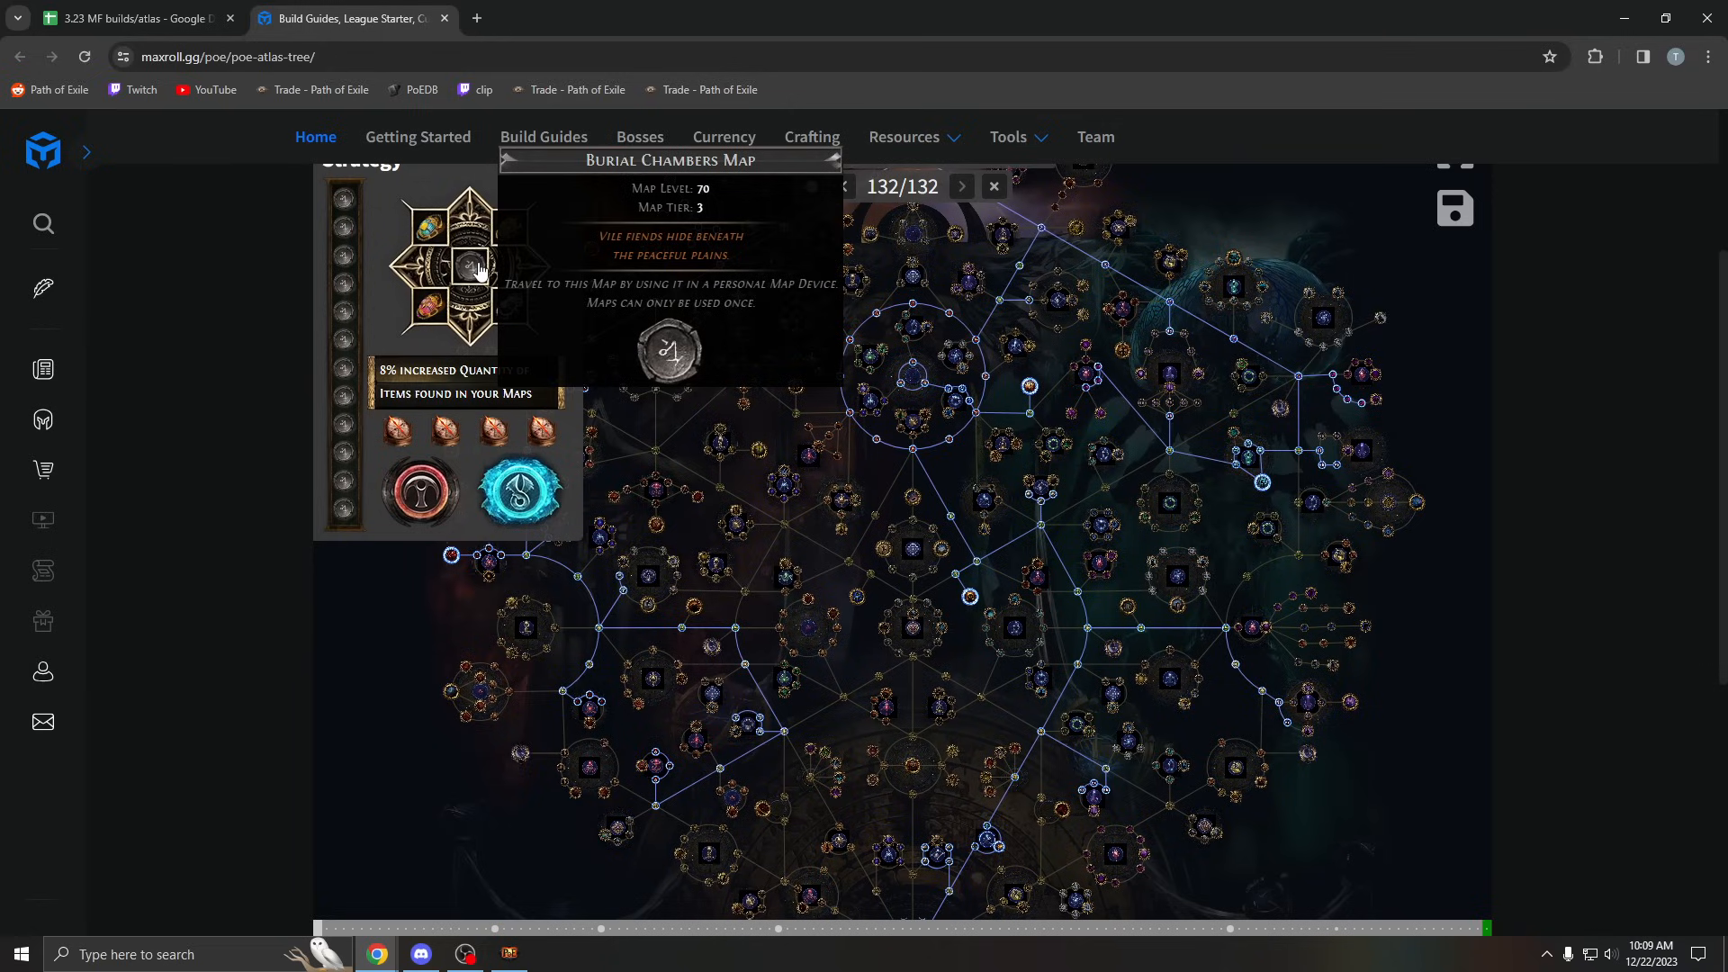
mouse_move(484, 279)
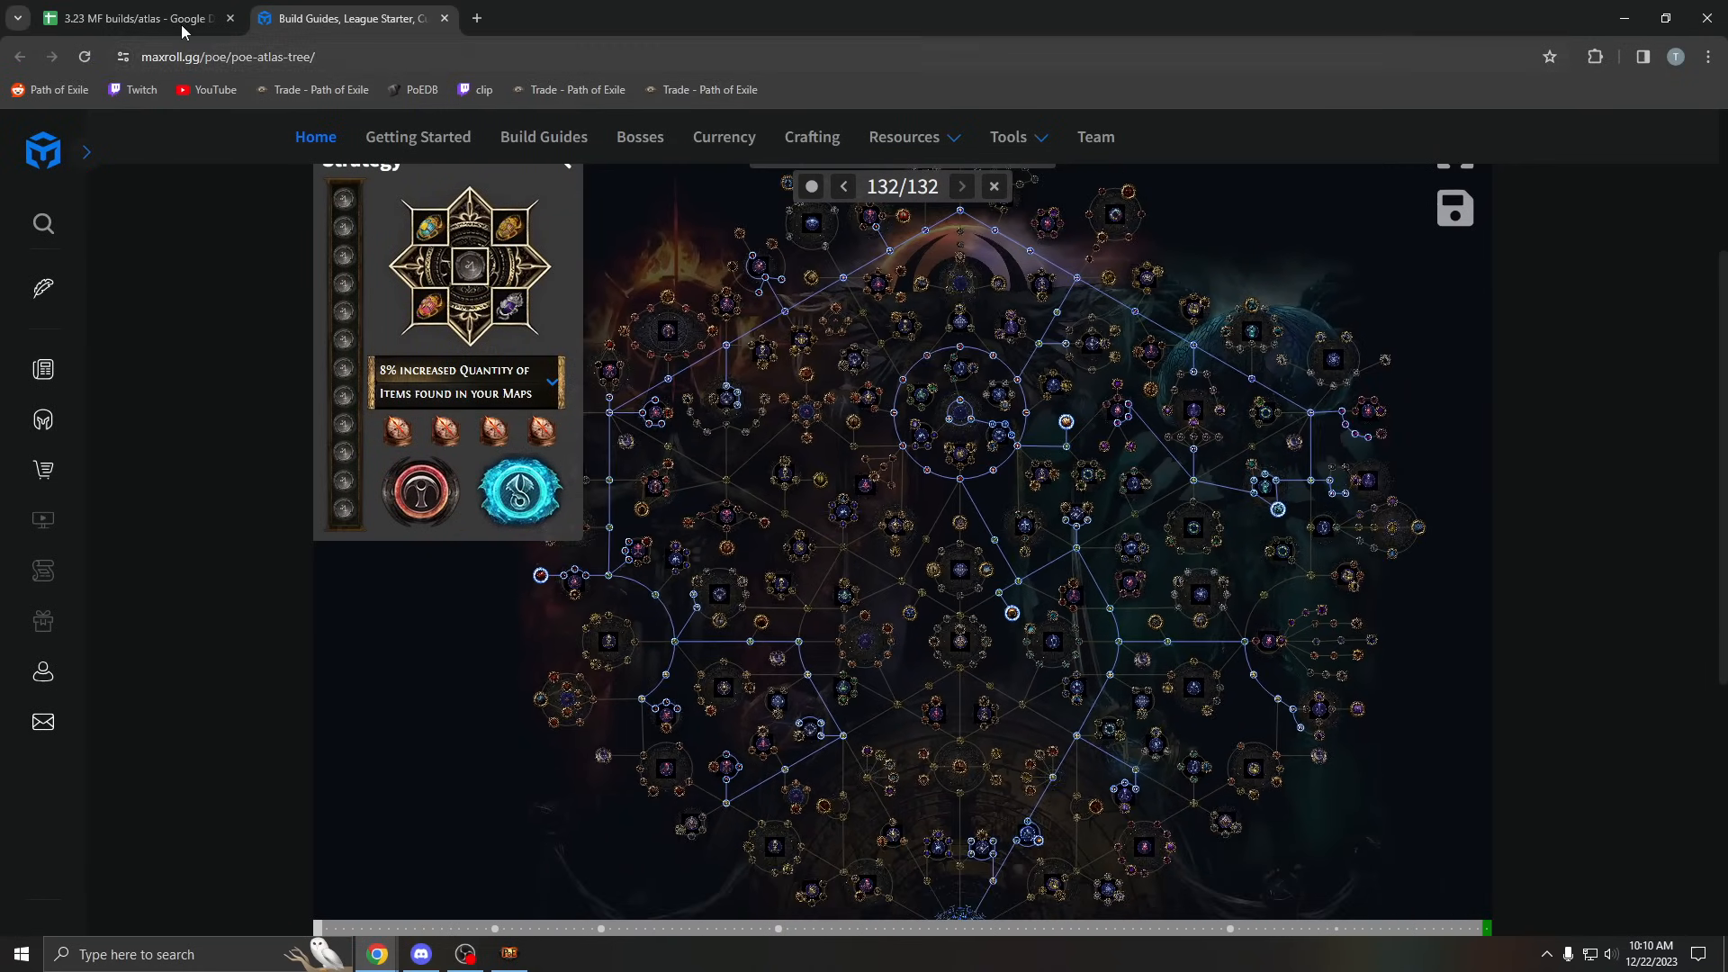
Step: Return to the atlas strategies spreadsheet tab
click(135, 18)
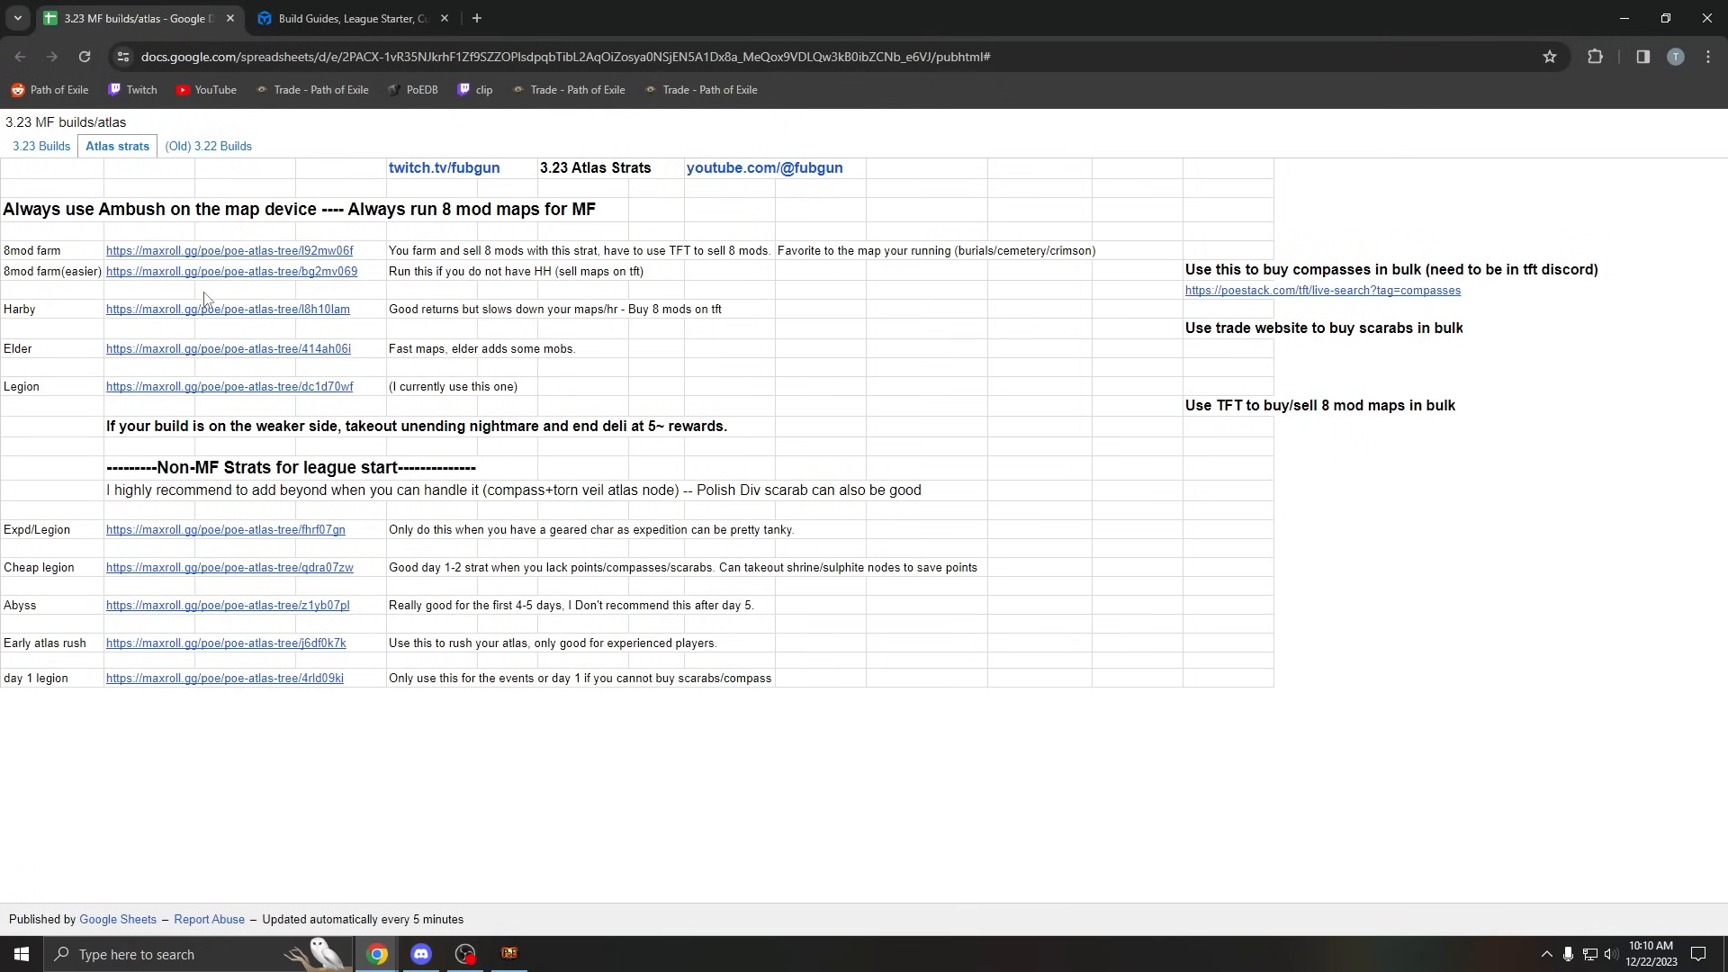
Step: Follow a maxroll.gg atlas tree link from the Atlas strats sheet into a new tab
click(230, 272)
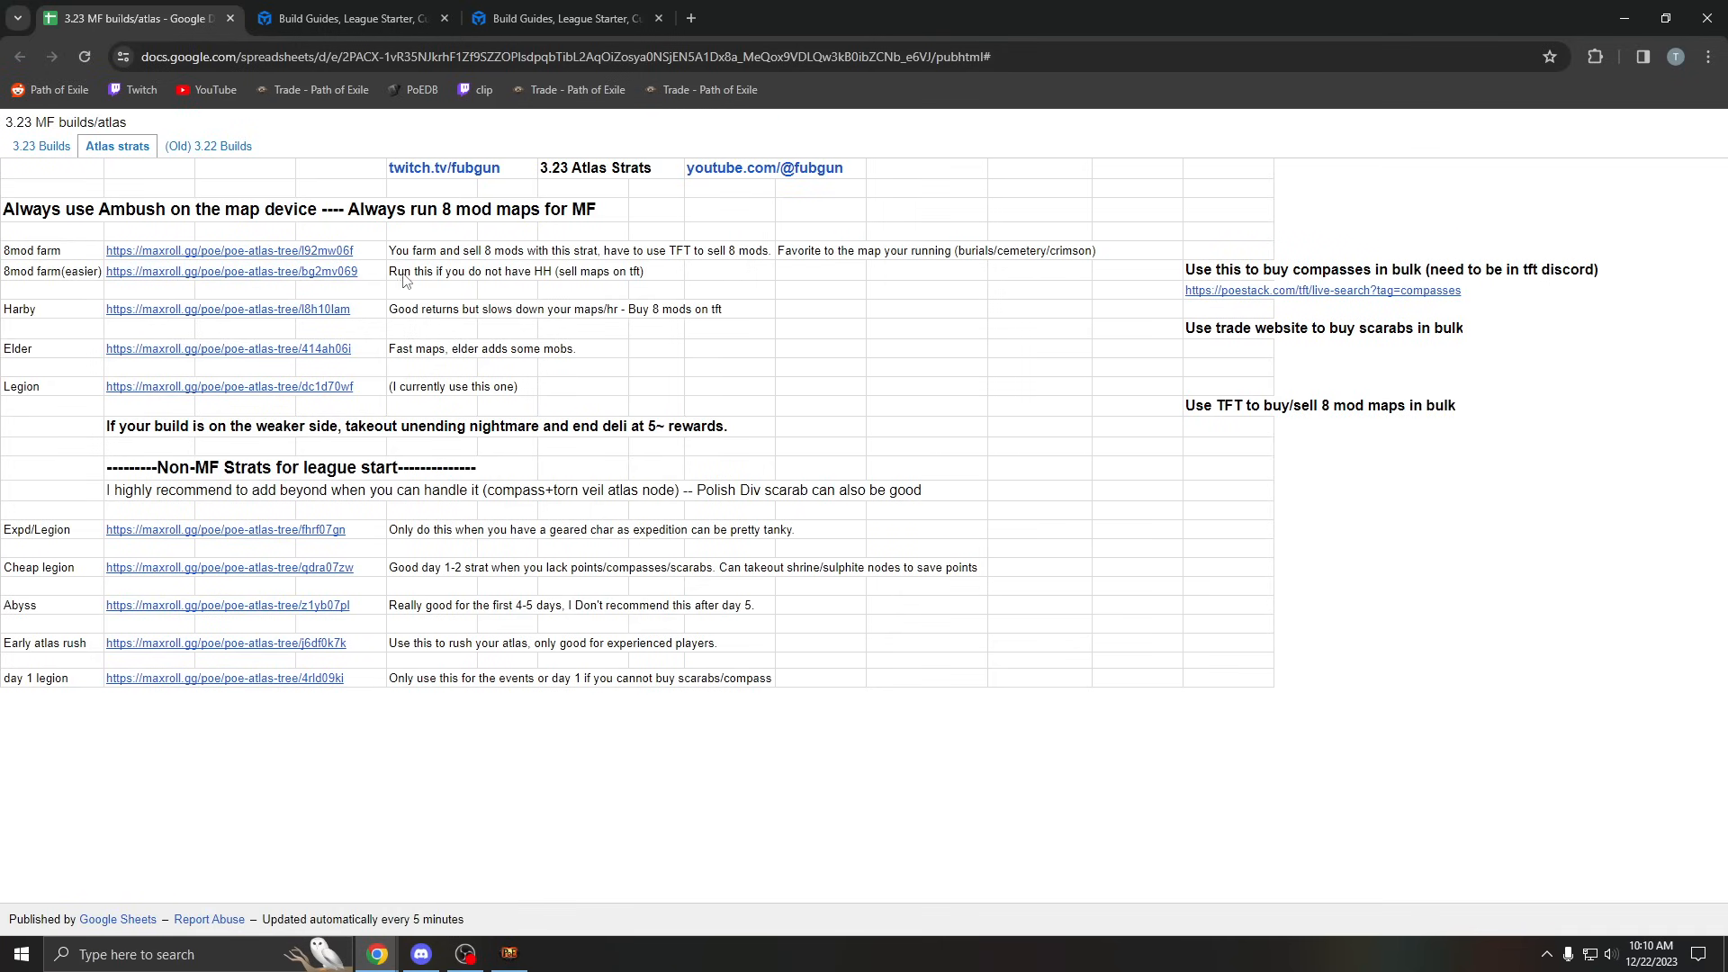
mouse_move(520, 281)
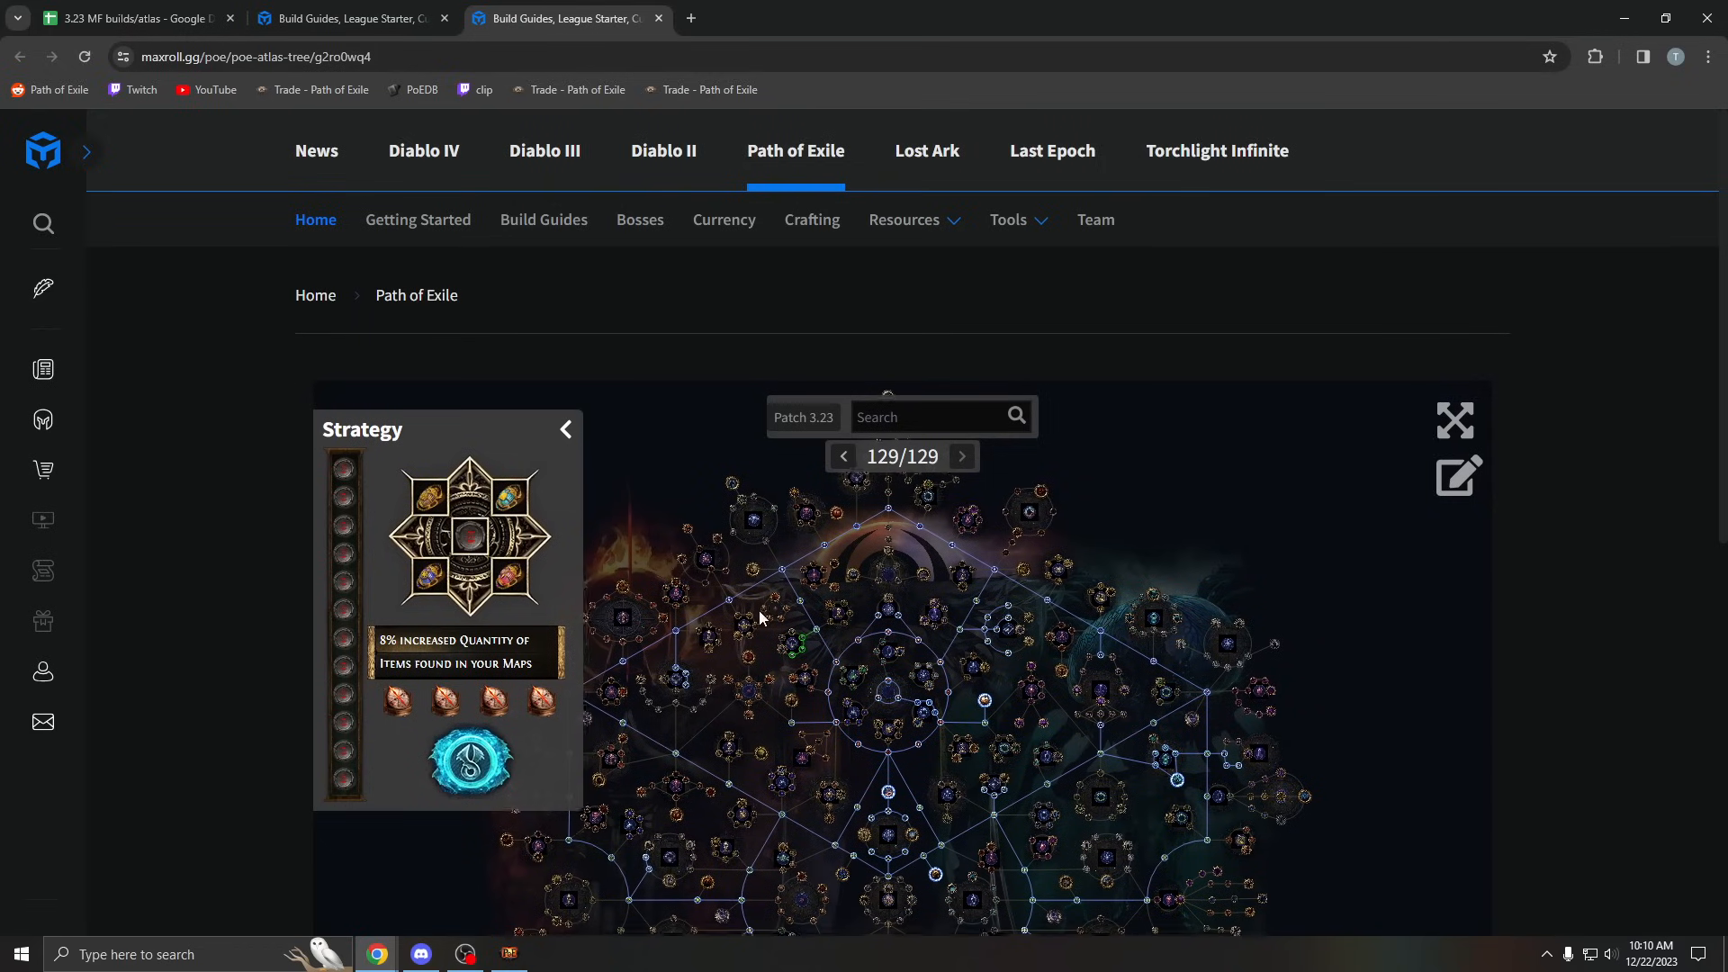
Step: Pan around the 129-point atlas tree to review its nodes, then close its tab
drag(758, 617, 842, 605)
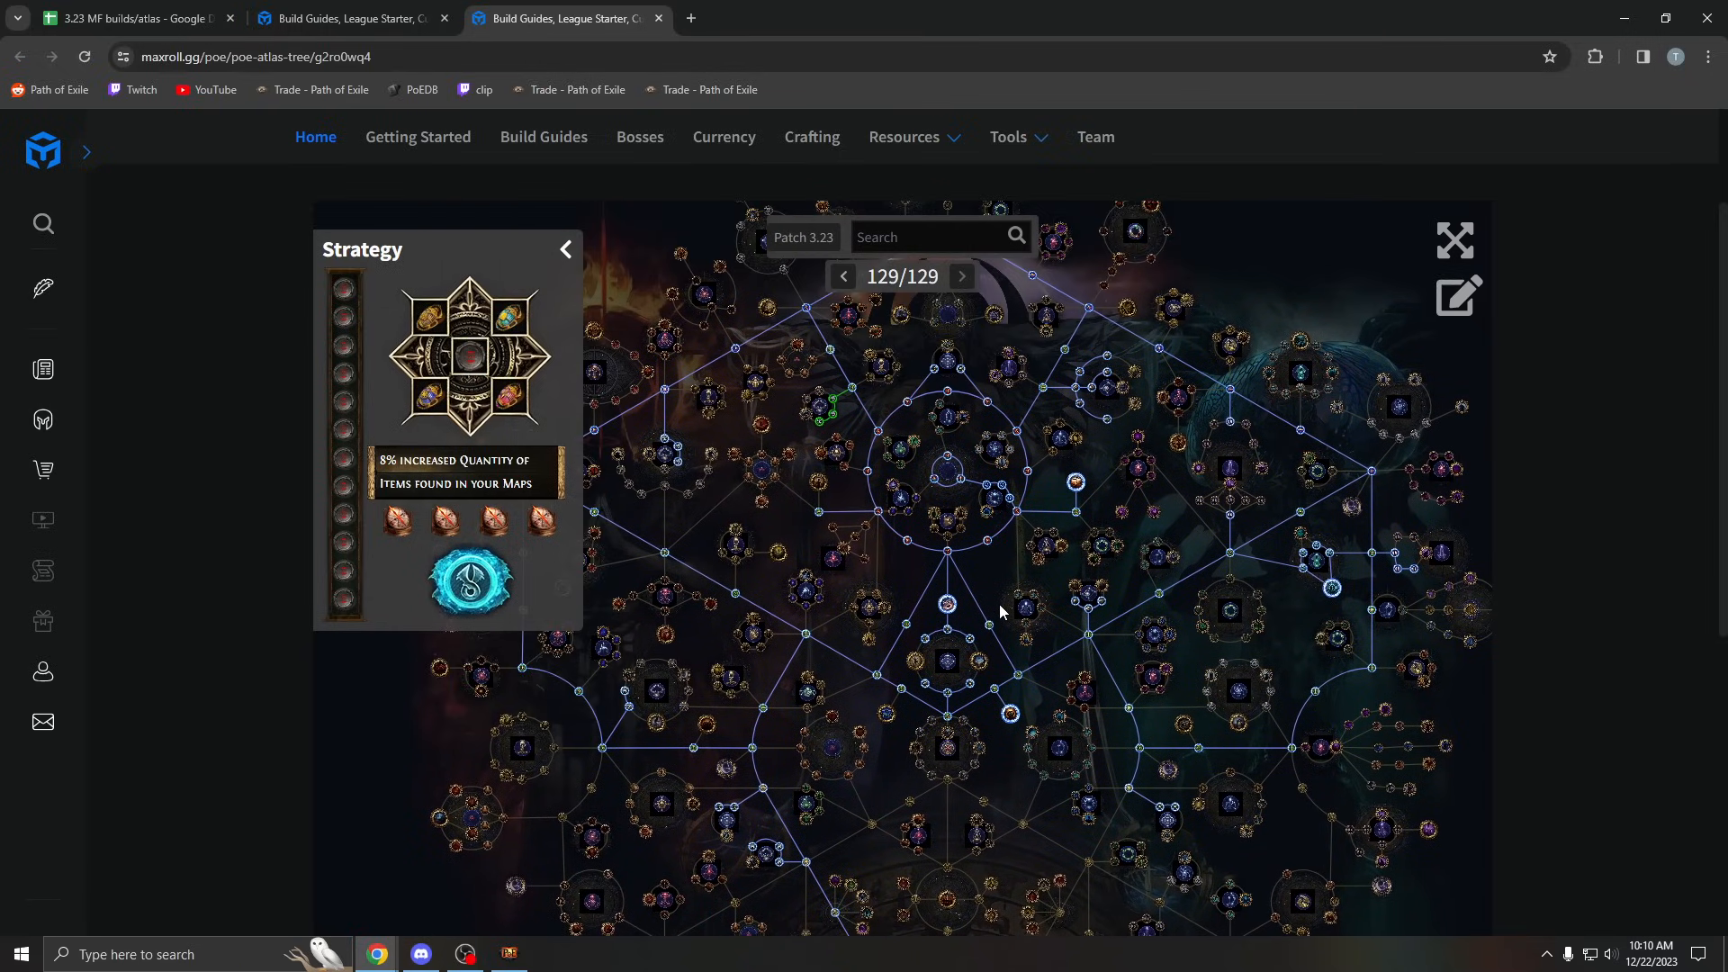
mouse_move(993, 599)
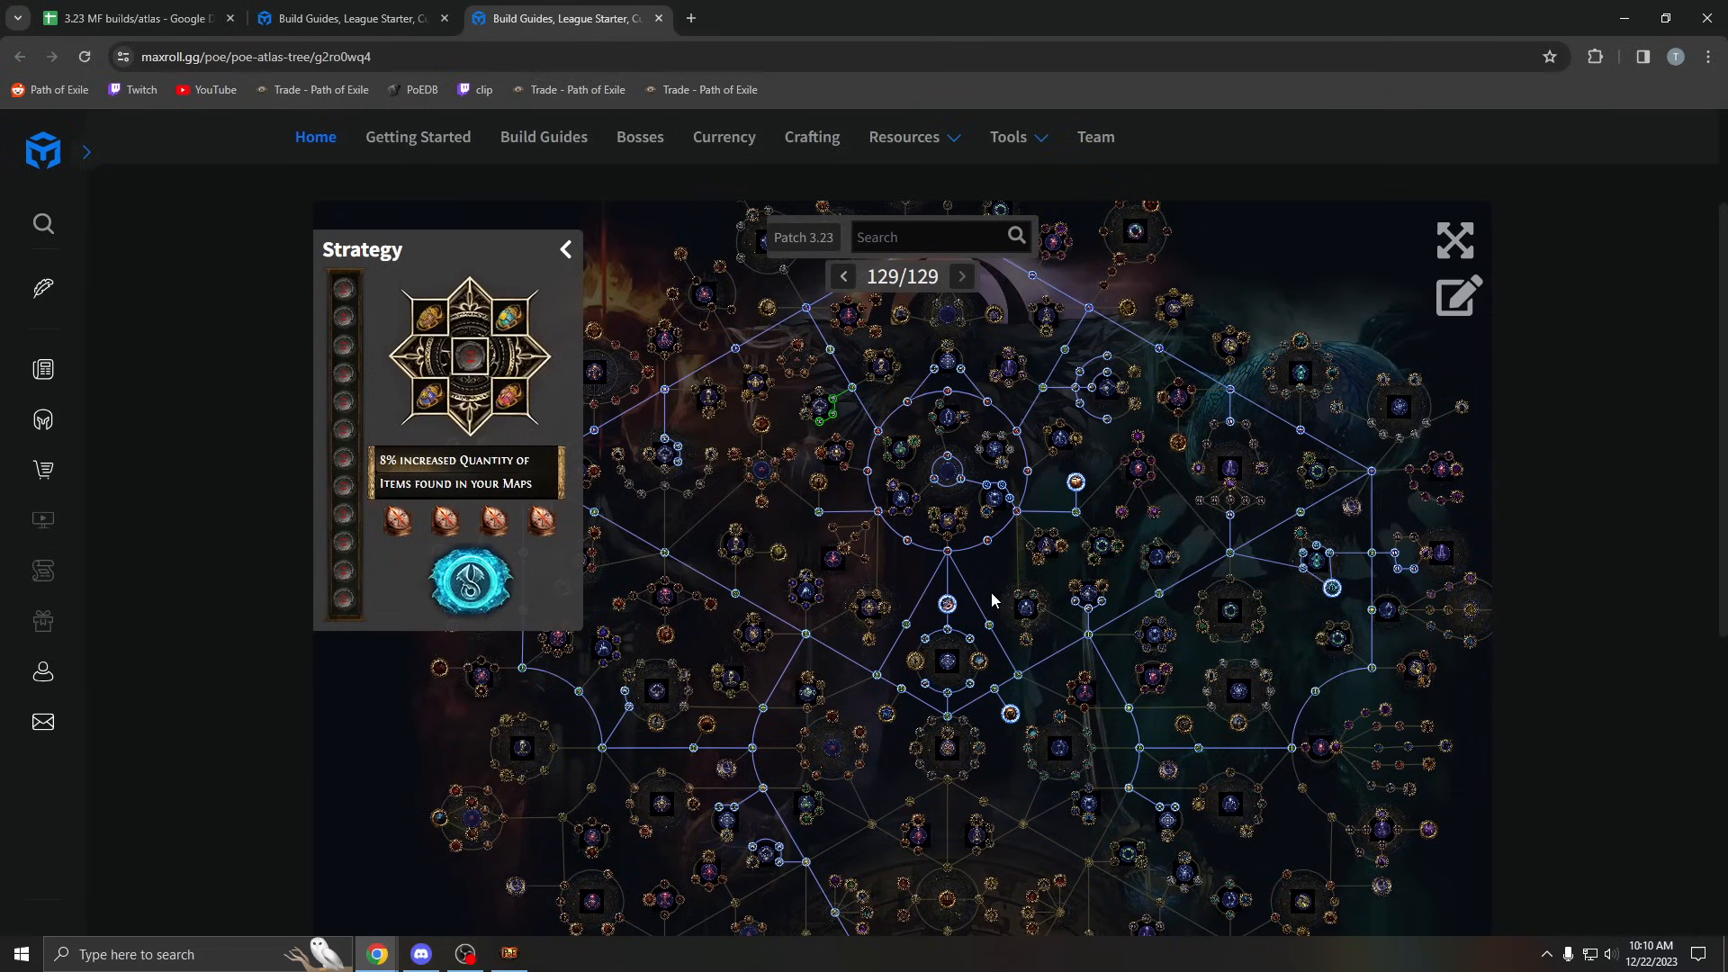
scroll(down, 3)
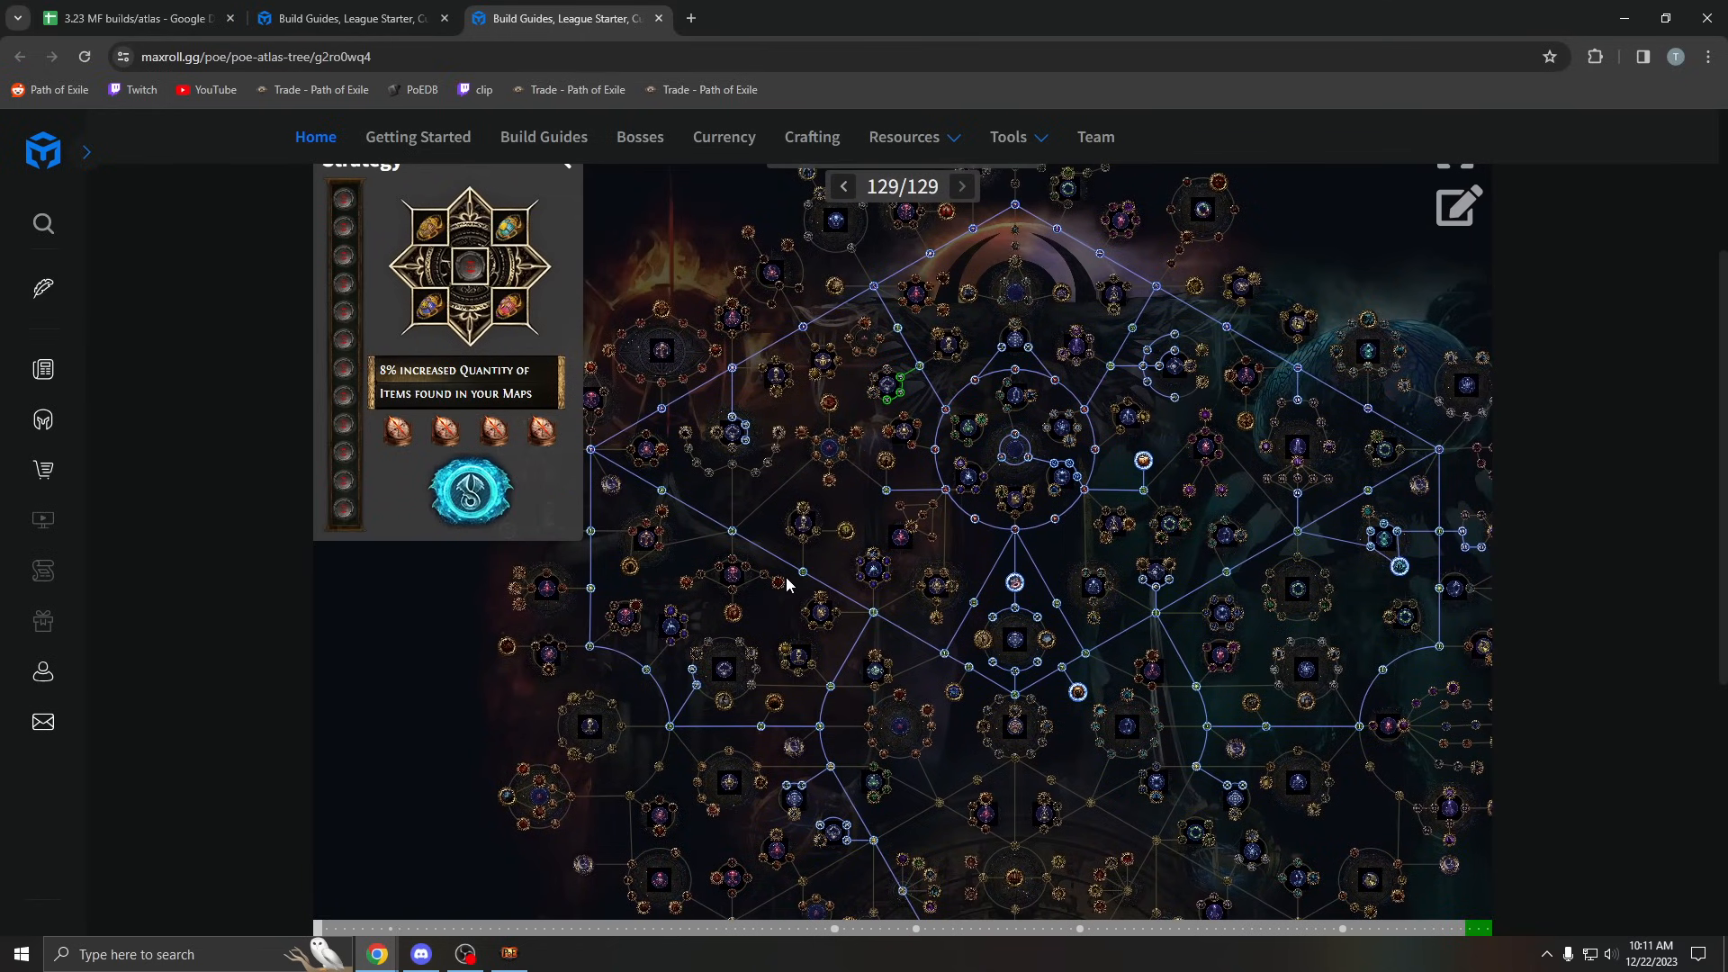
mouse_move(913, 588)
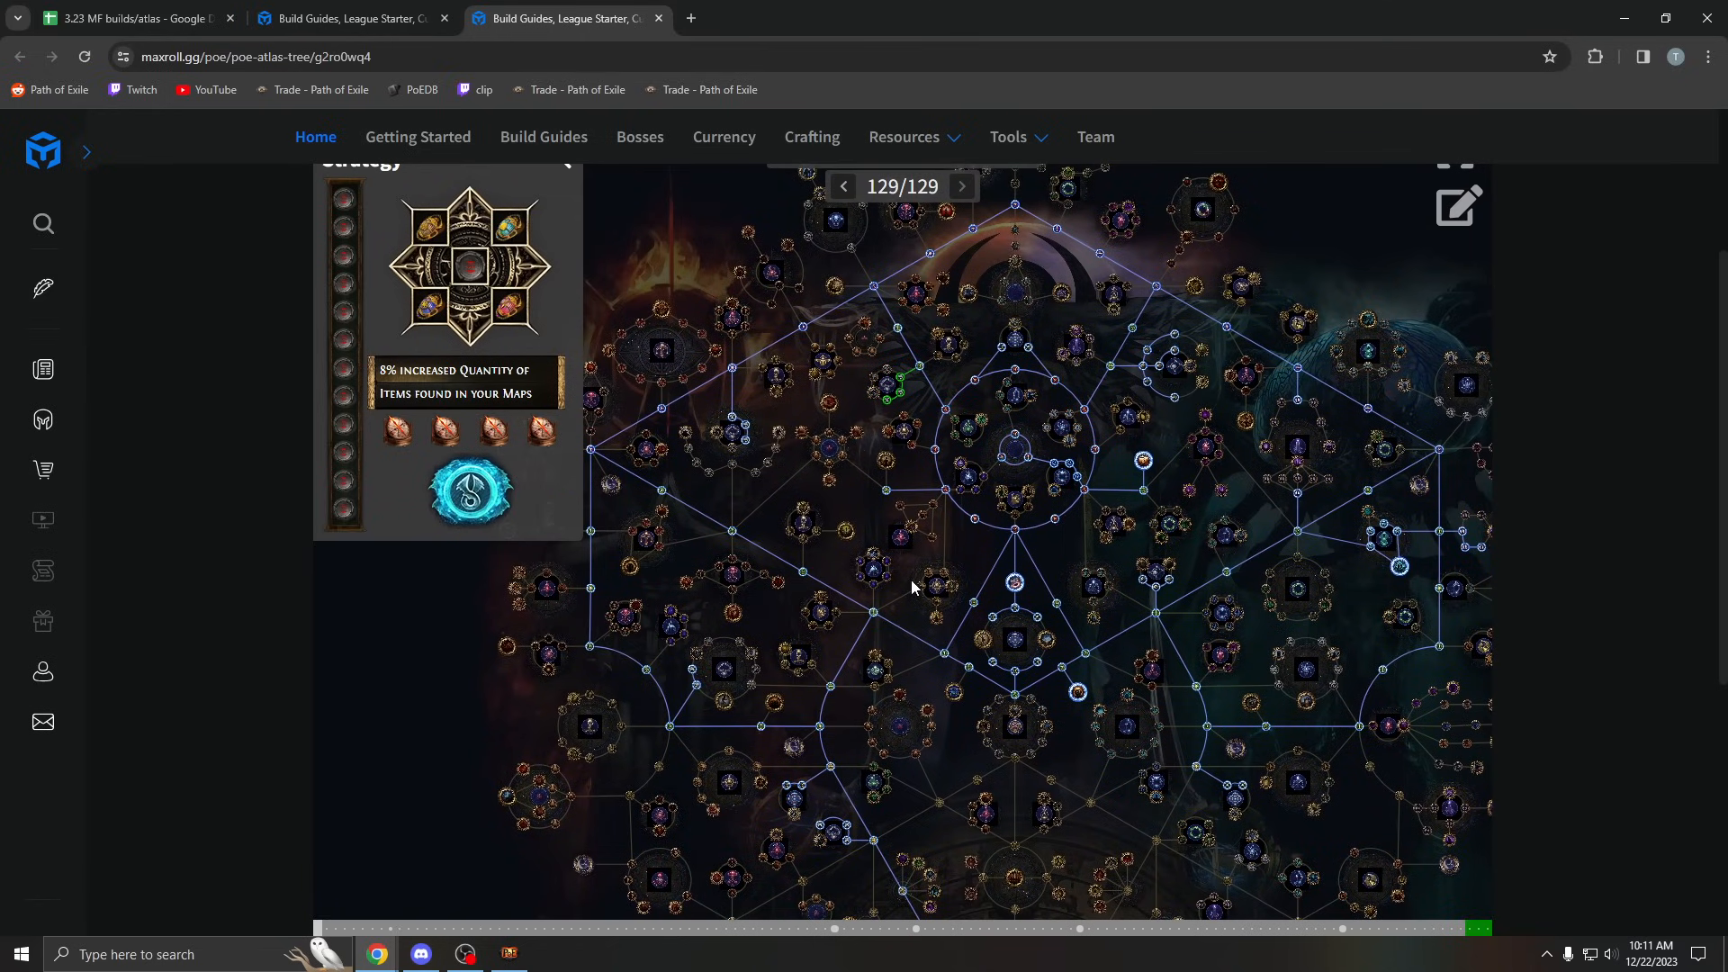
mouse_move(529, 385)
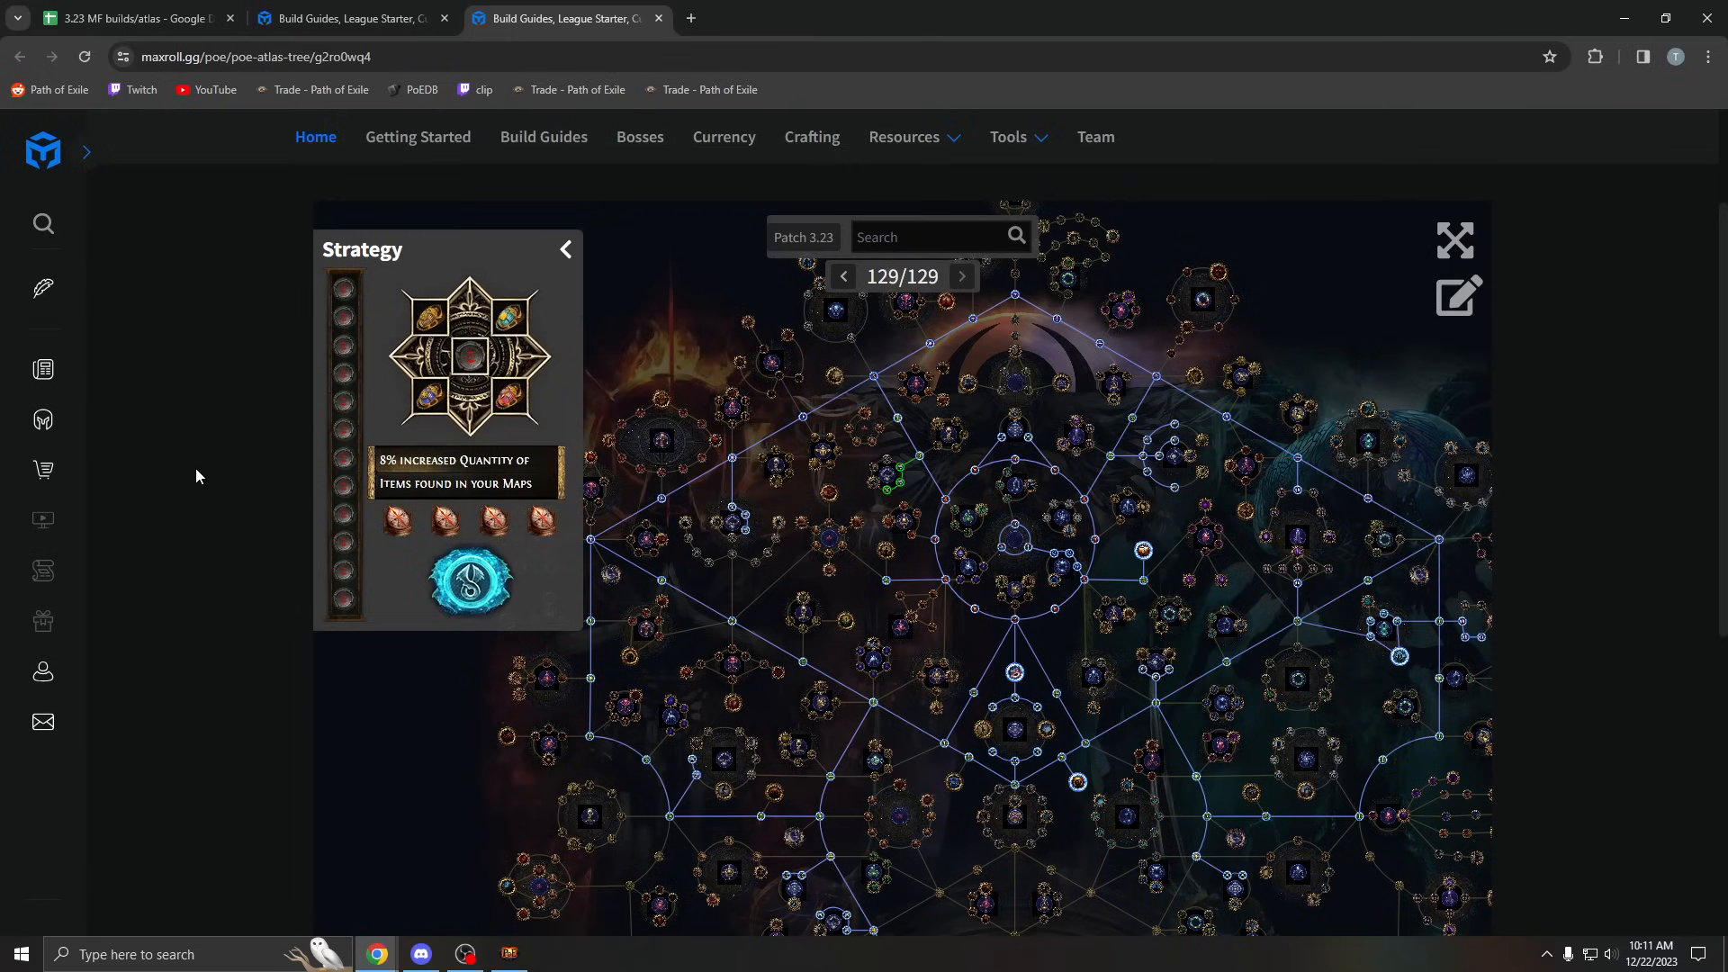
scroll(down, 3)
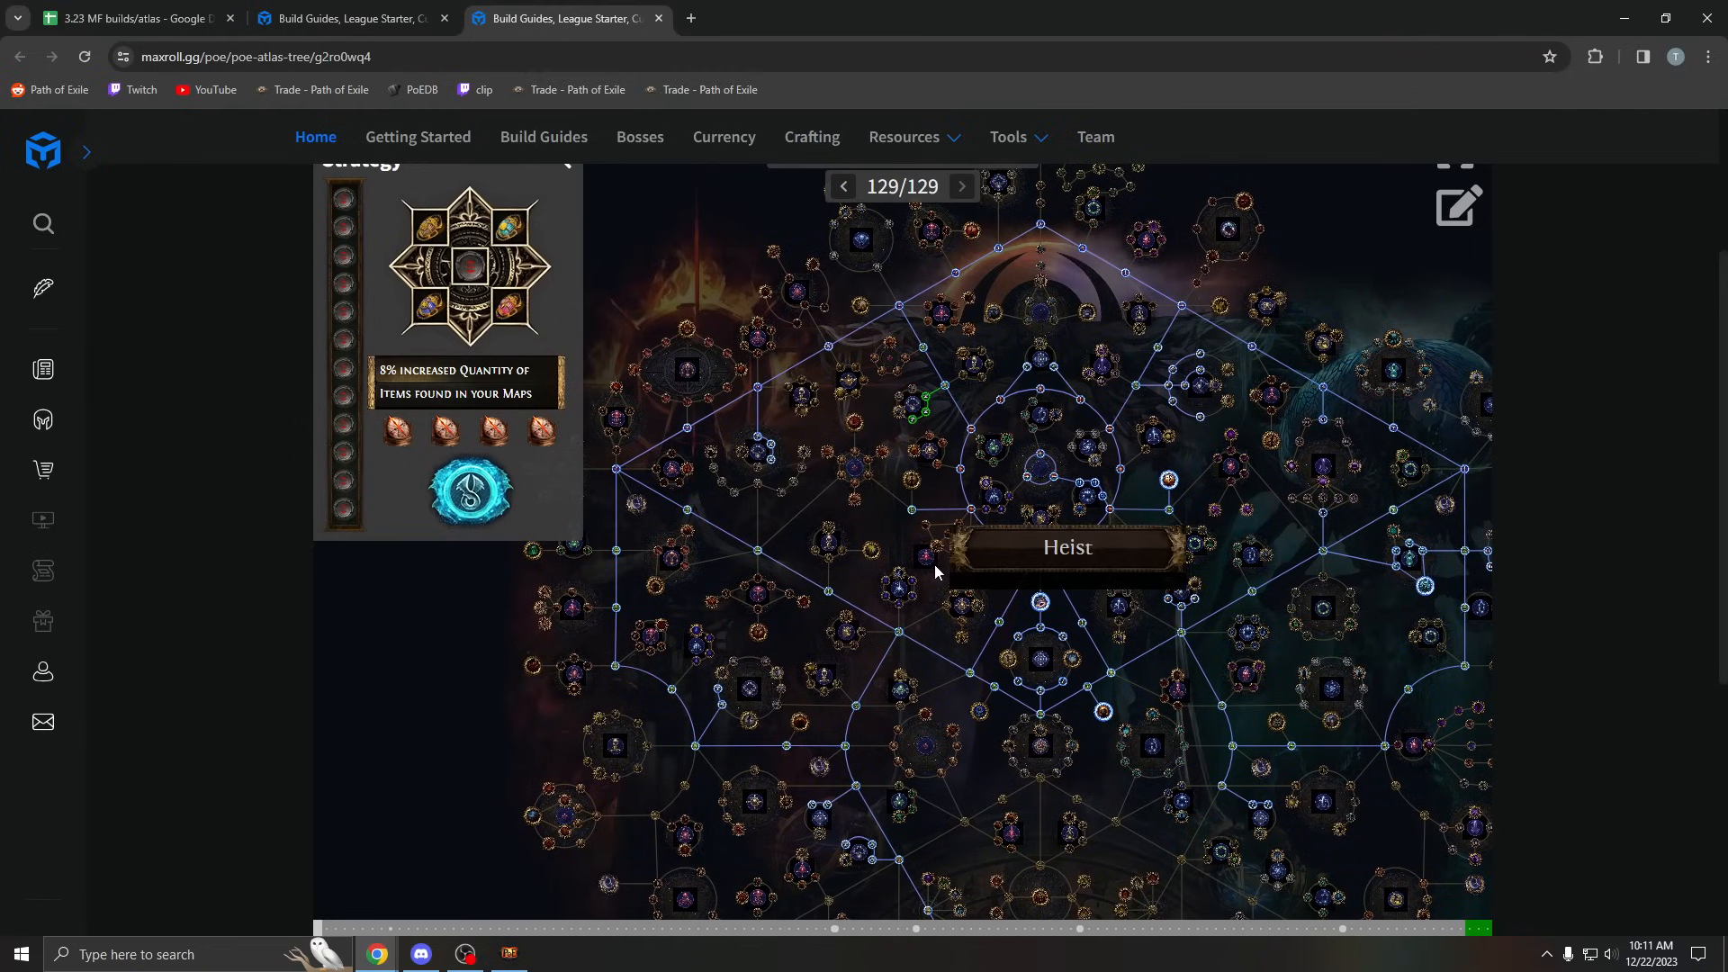
mouse_move(920, 681)
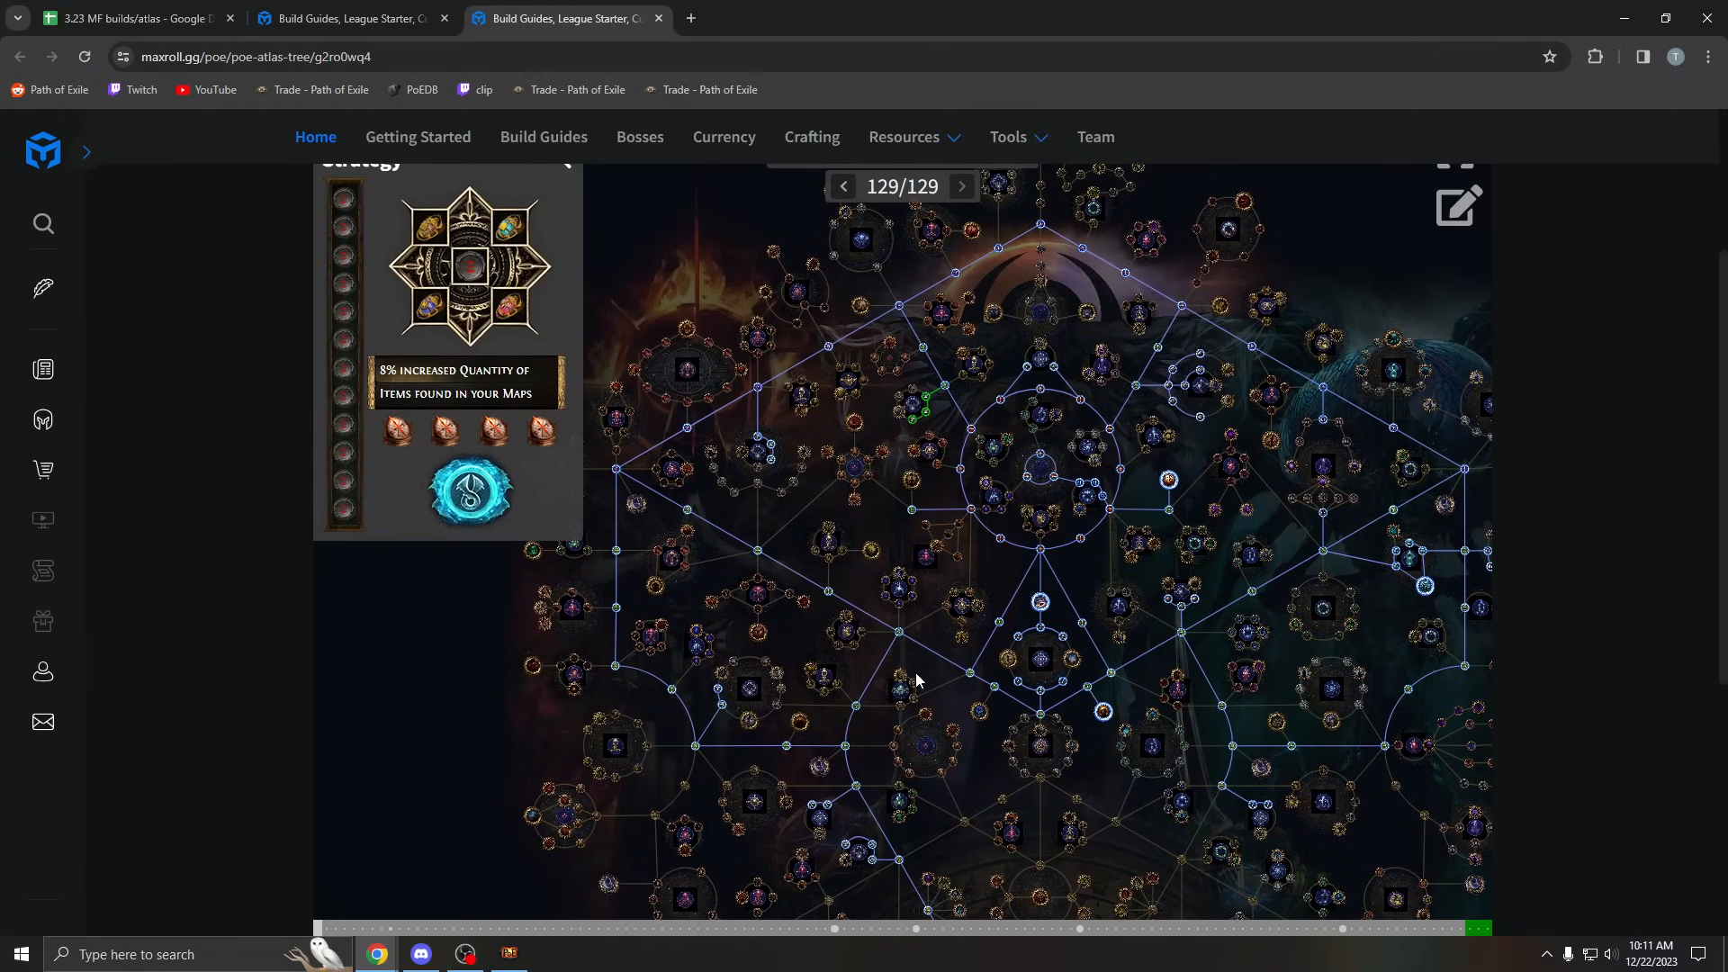
drag(915, 679, 815, 601)
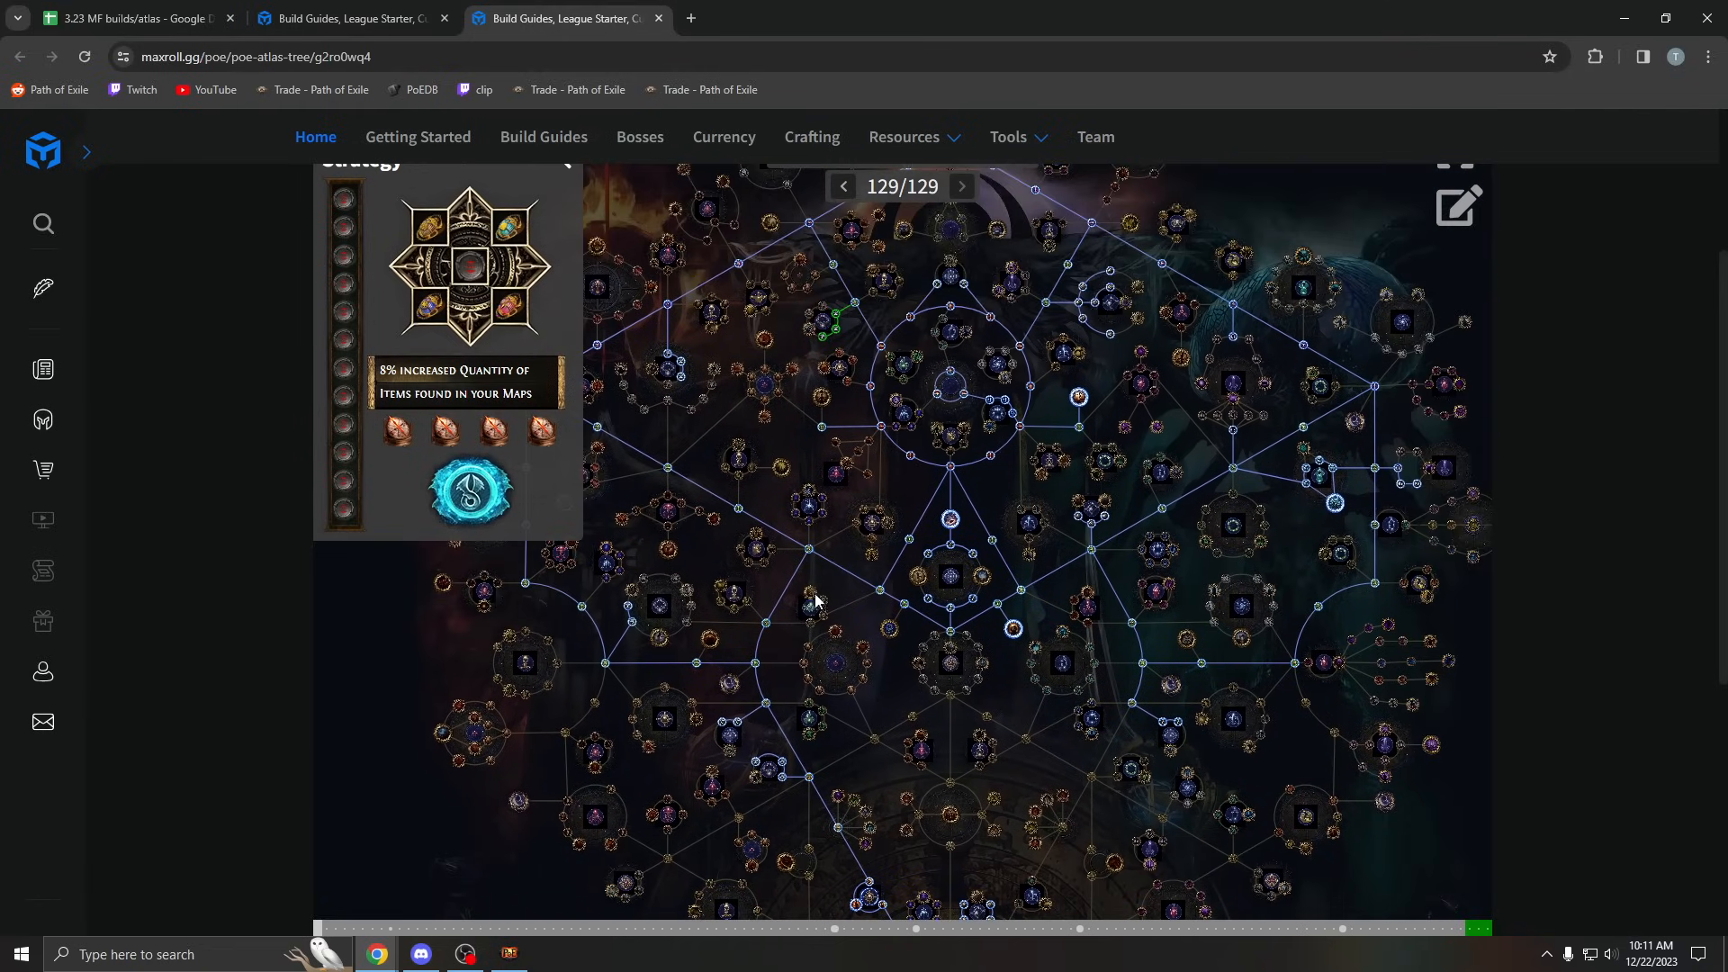
drag(815, 601, 789, 783)
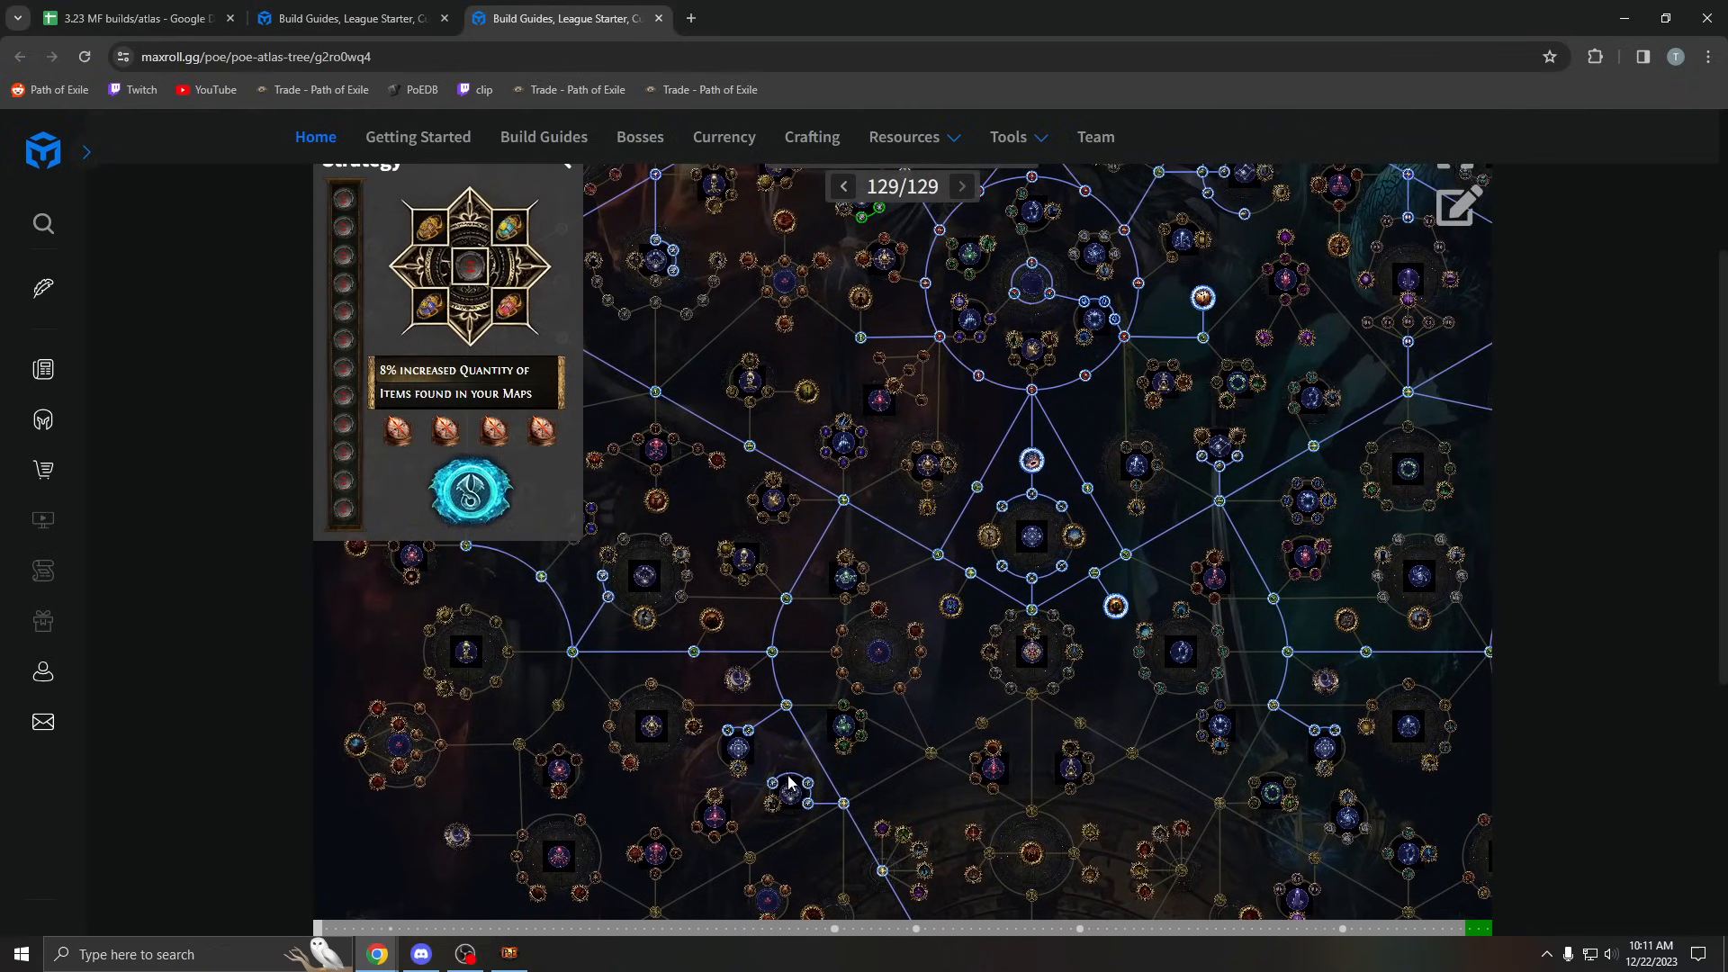
mouse_move(756, 763)
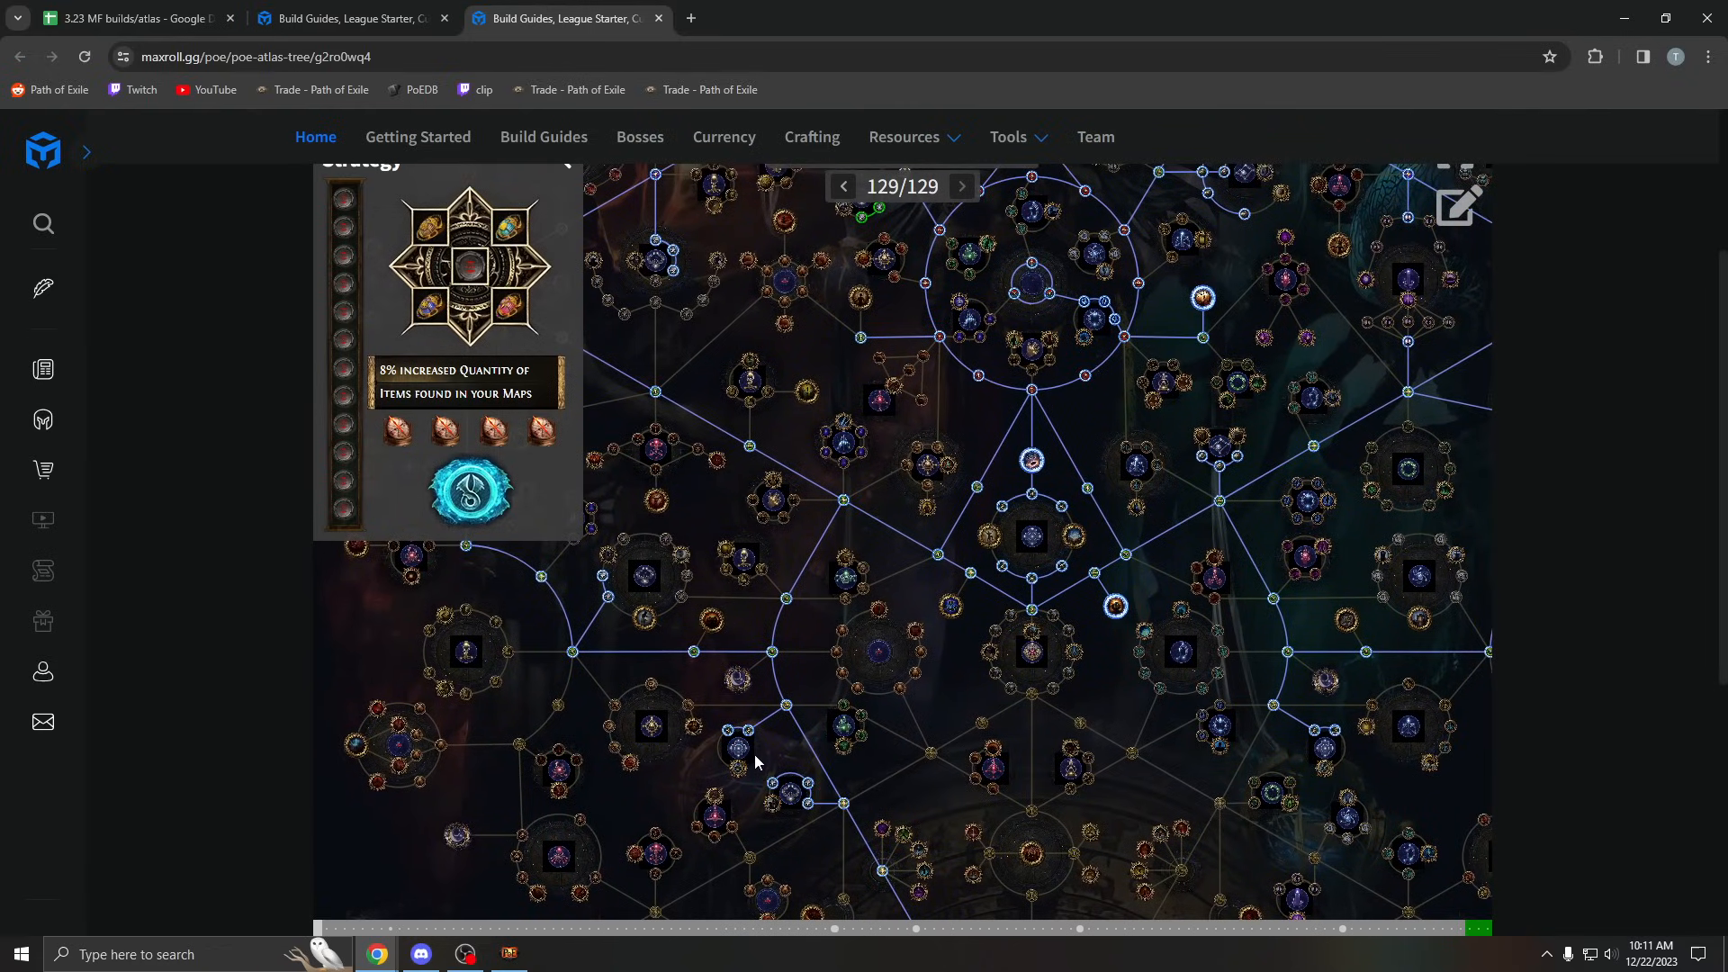
mouse_move(763, 785)
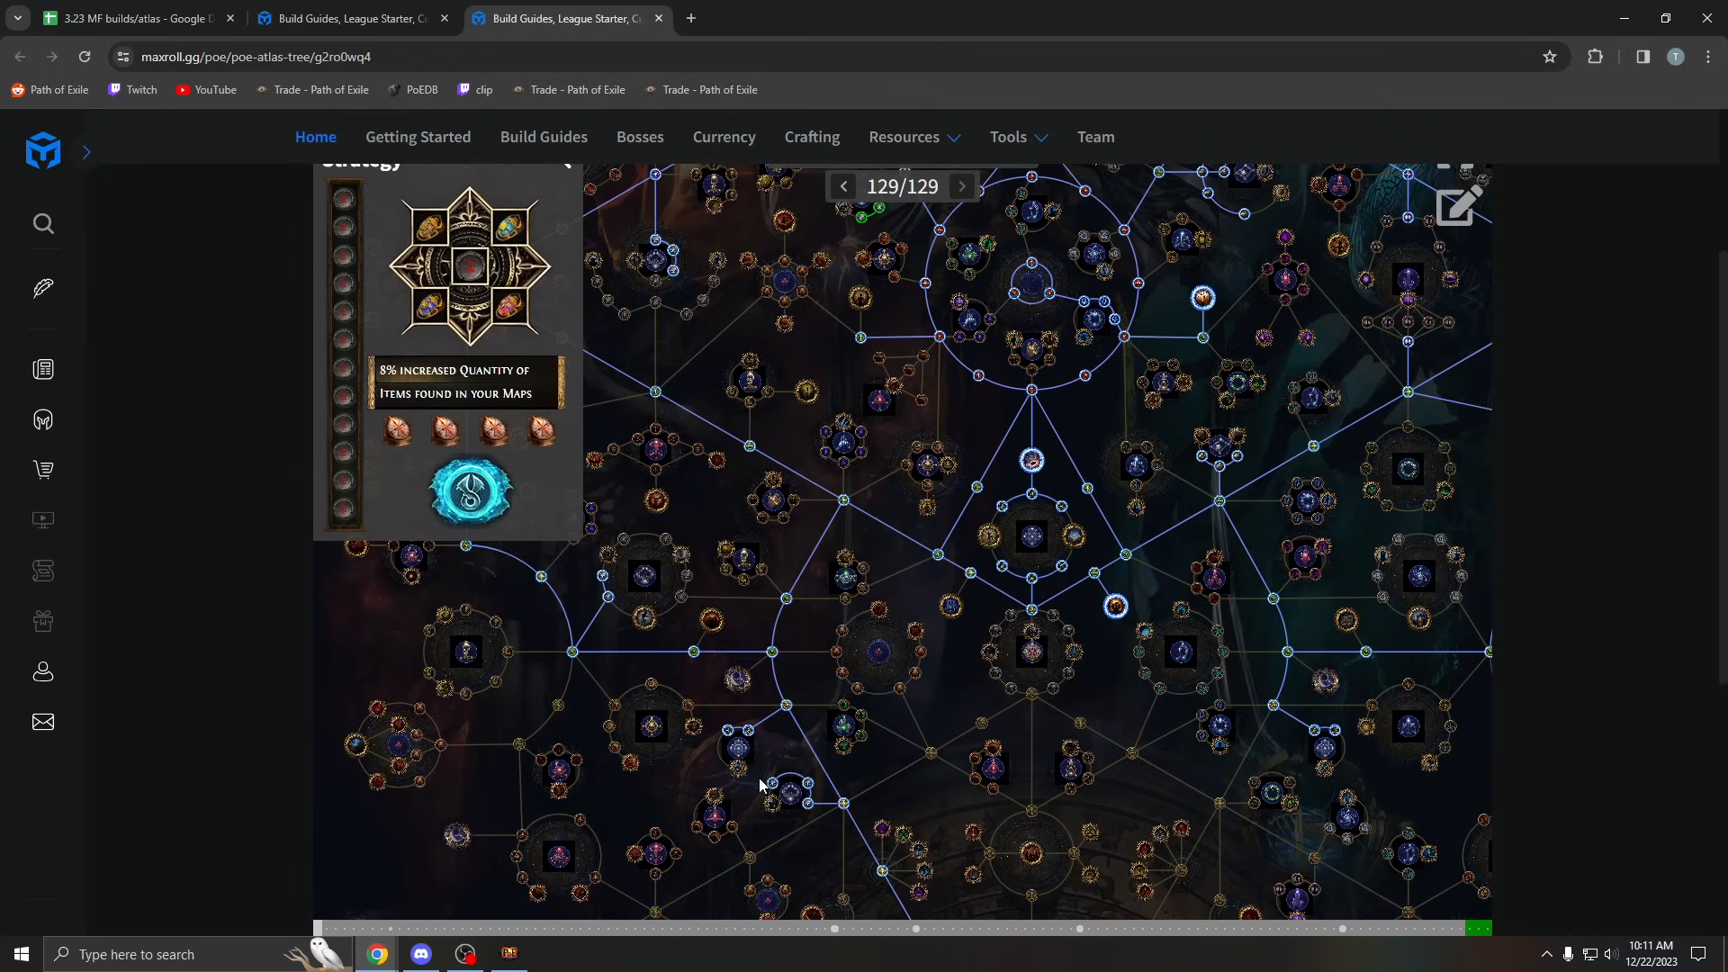
mouse_move(717, 817)
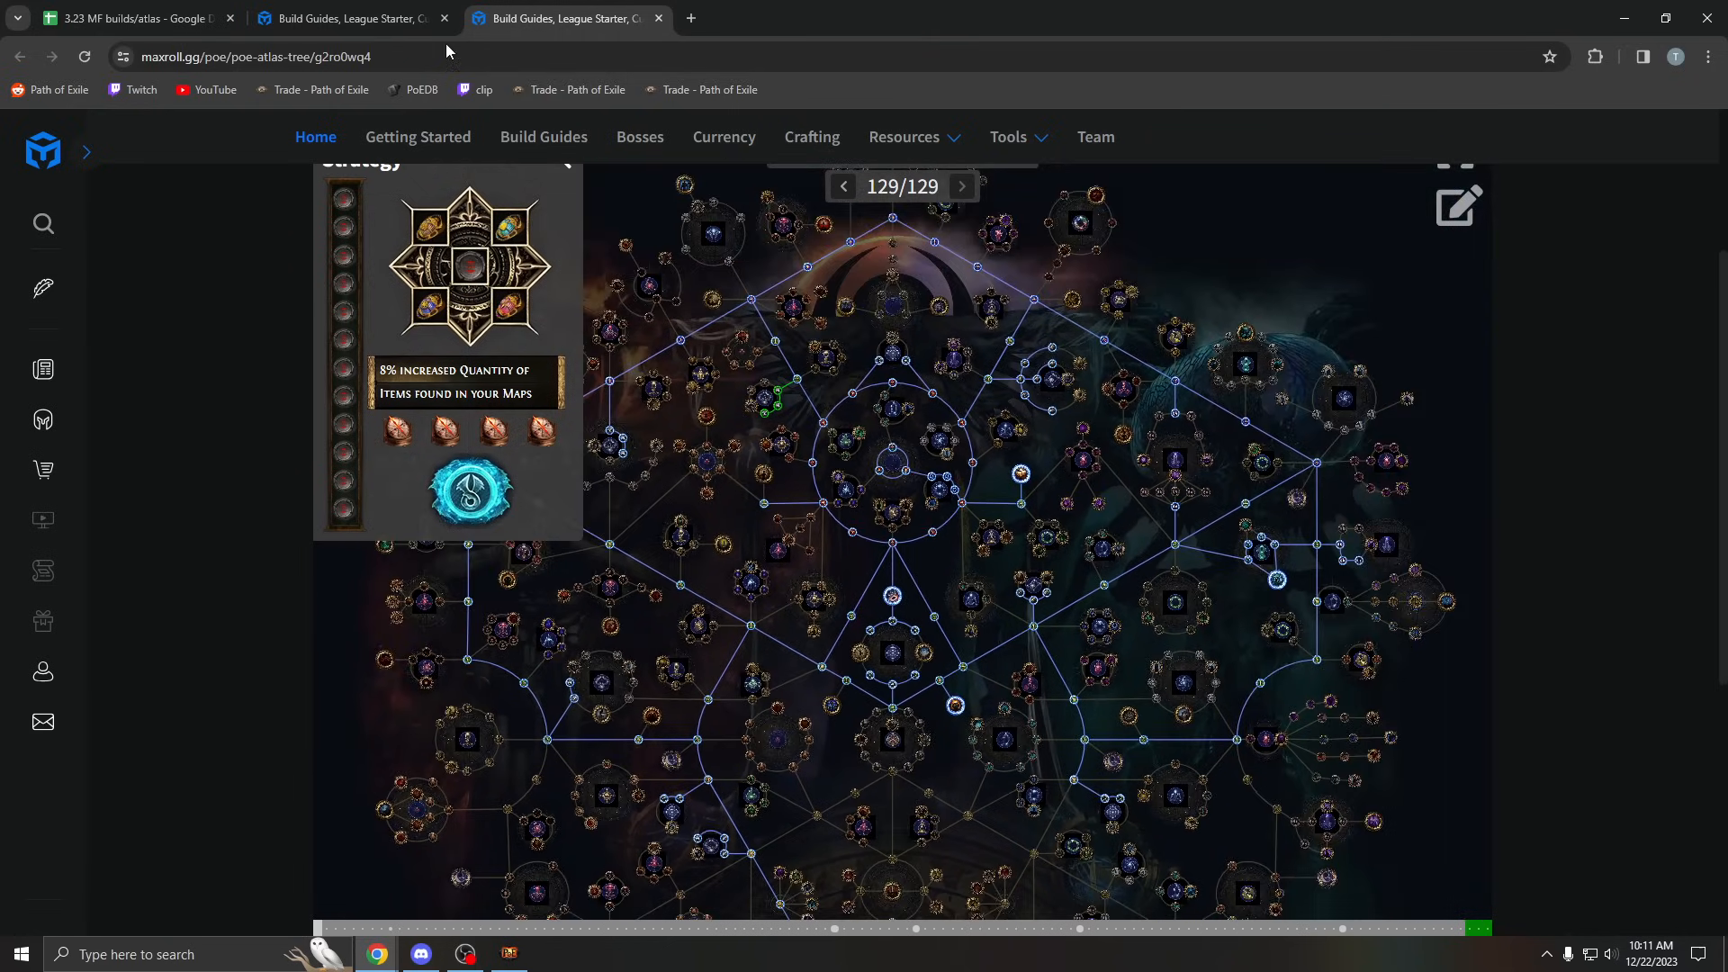
click(139, 18)
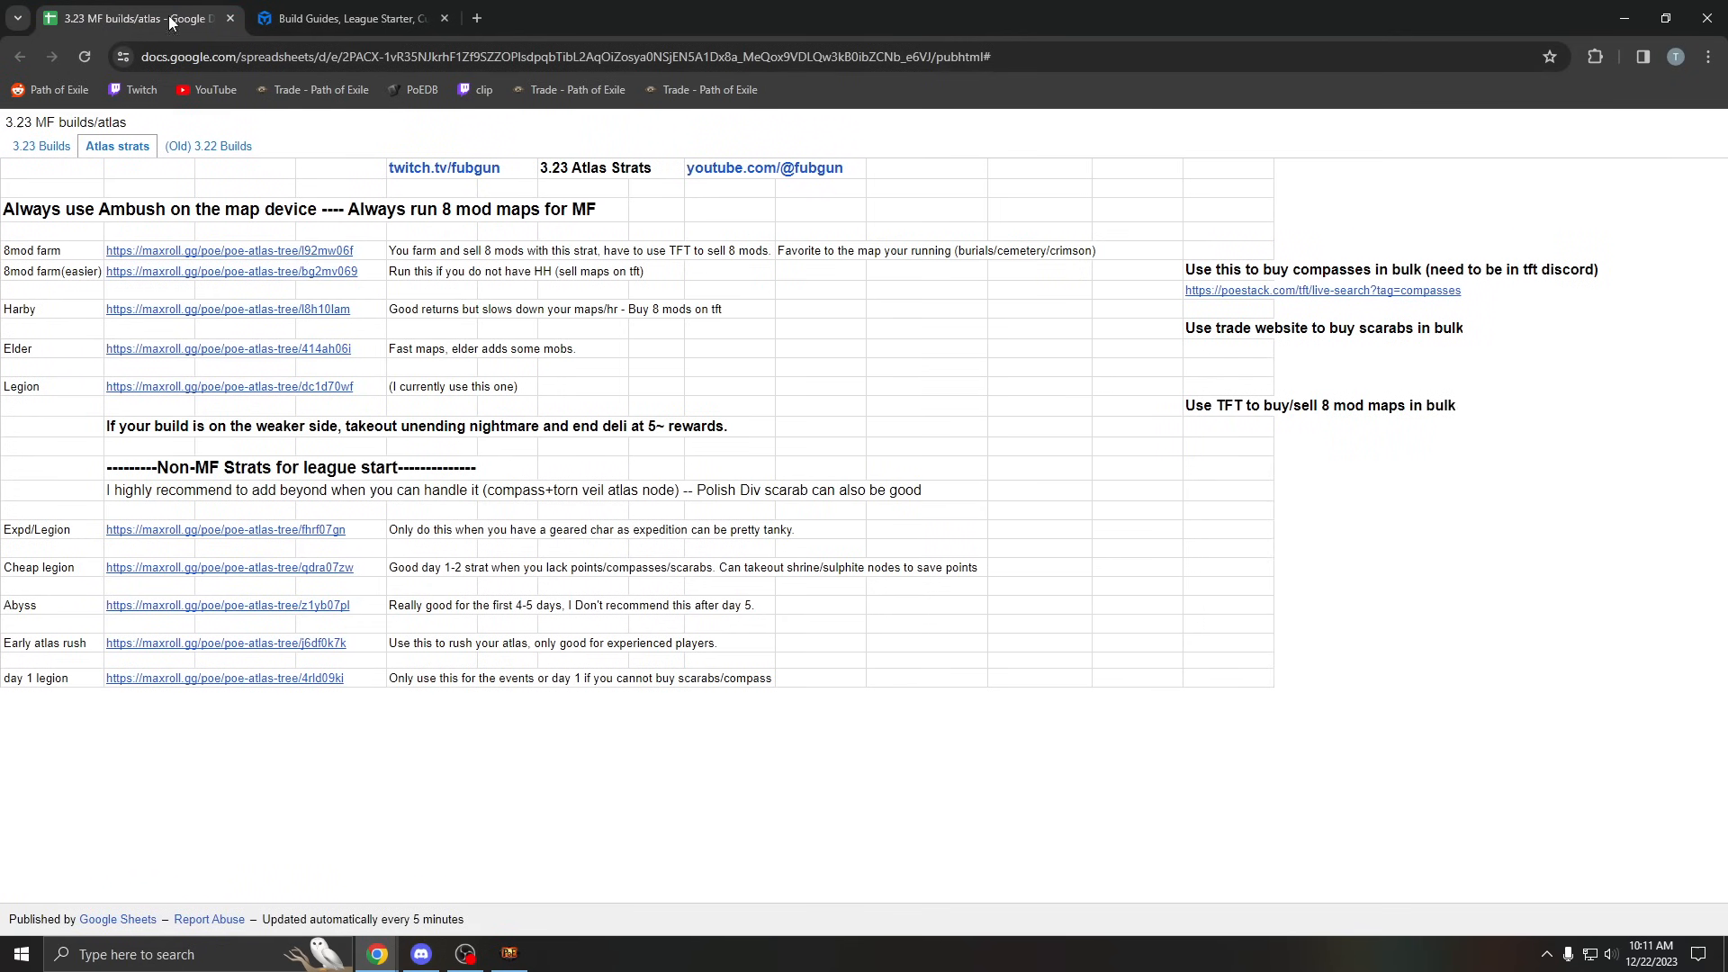
Step: Bring up the next linked atlas tree, a 132-point tree, in a new Maxroll tab
click(565, 18)
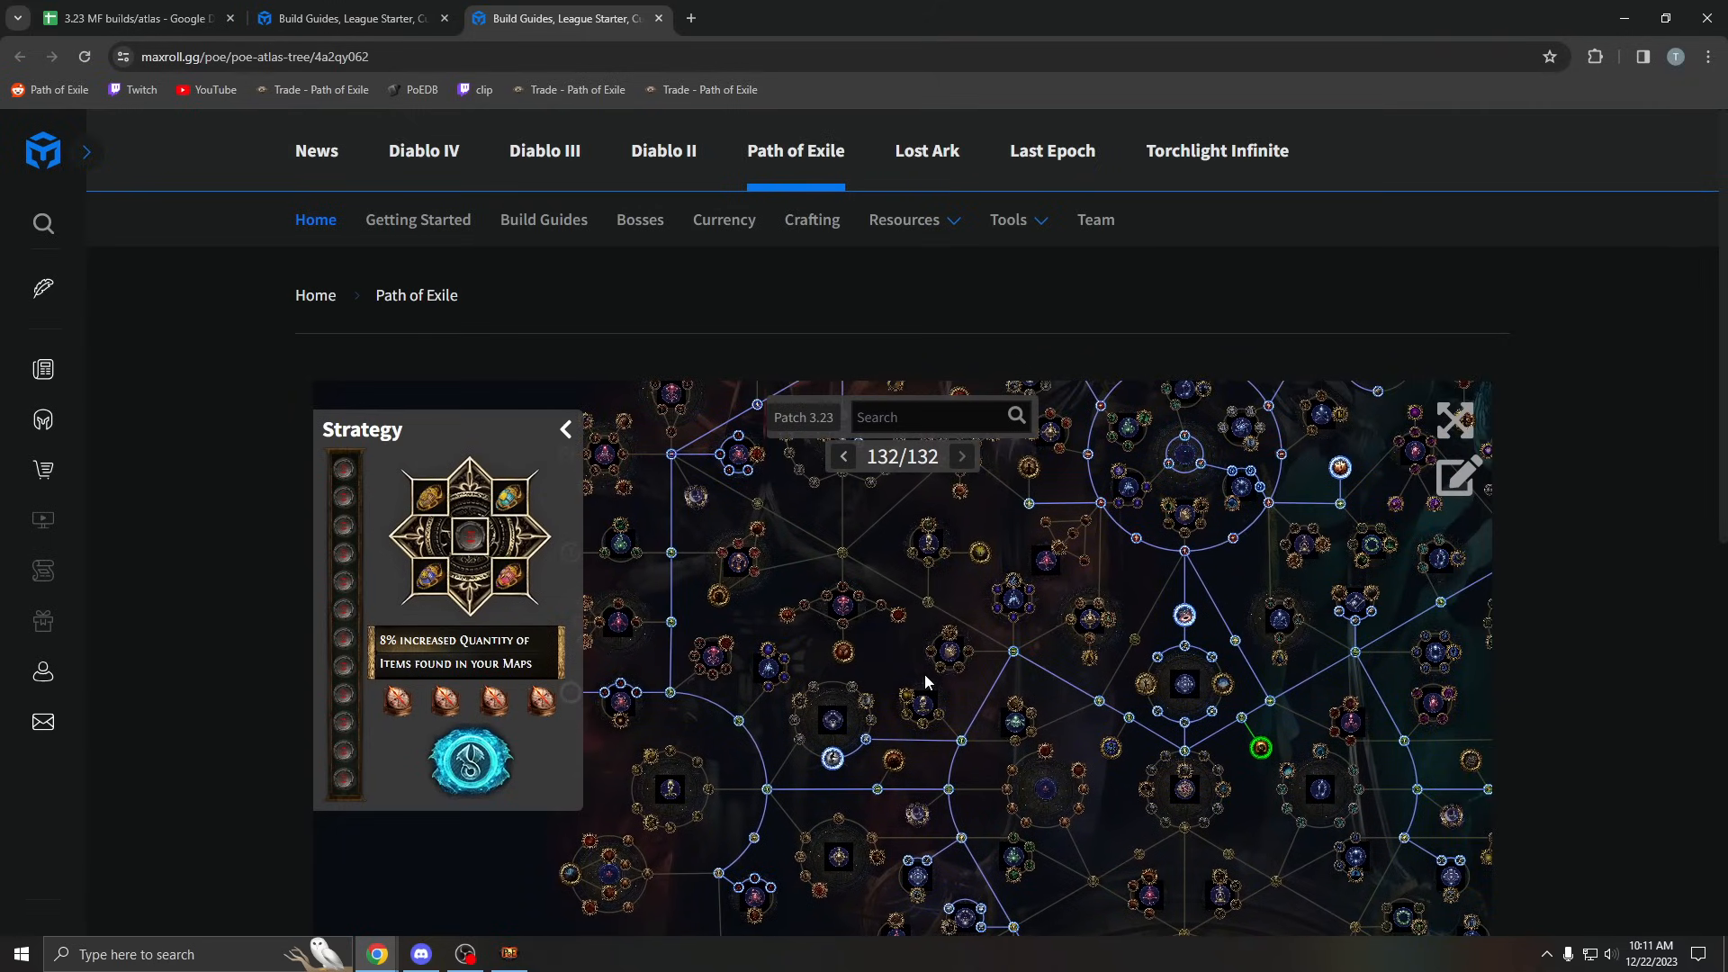
mouse_move(1020, 695)
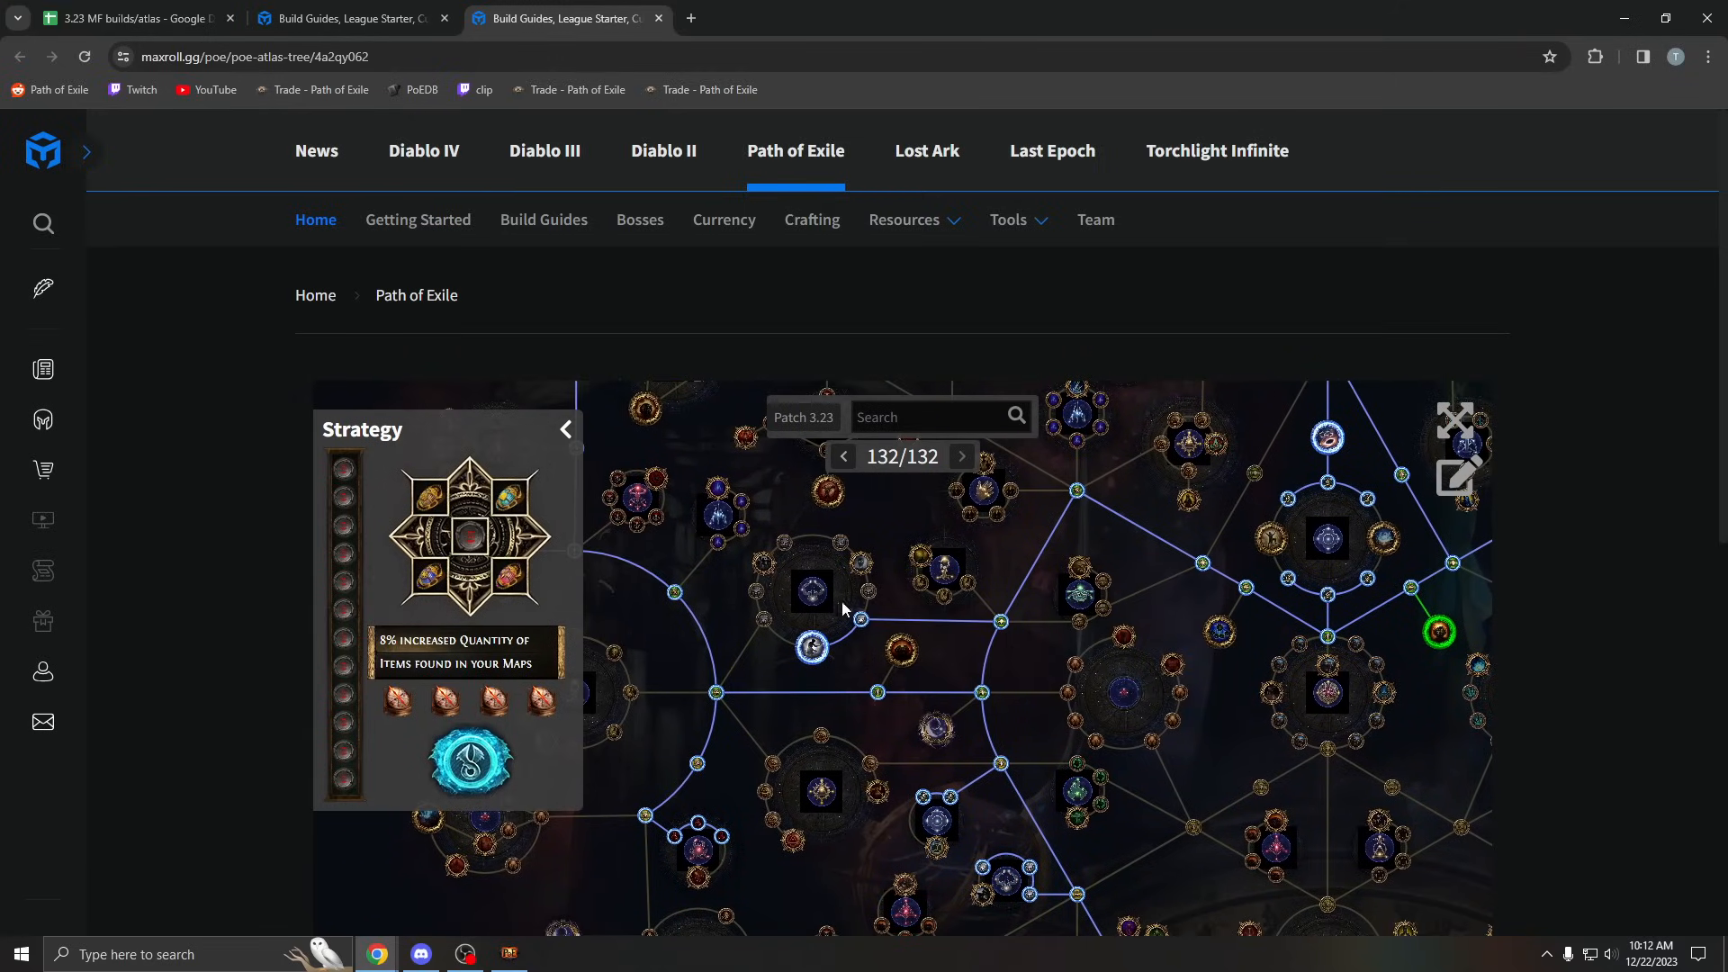
mouse_move(810, 649)
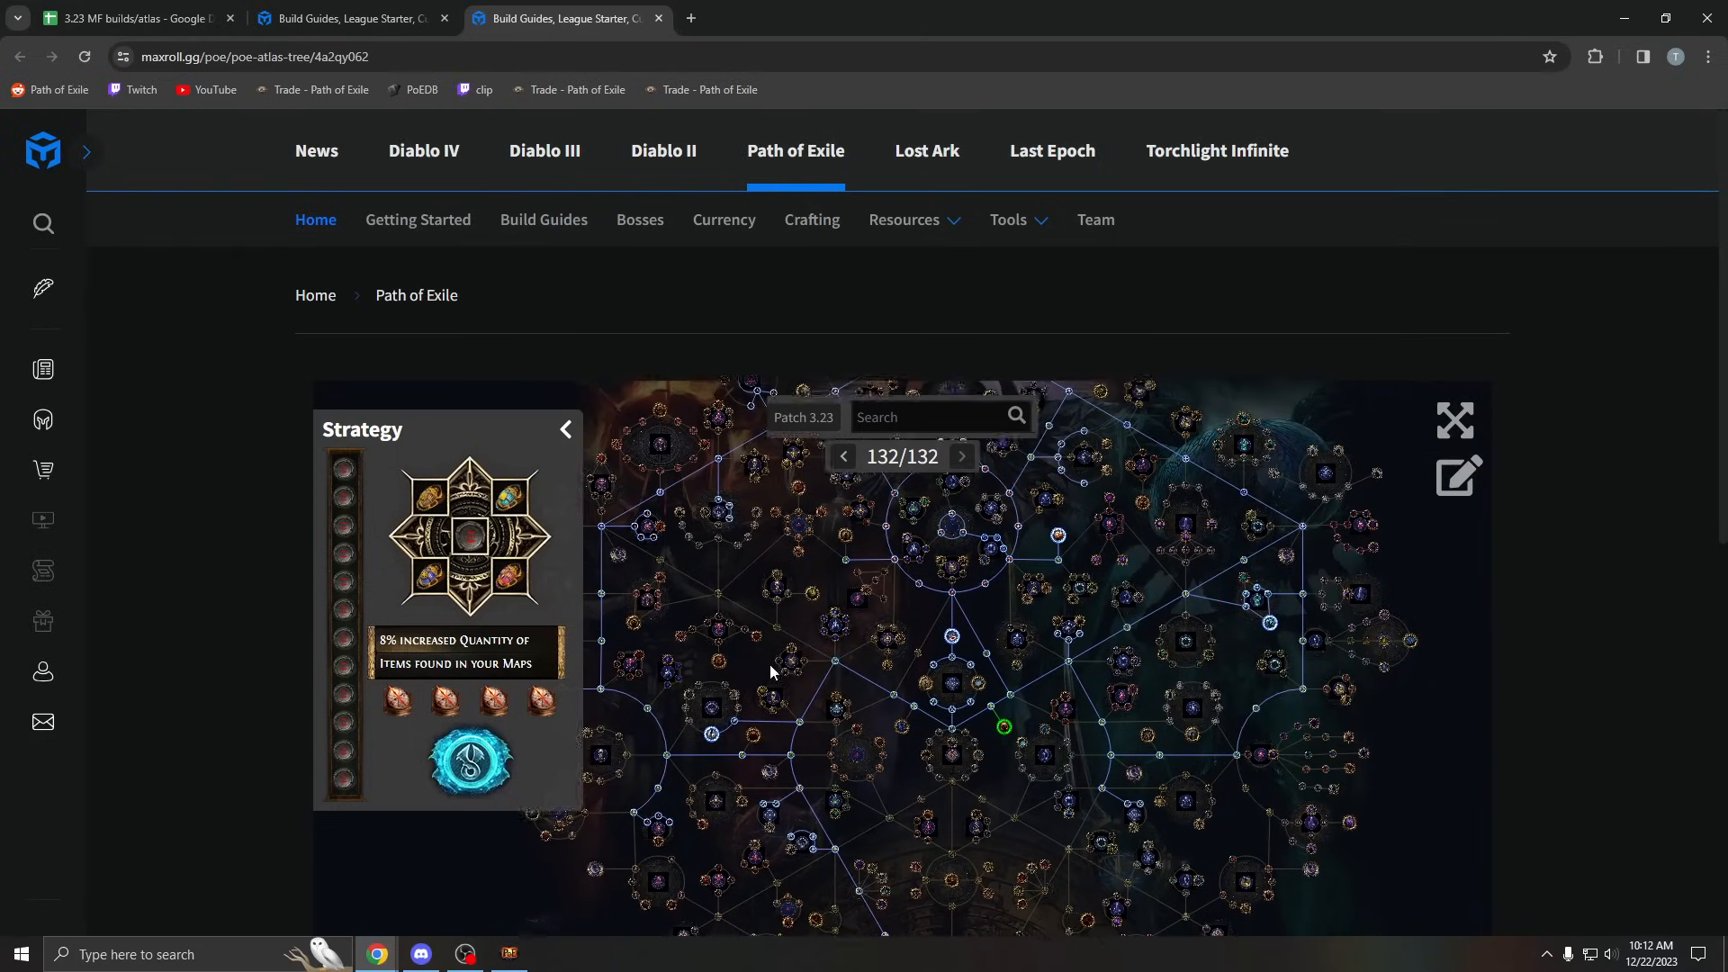
Step: Pan the 132-point tree with the 8% item quantity strategy to review its lower, left and upper nodes
scroll(down, 3)
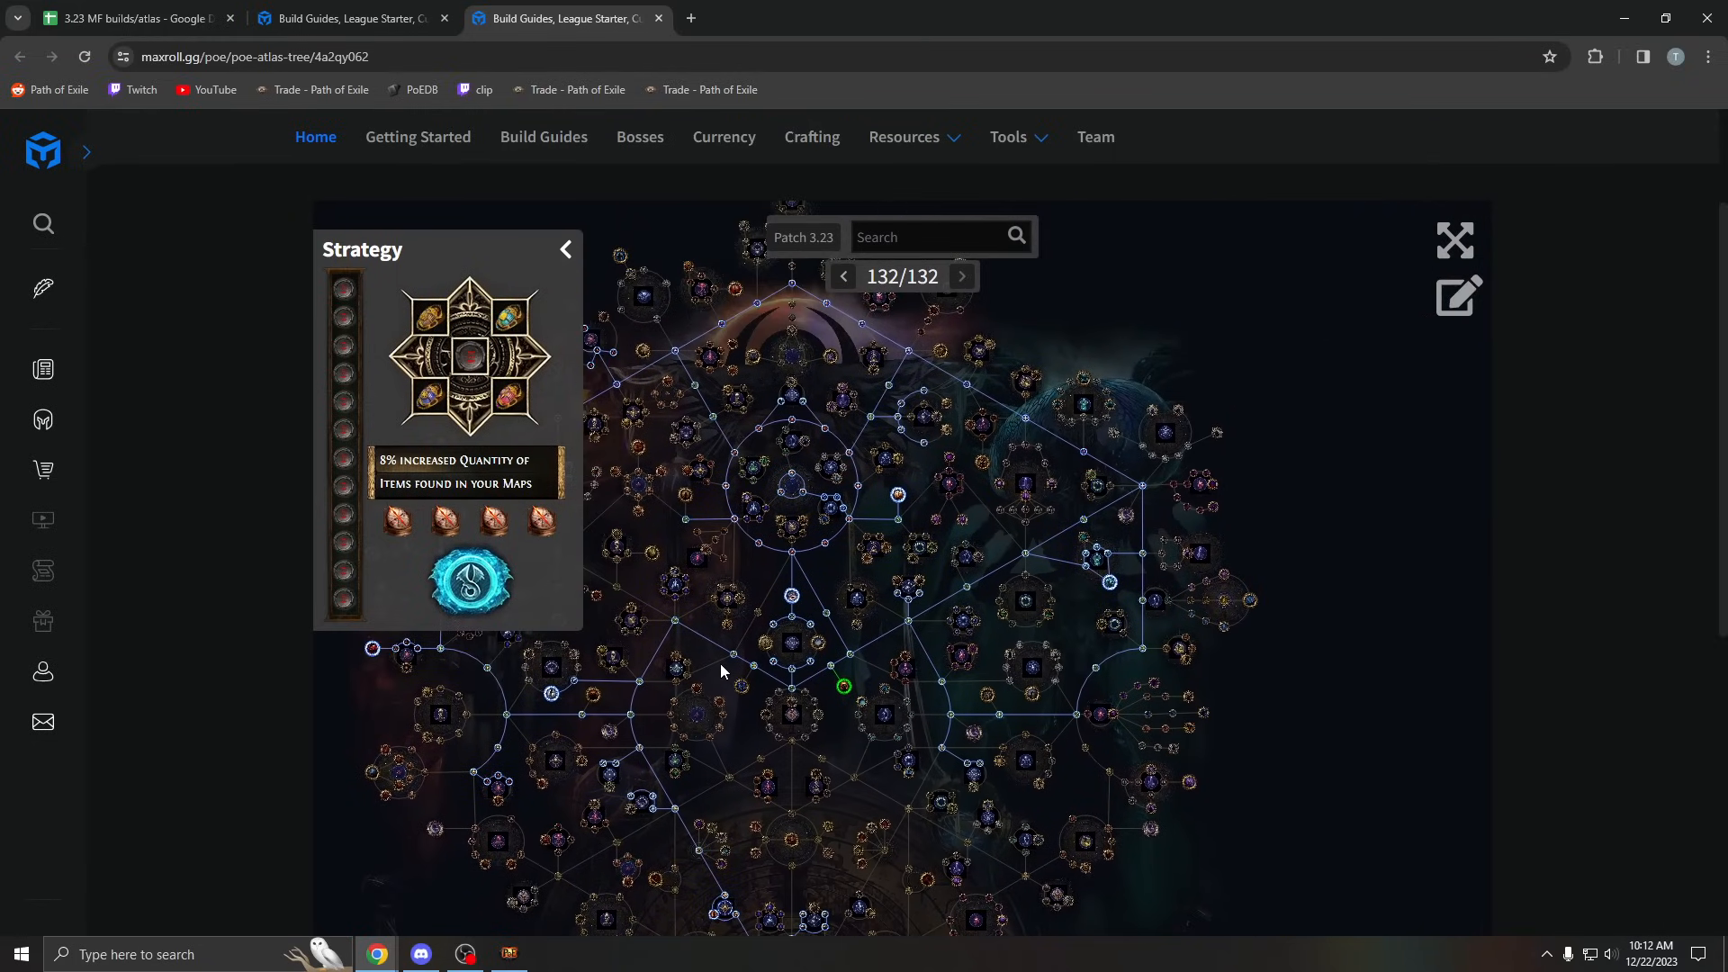
drag(722, 670, 827, 664)
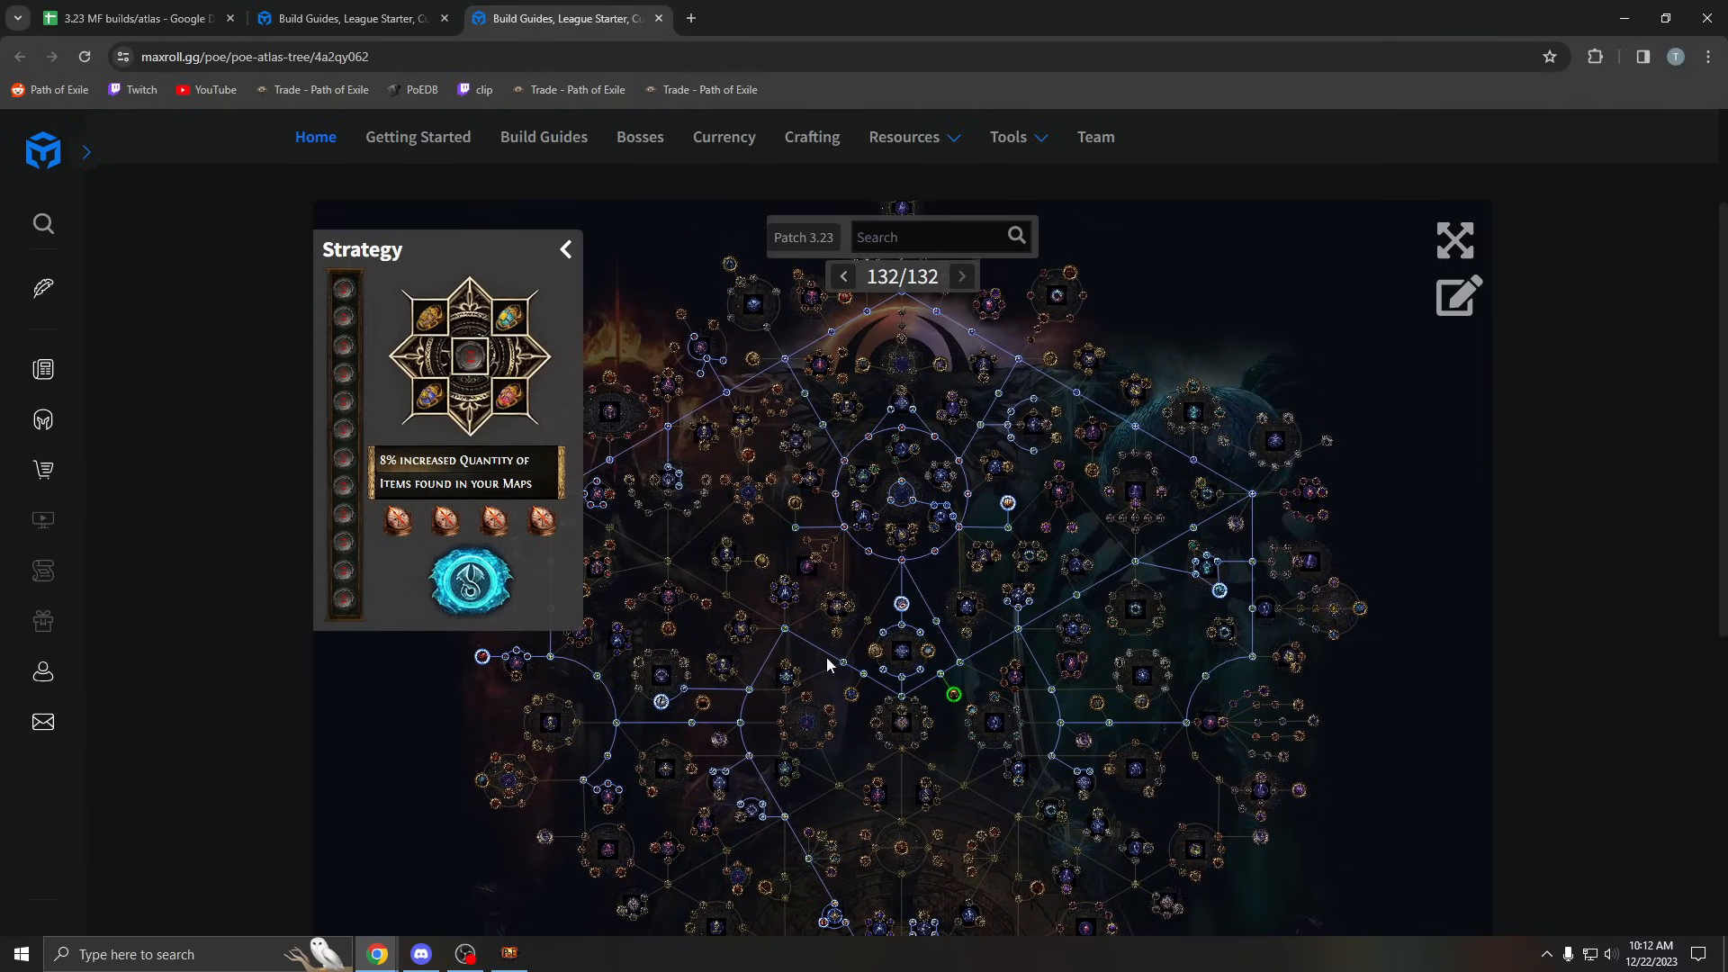
mouse_move(821, 681)
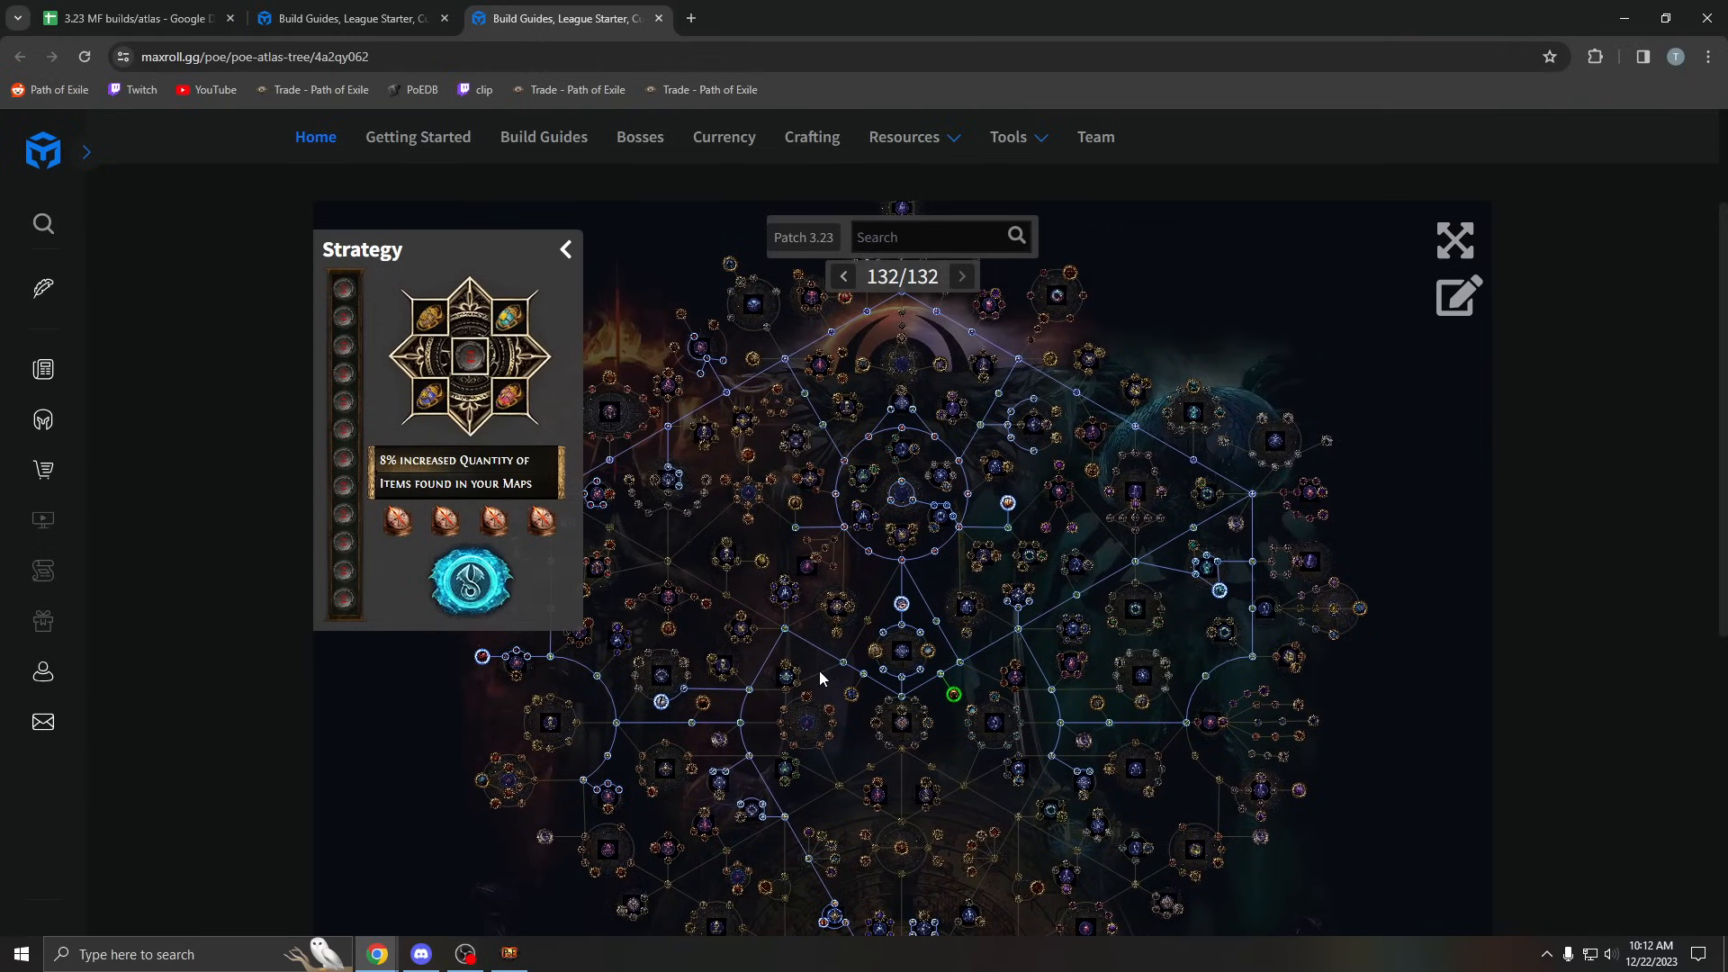
mouse_move(817, 674)
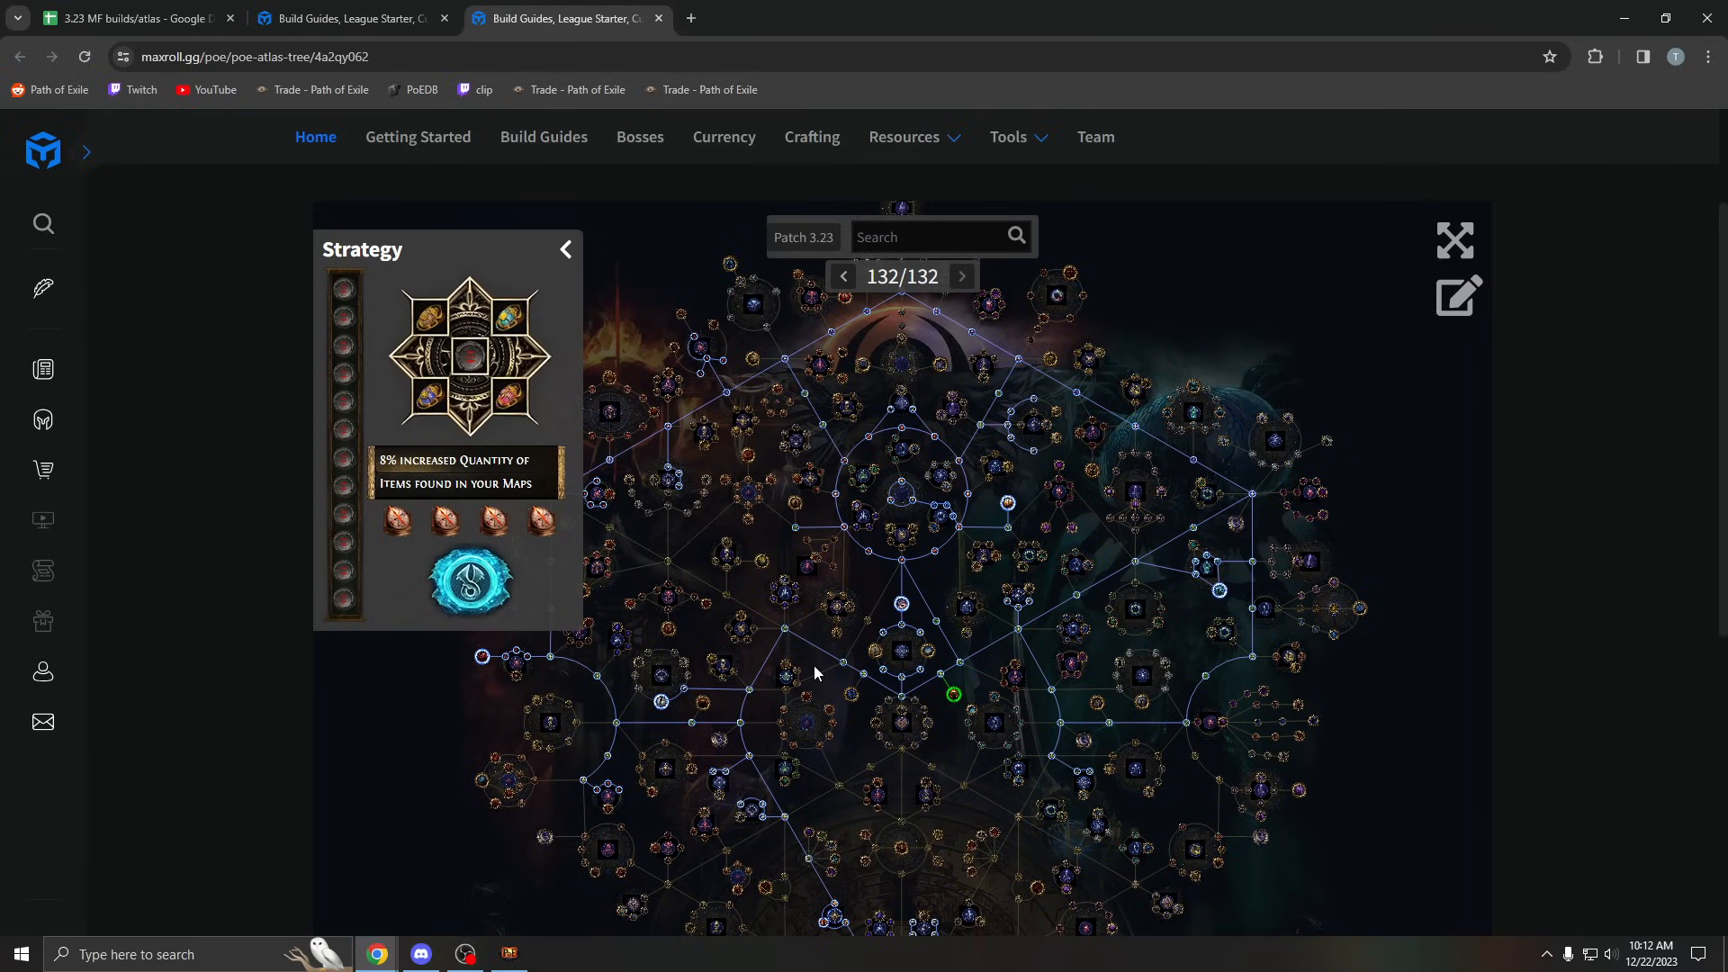
mouse_move(812, 673)
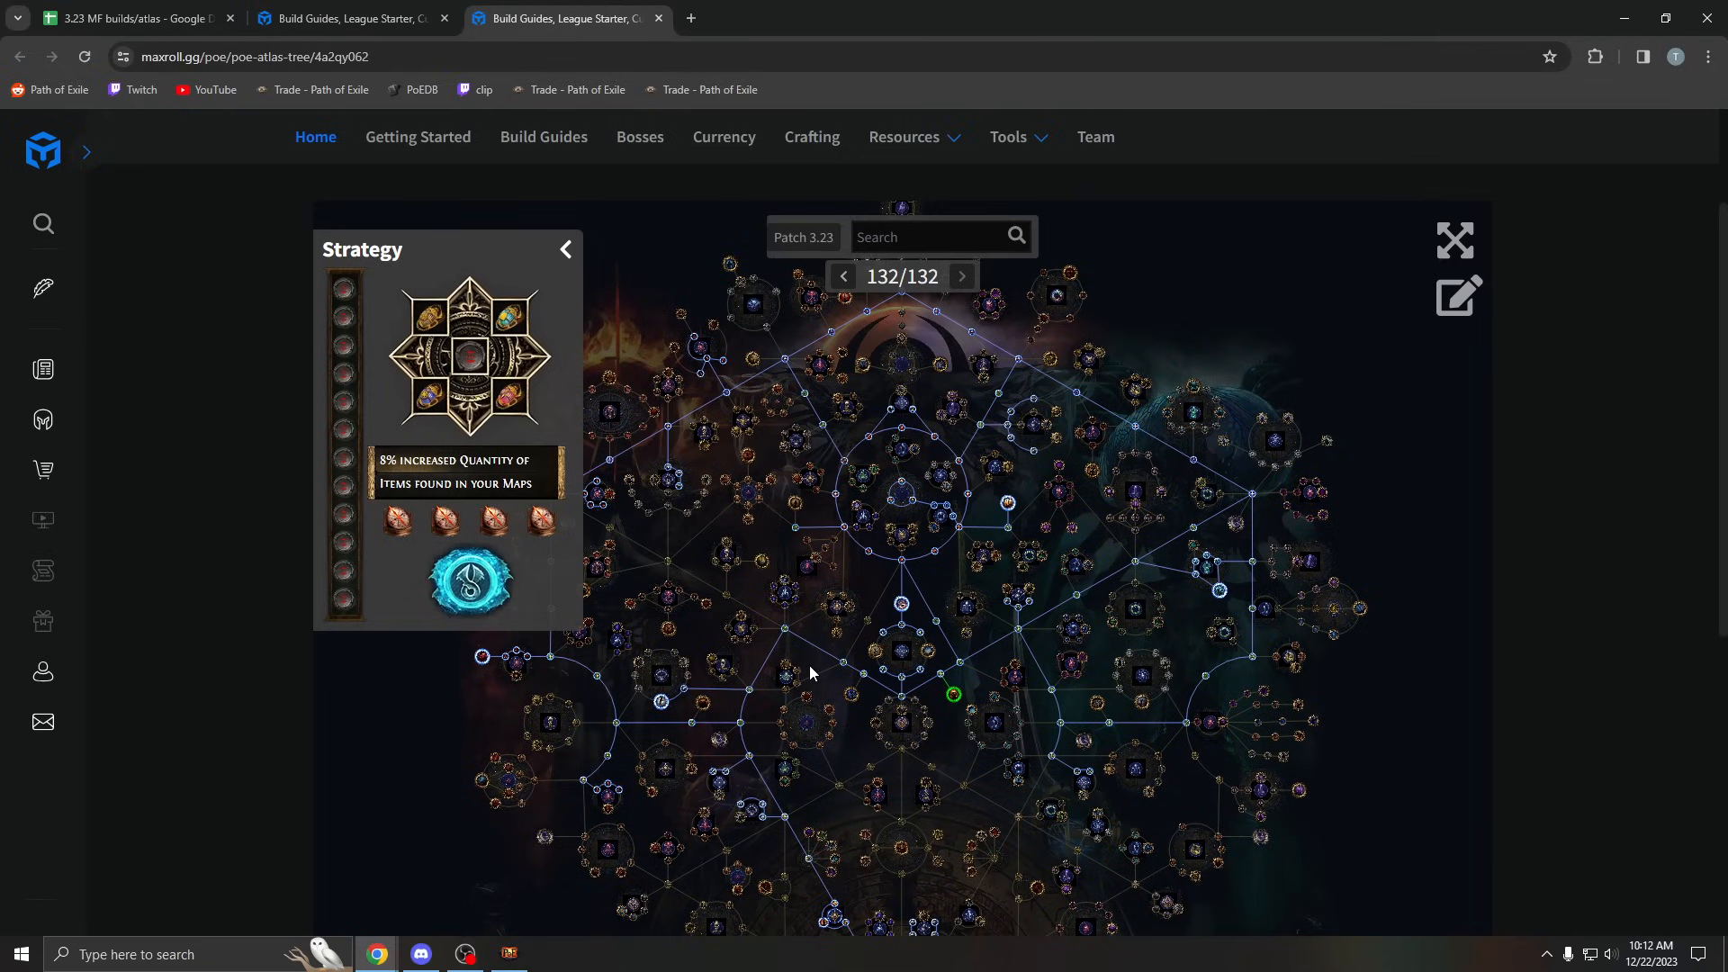
mouse_move(829, 670)
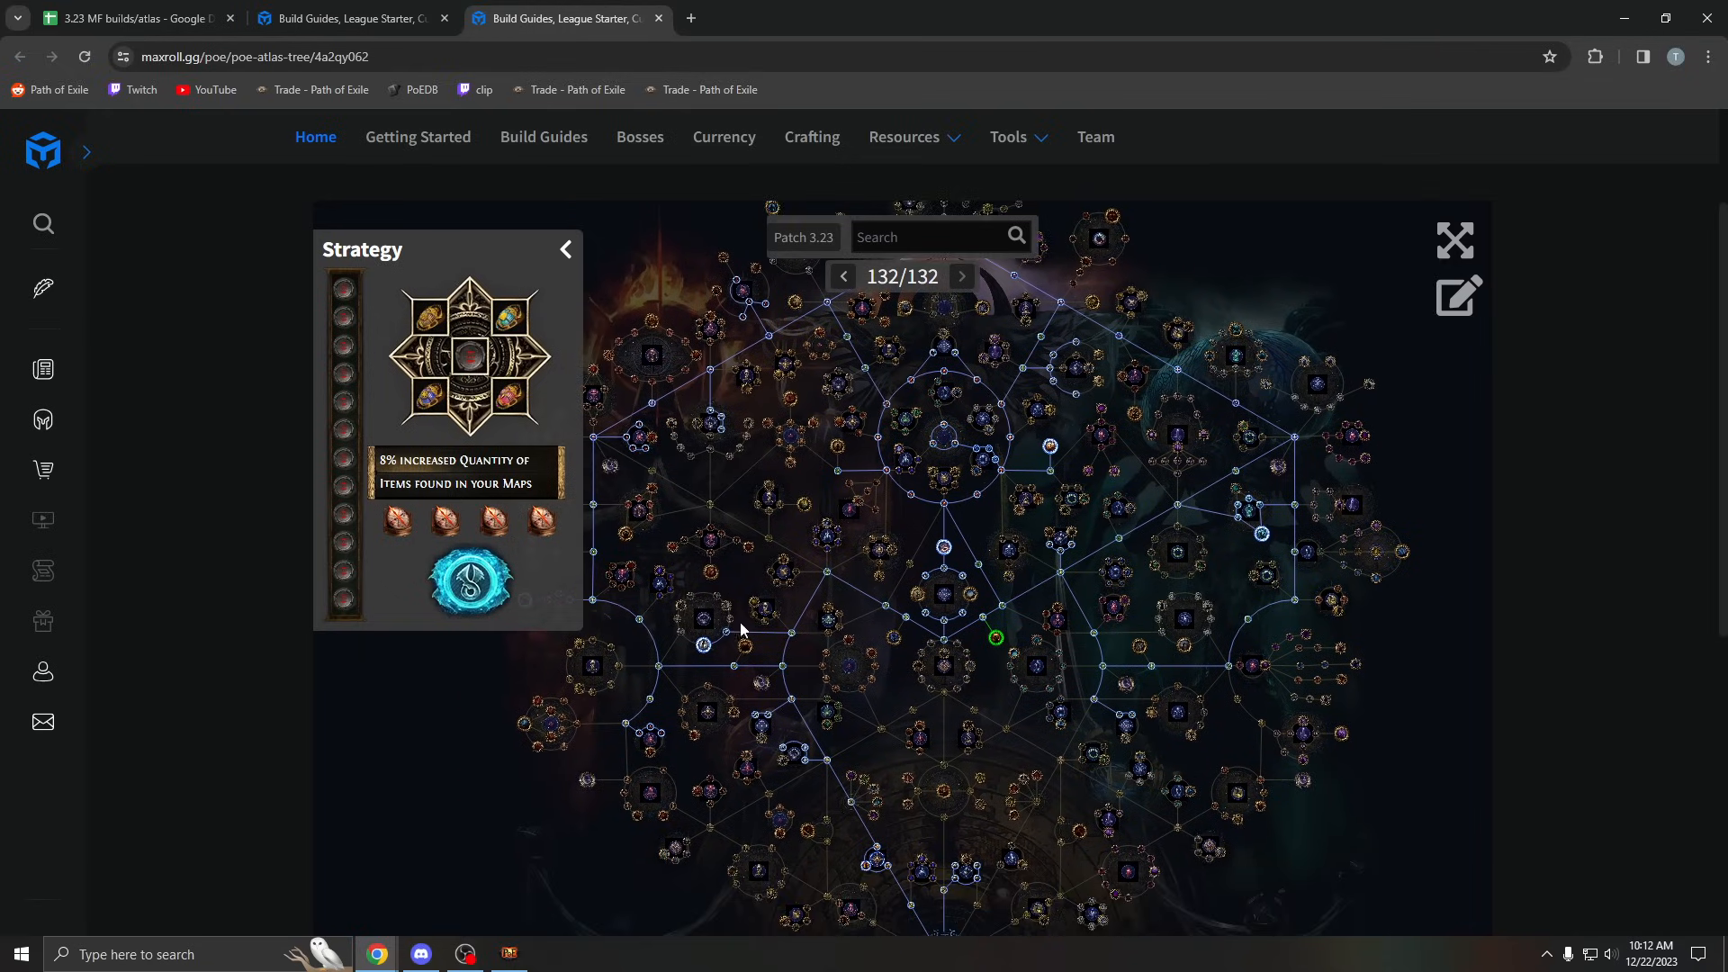
scroll(down, 3)
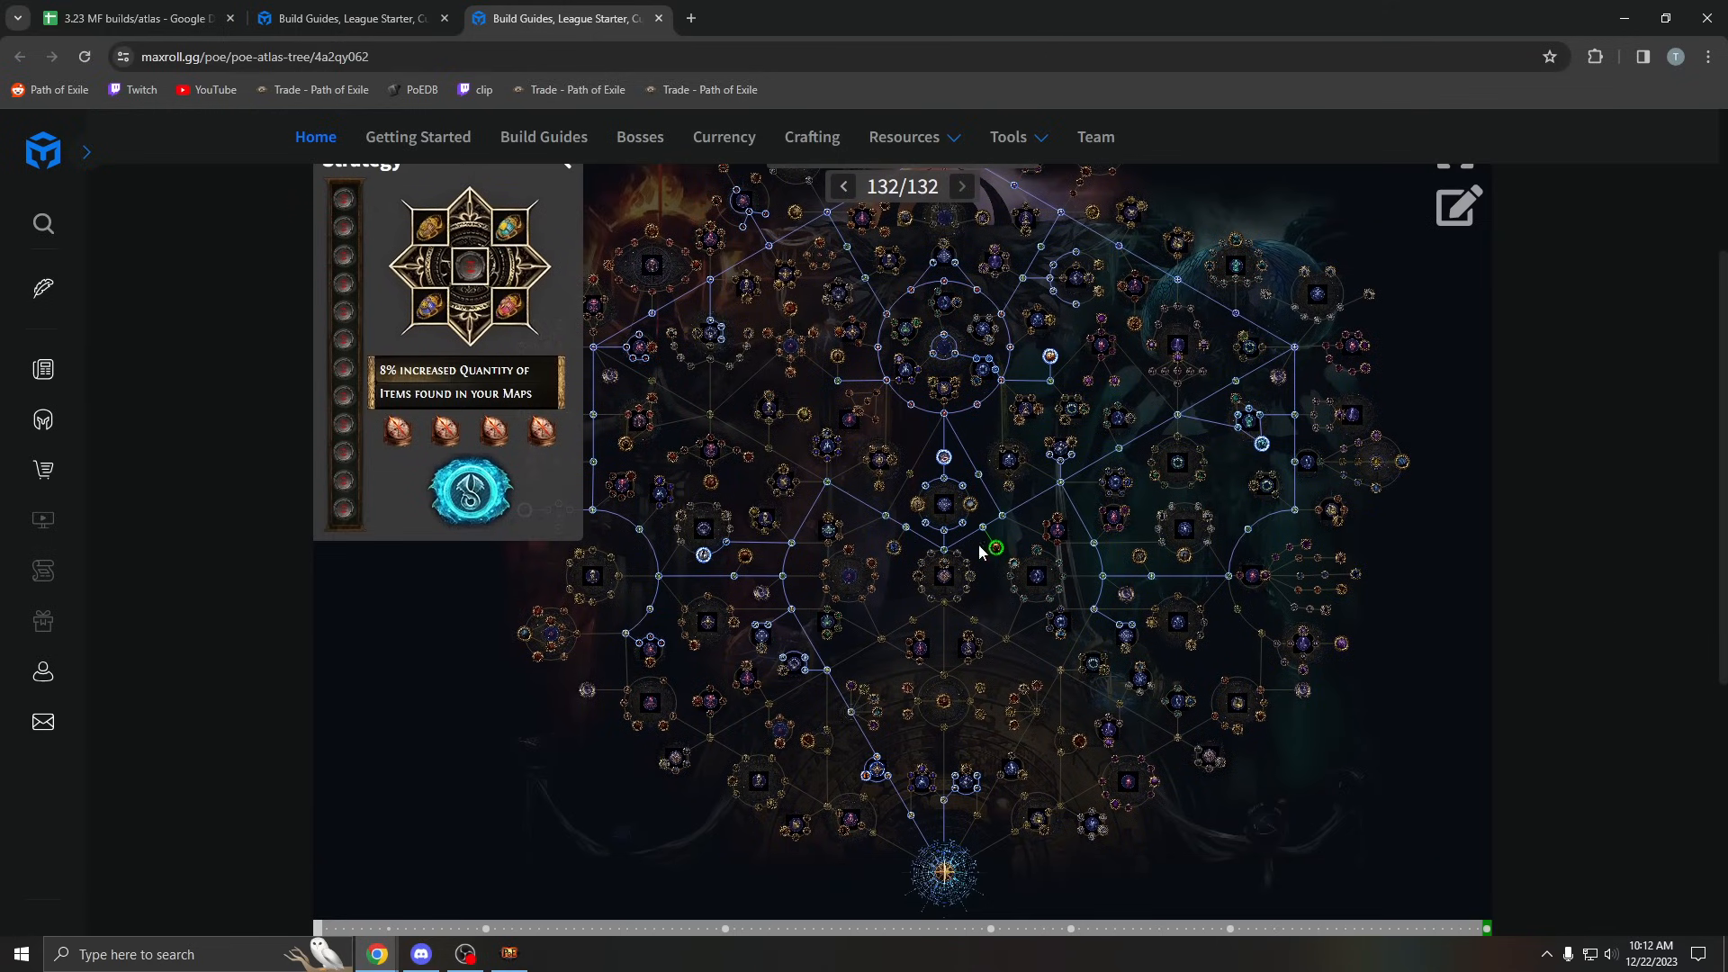
mouse_move(904, 490)
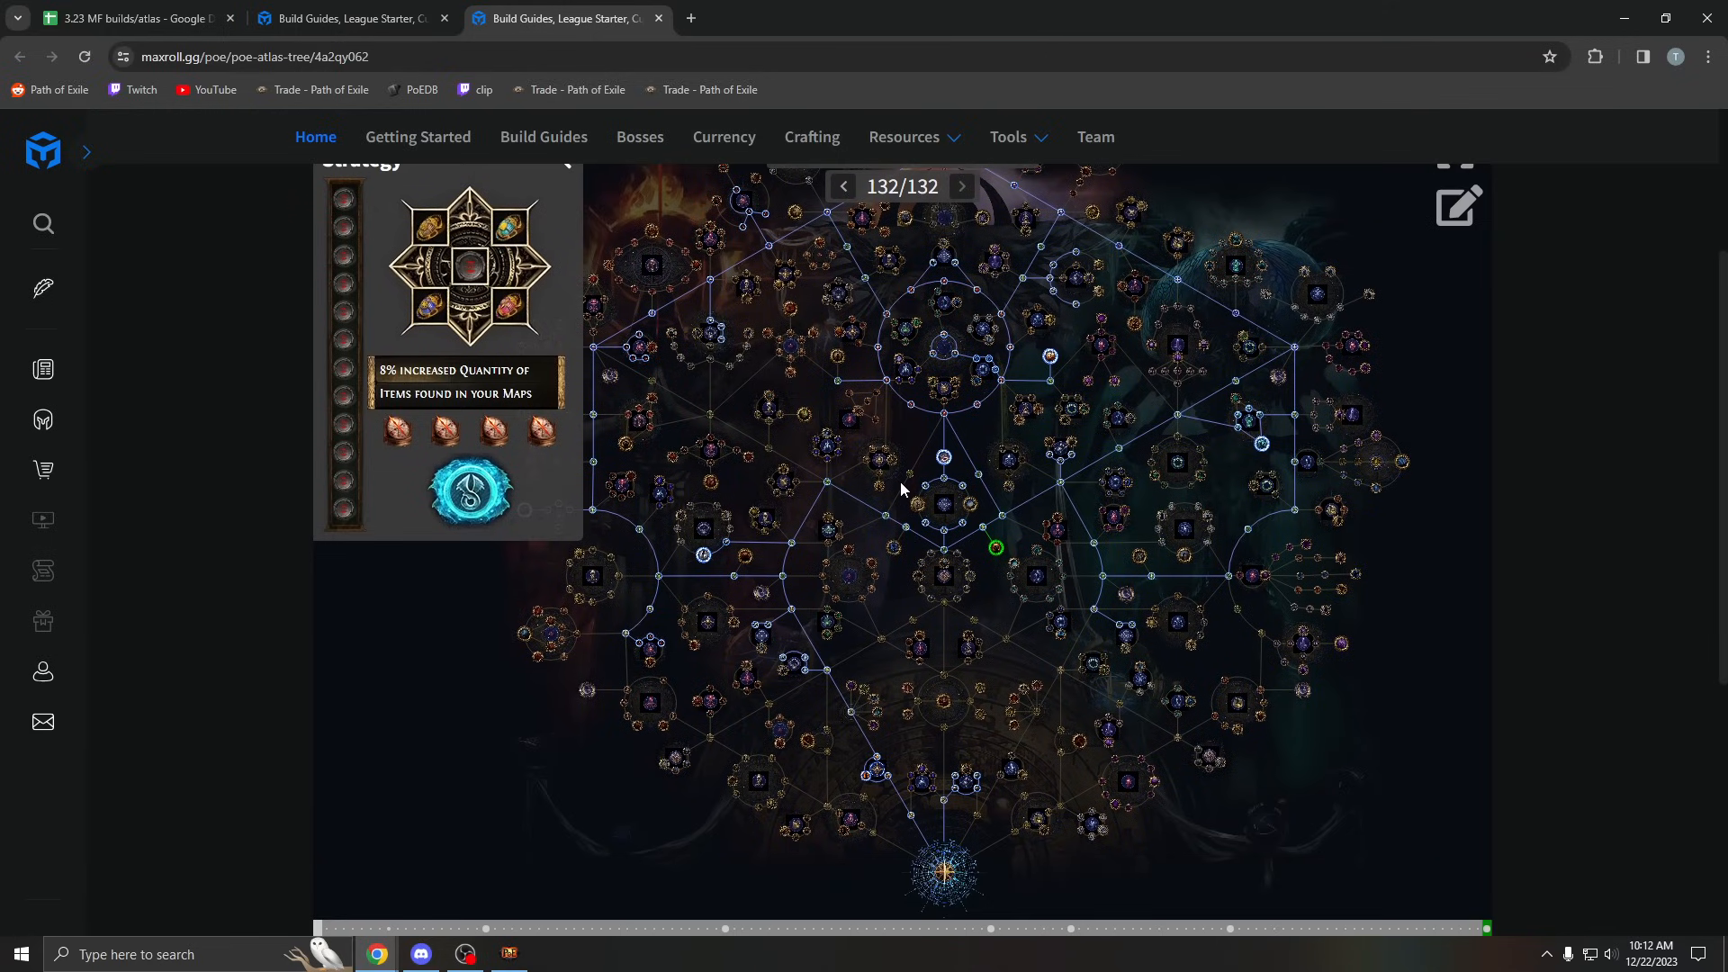
drag(899, 488, 851, 569)
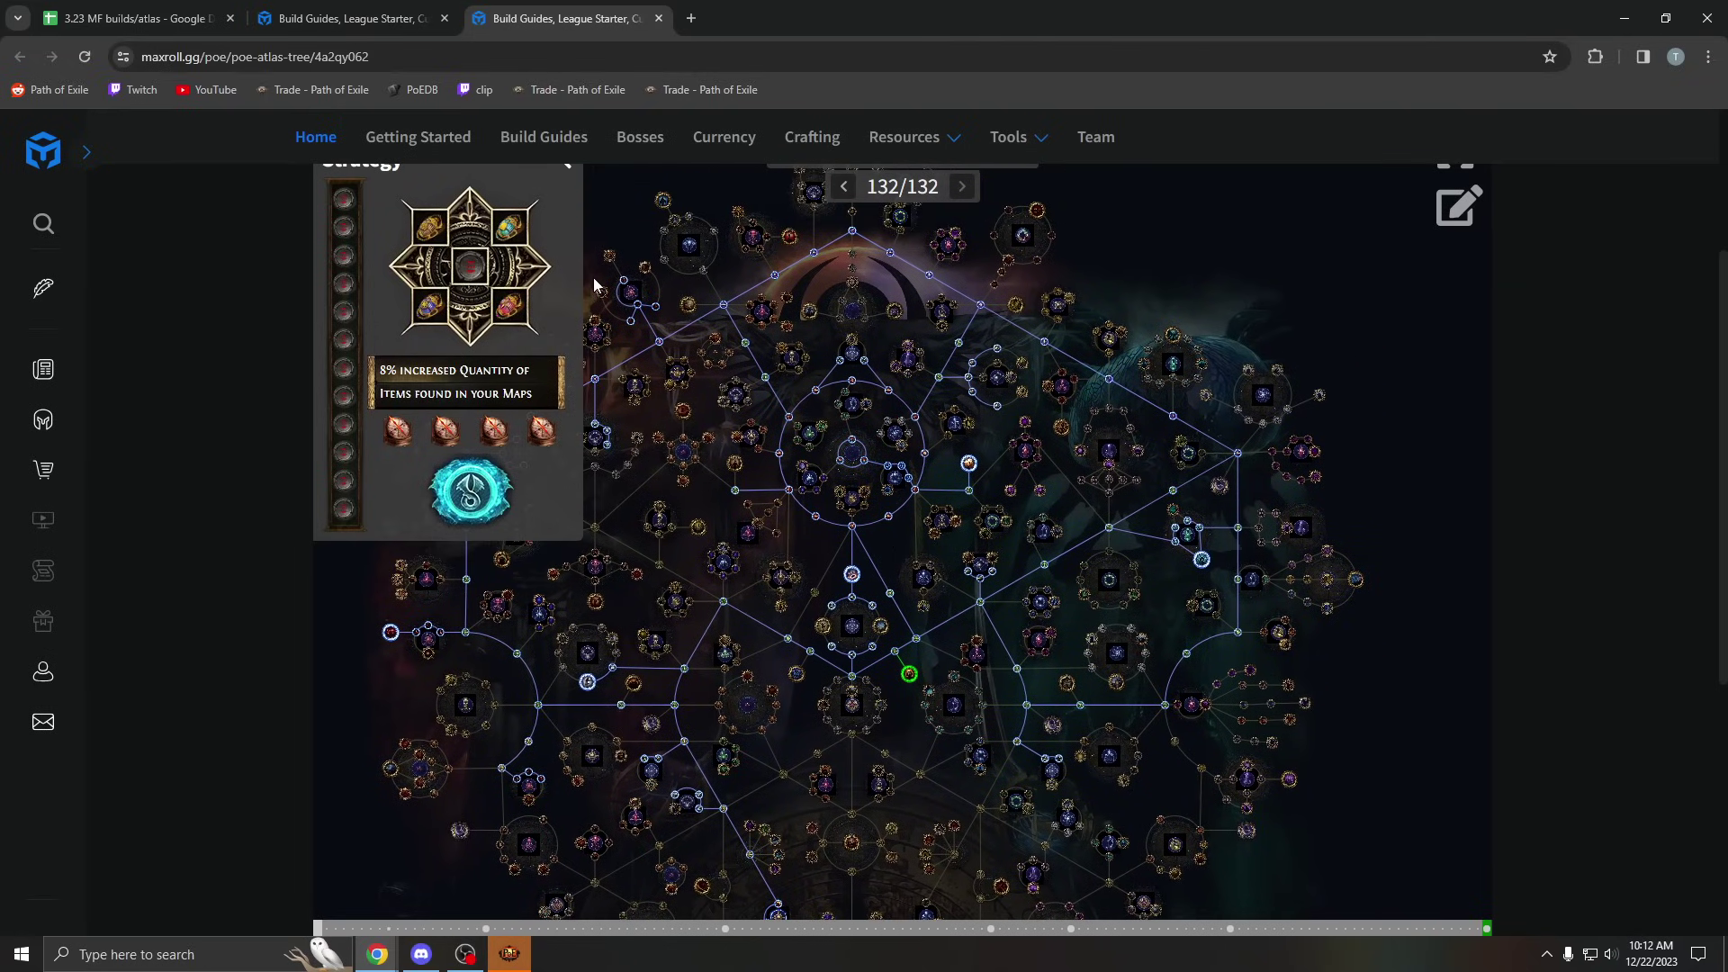
Step: Go back through the planner and sheet tabs and bring up the Harby strategy's 132-point atlas tree
click(350, 16)
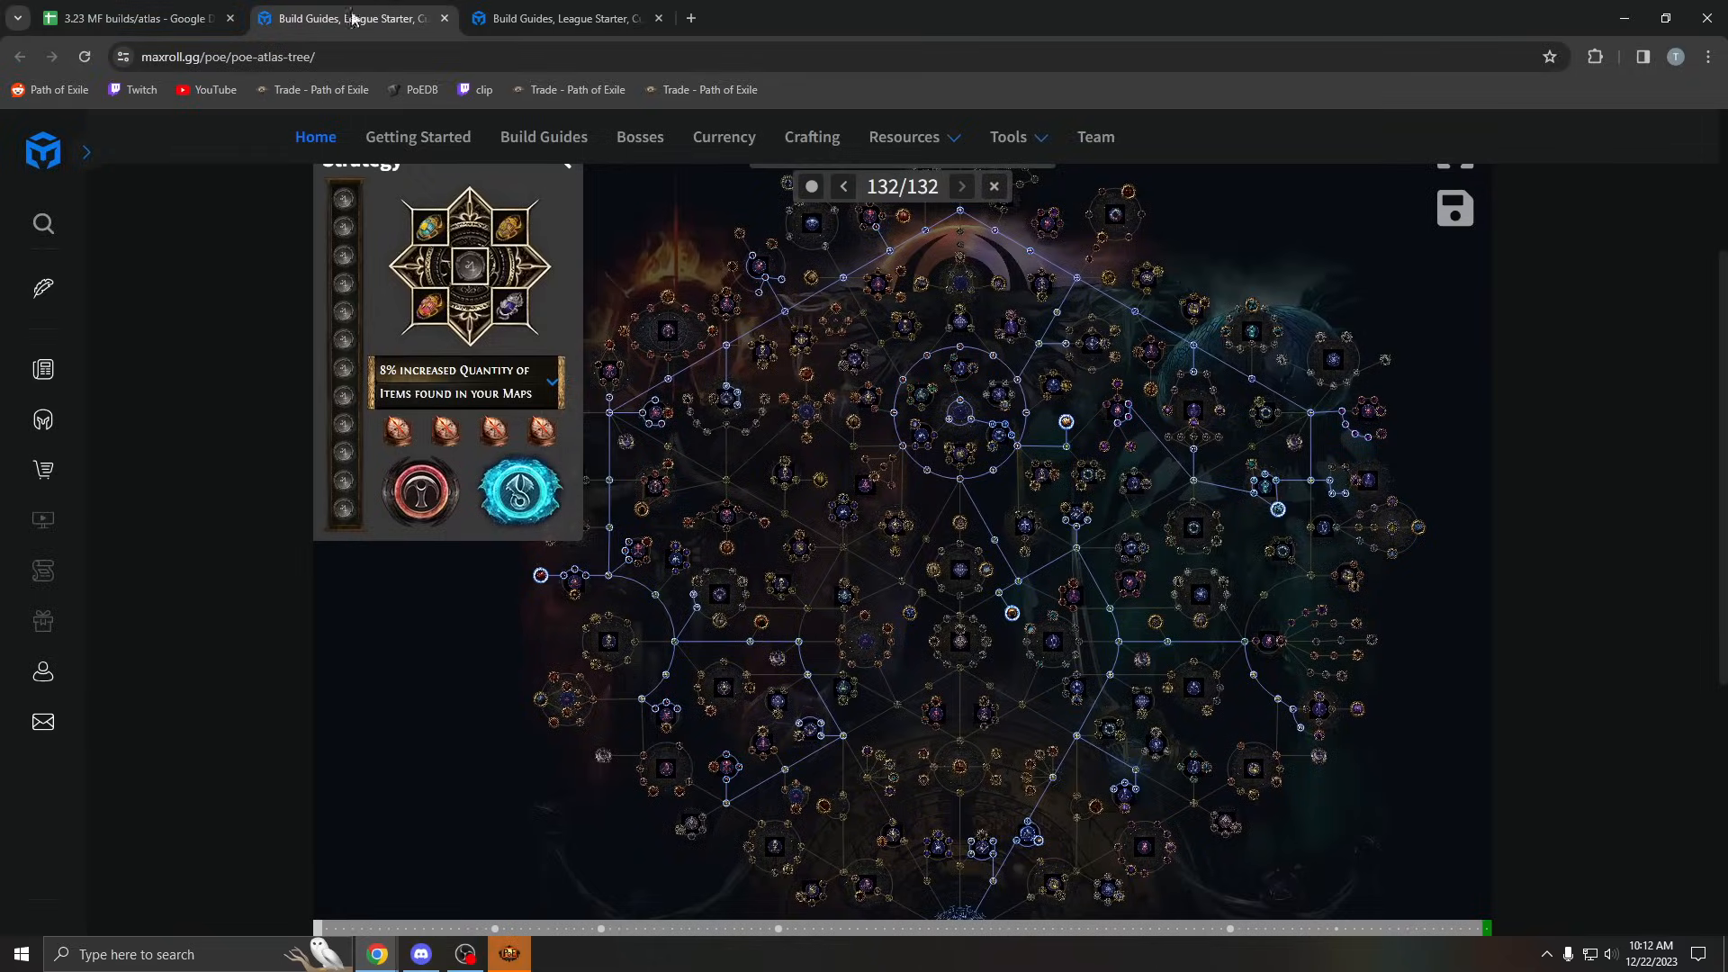
click(135, 18)
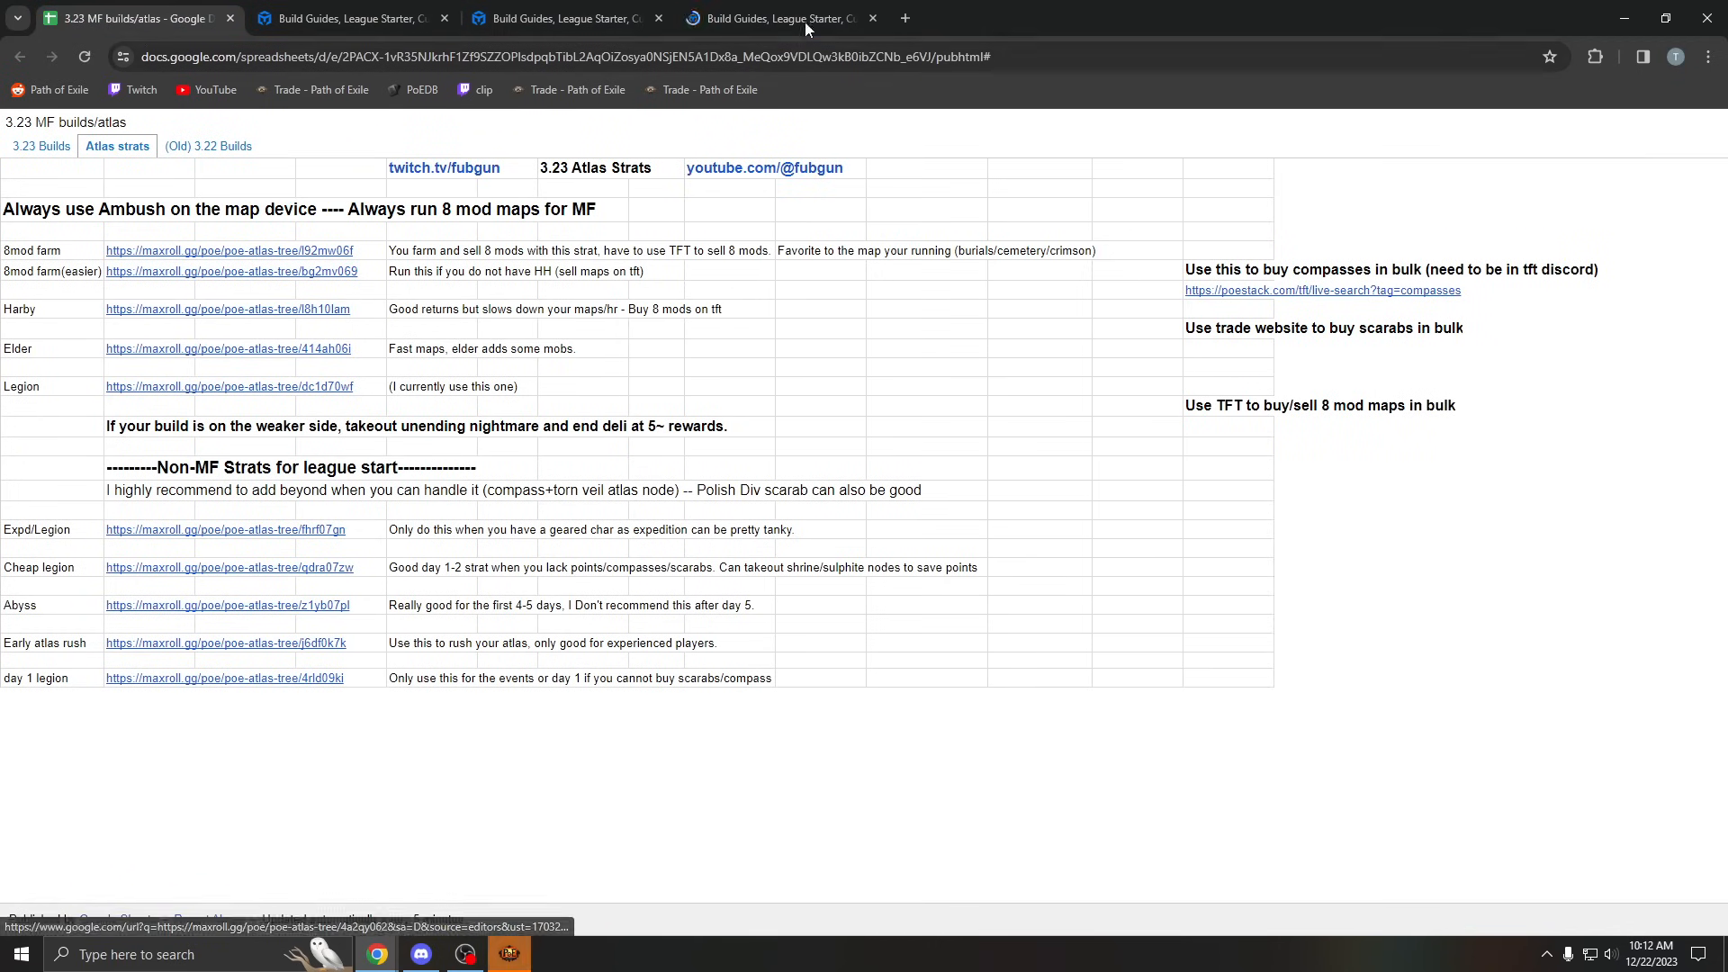
click(229, 310)
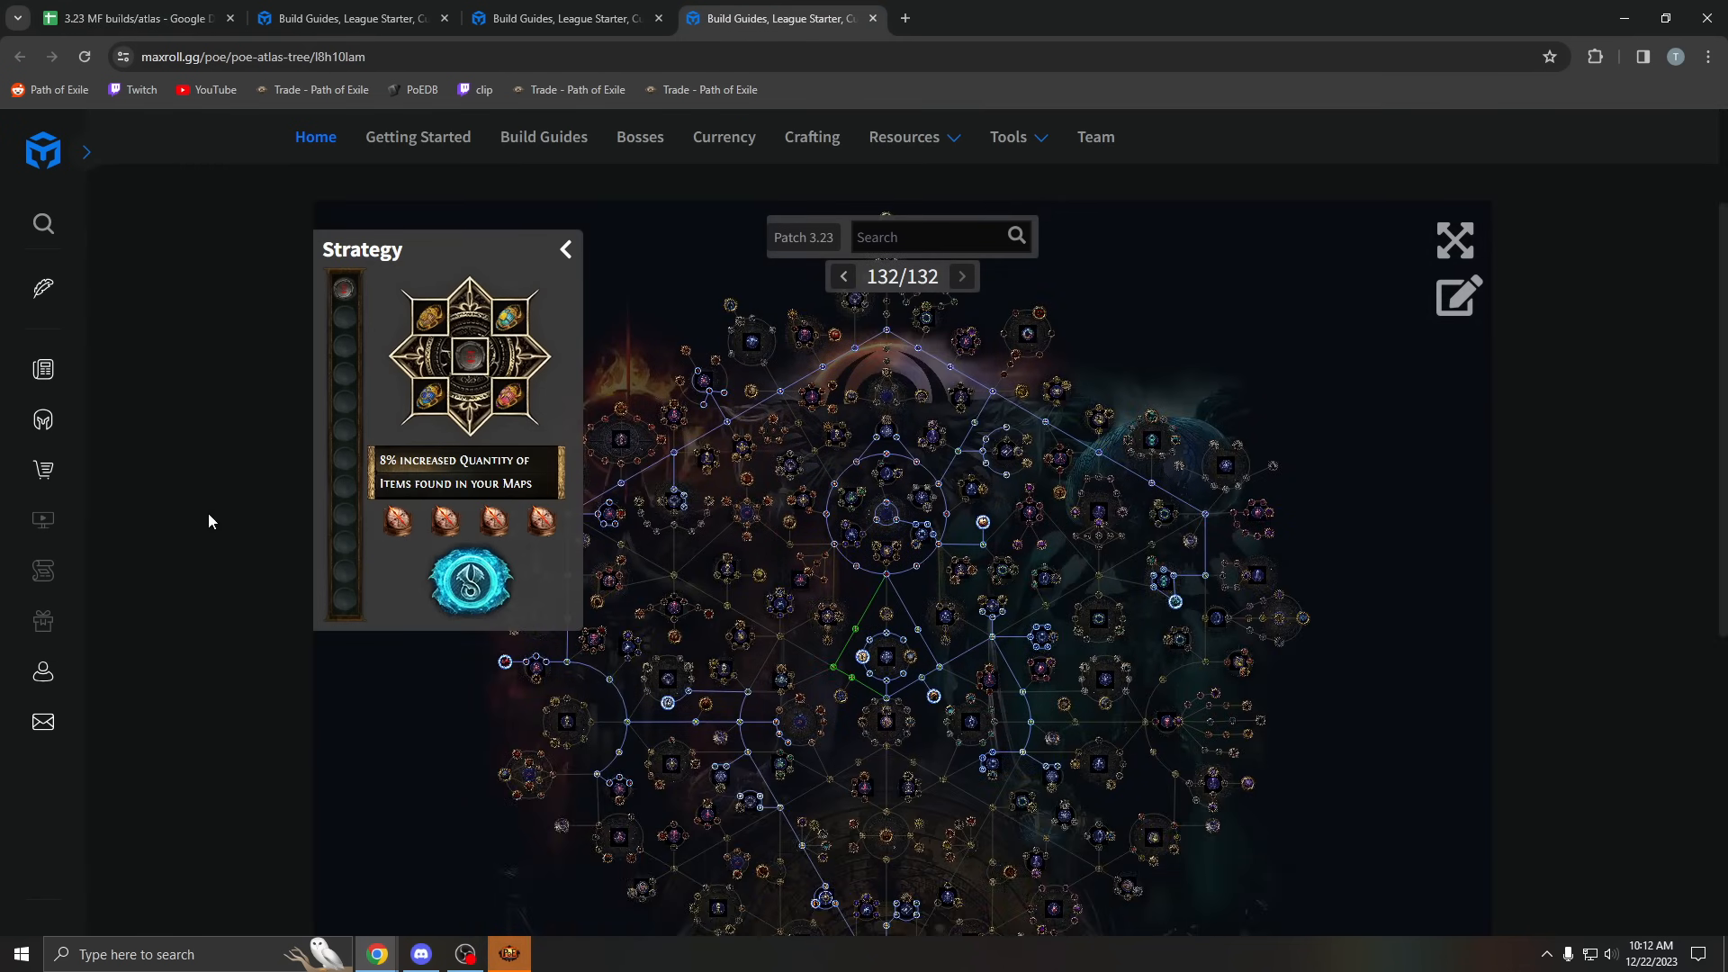
scroll(down, 3)
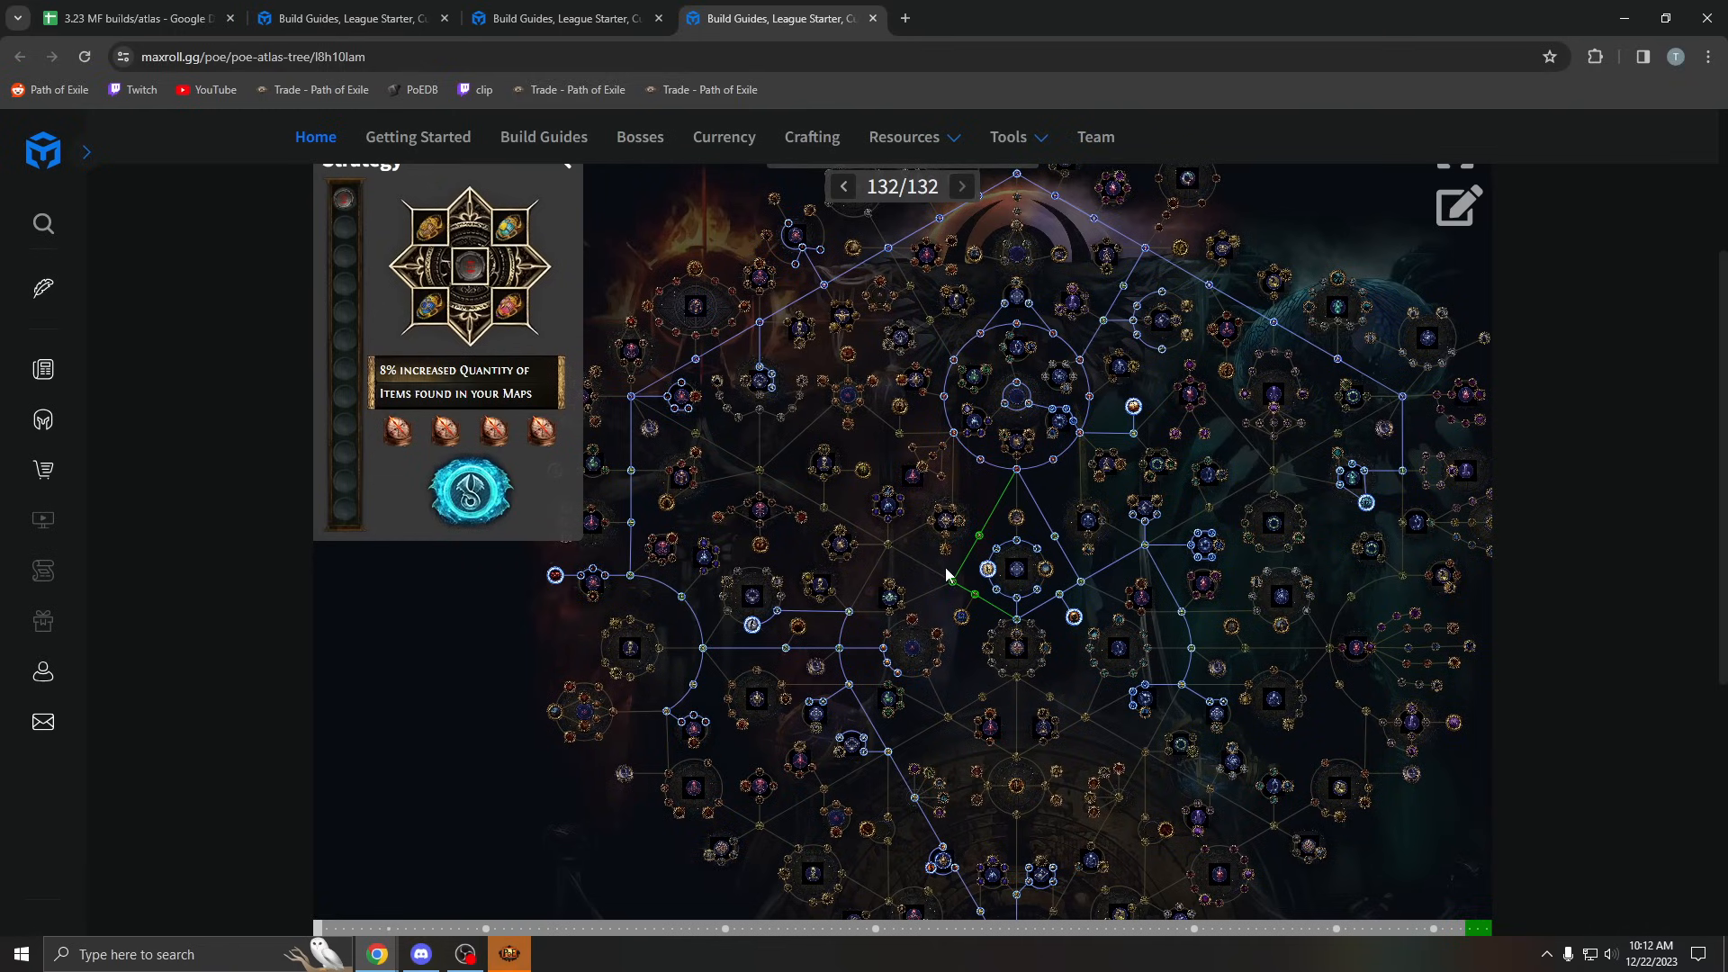
mouse_move(1209, 497)
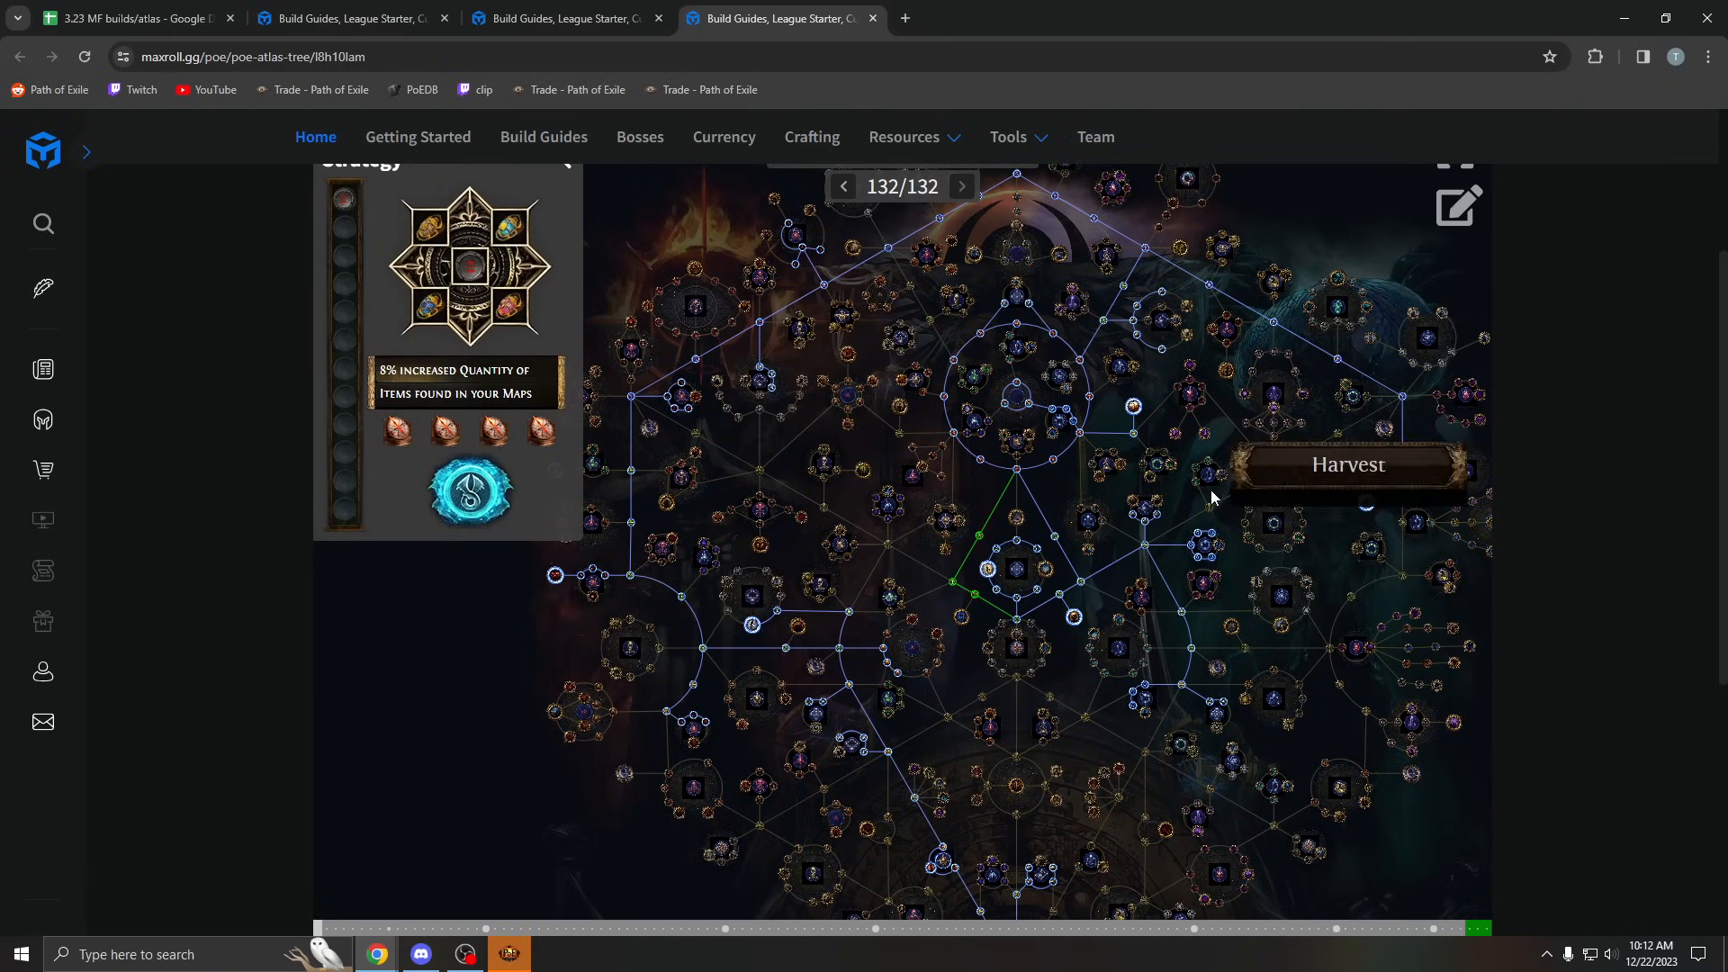
drag(1212, 497, 1088, 621)
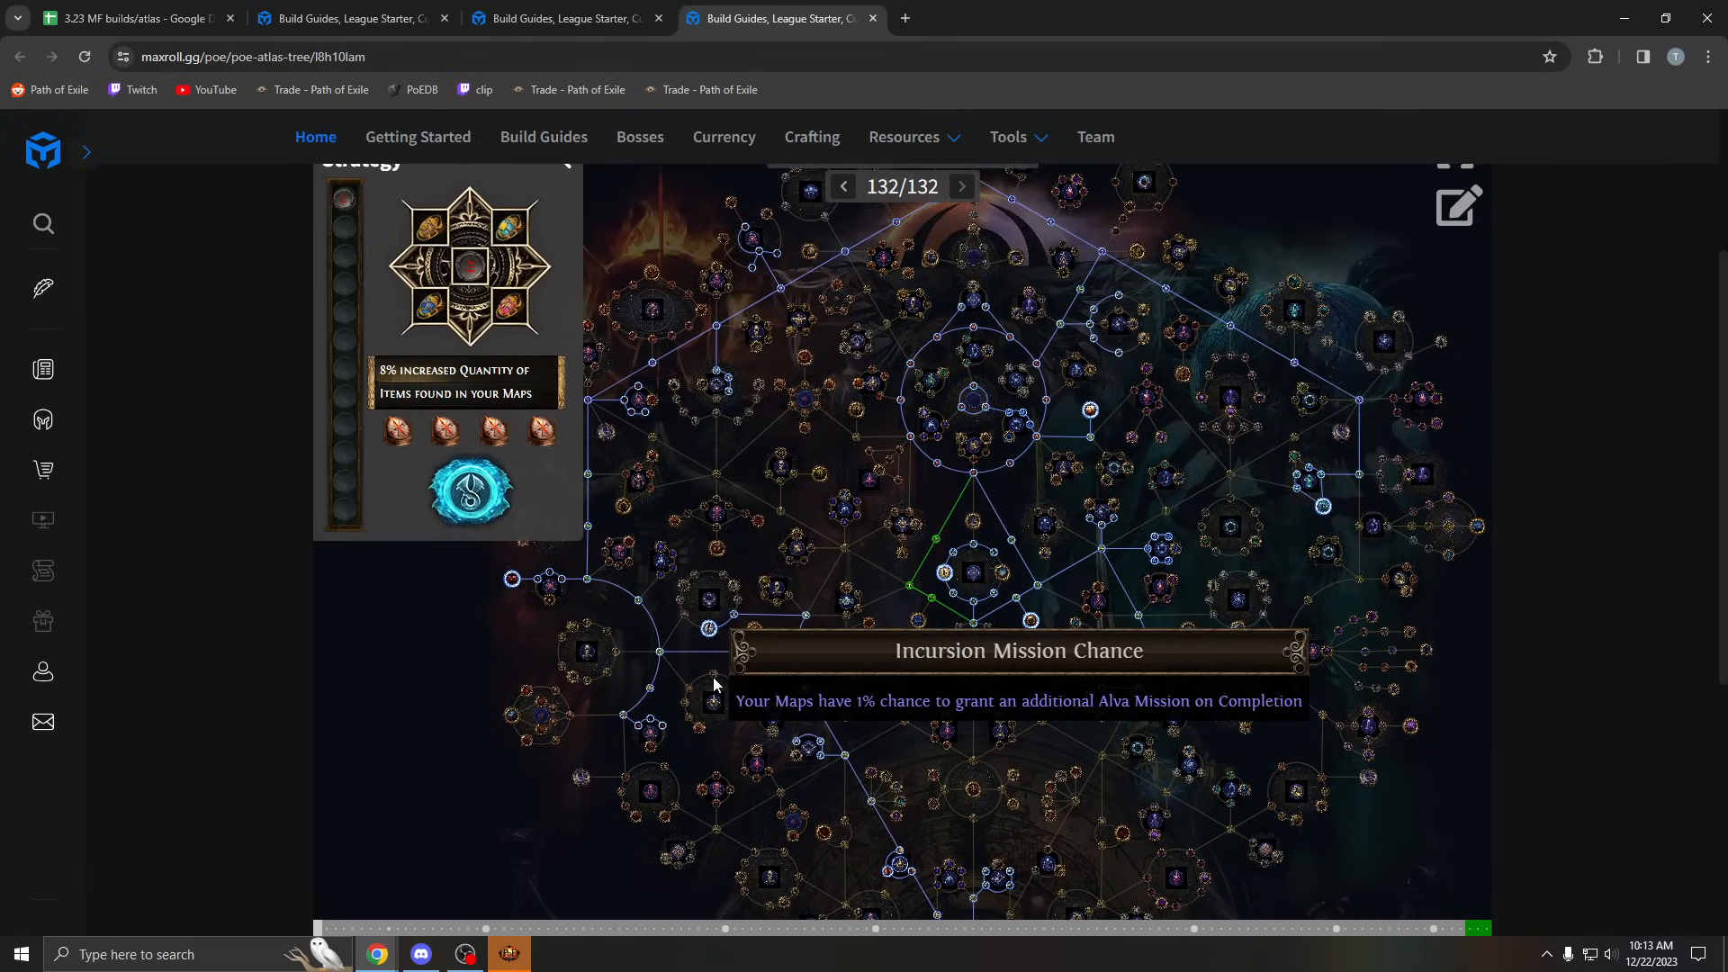
mouse_move(823, 554)
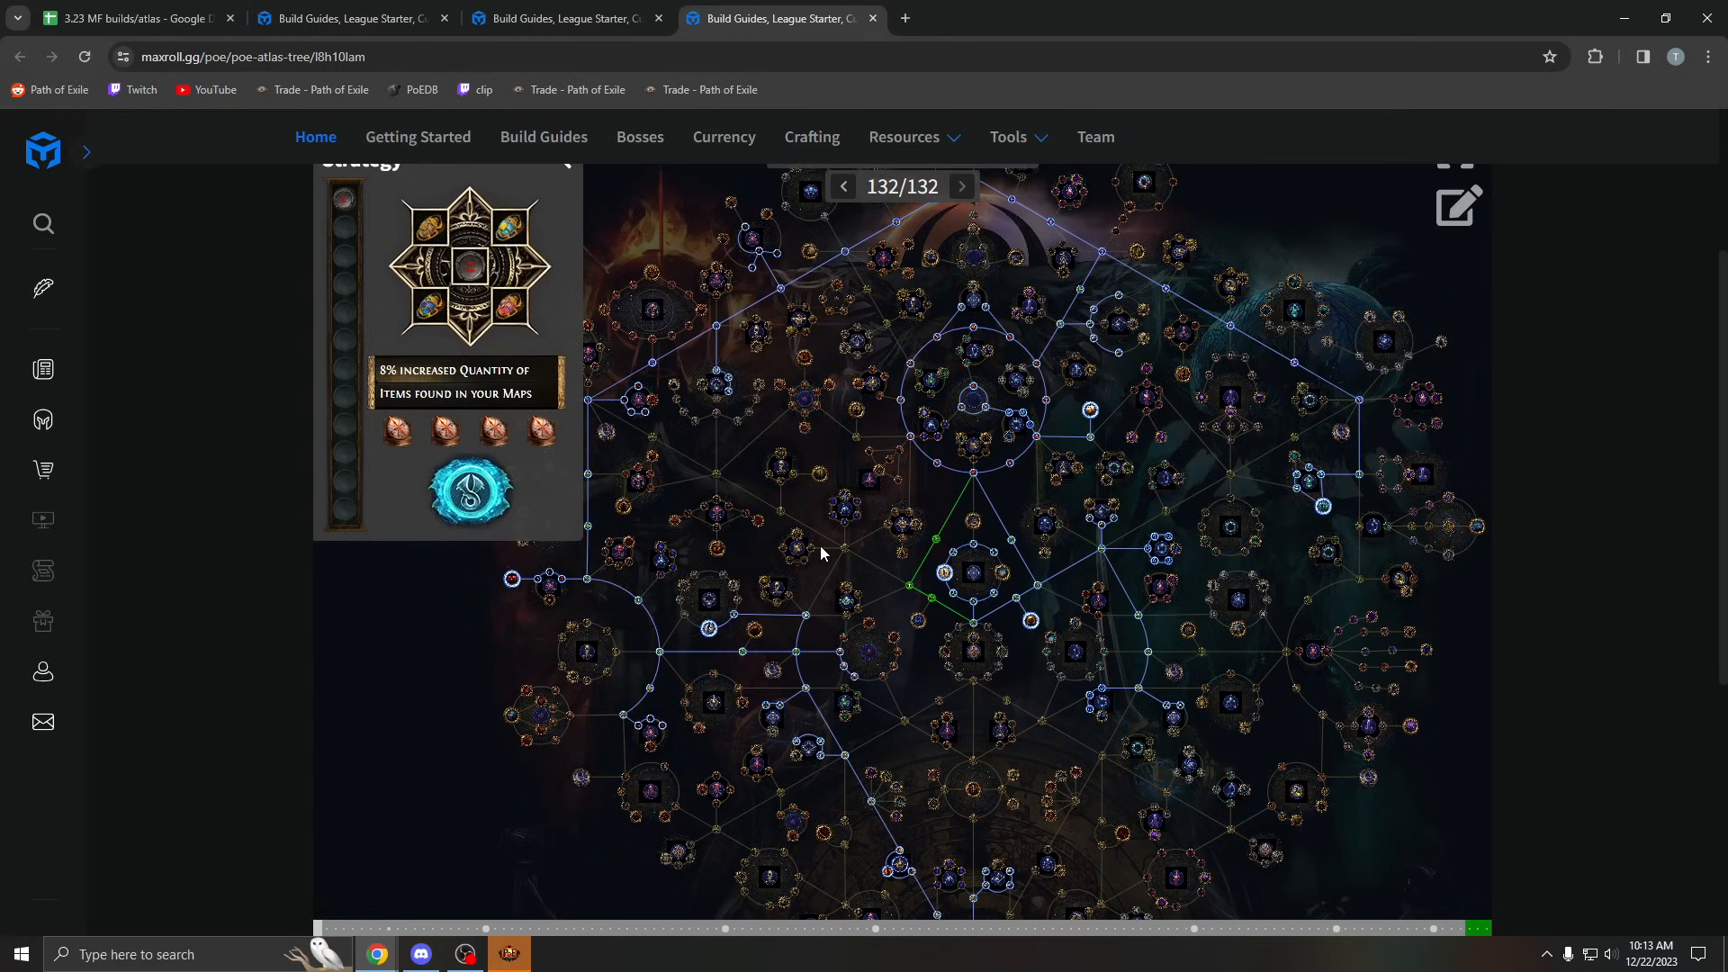
mouse_move(691, 425)
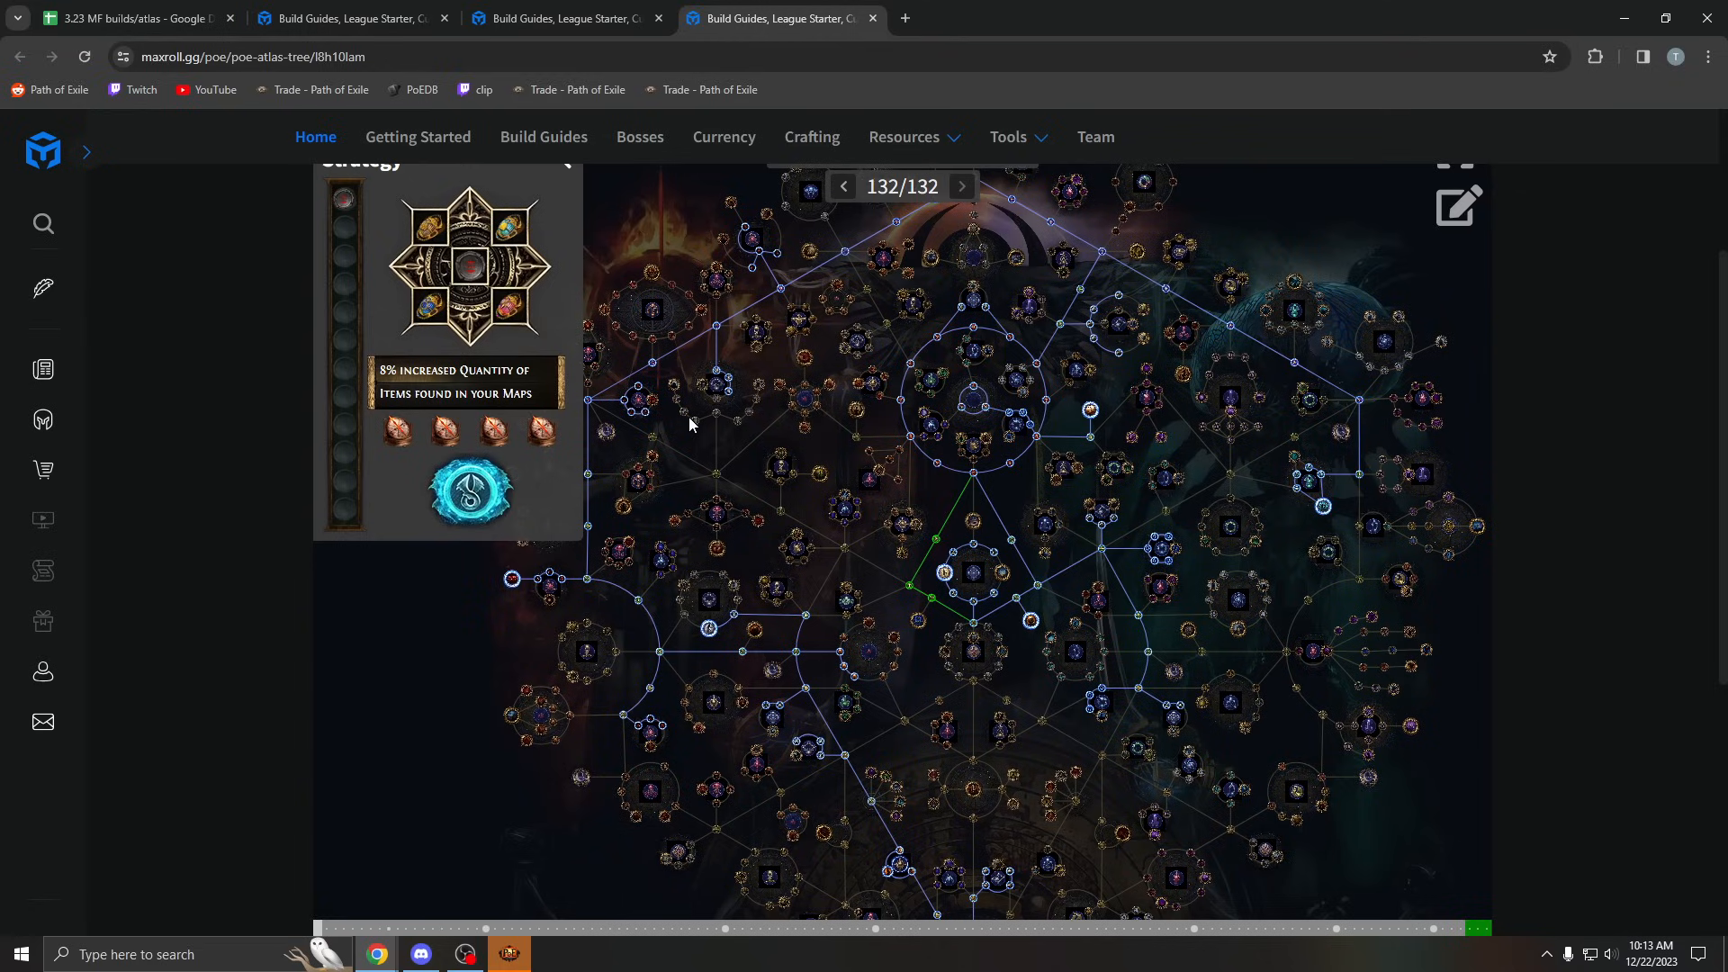
mouse_move(692, 393)
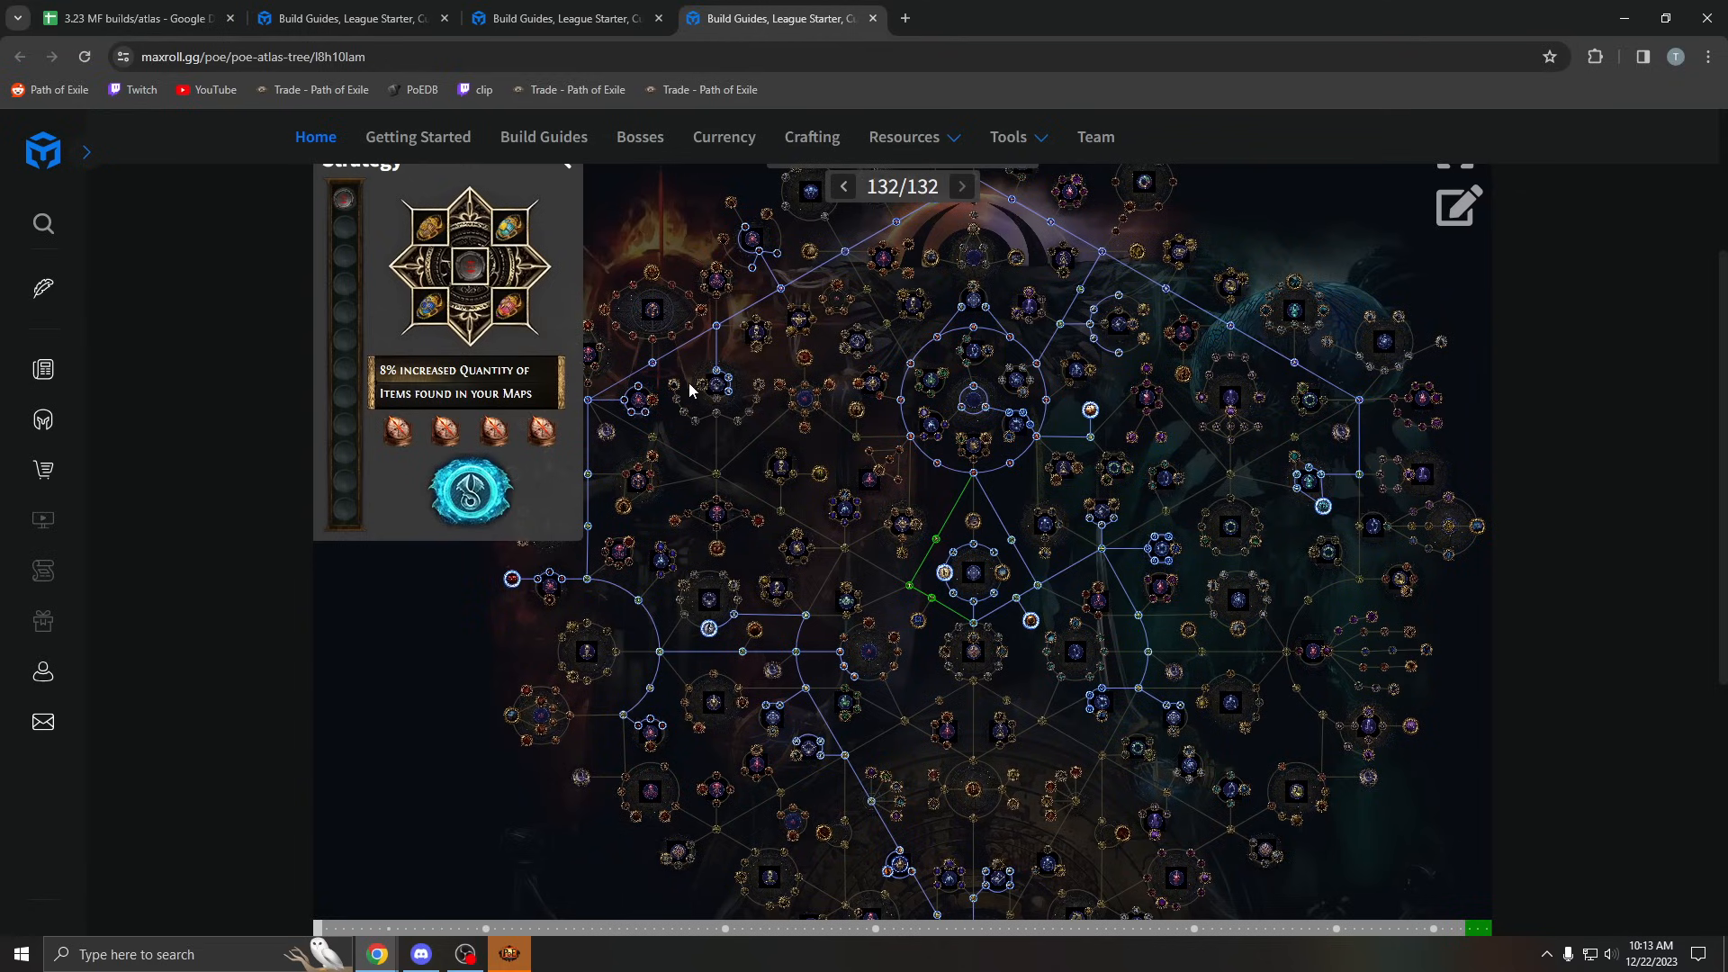
drag(689, 390, 909, 473)
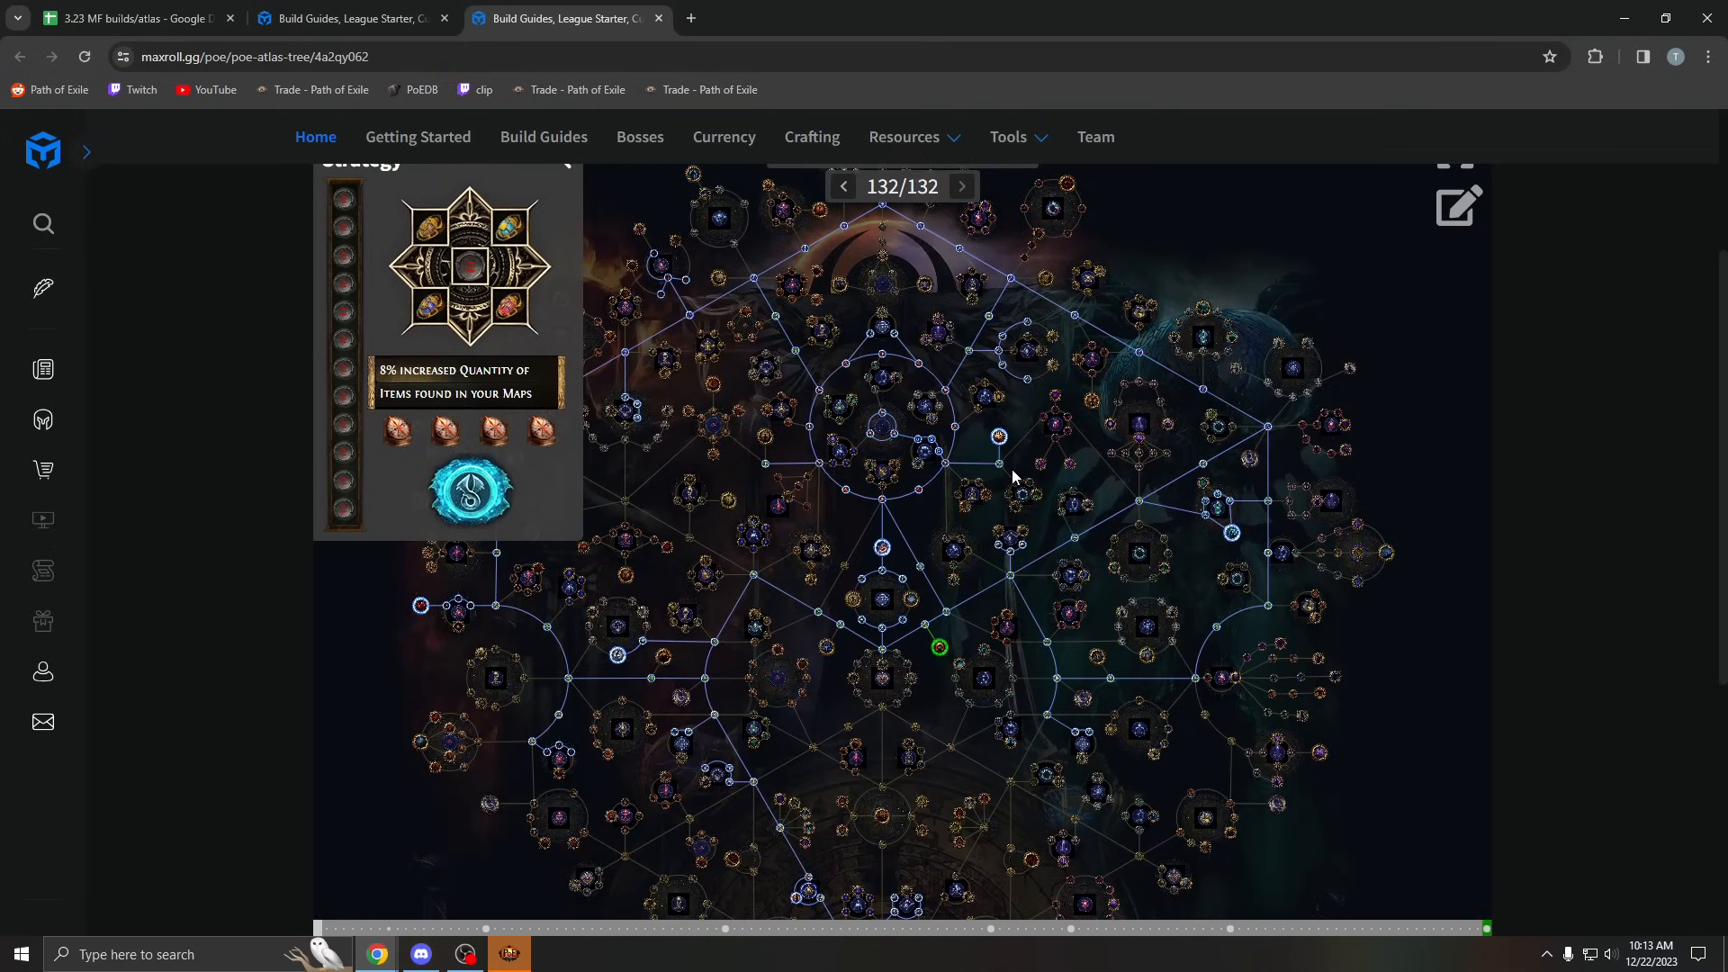
mouse_move(823, 358)
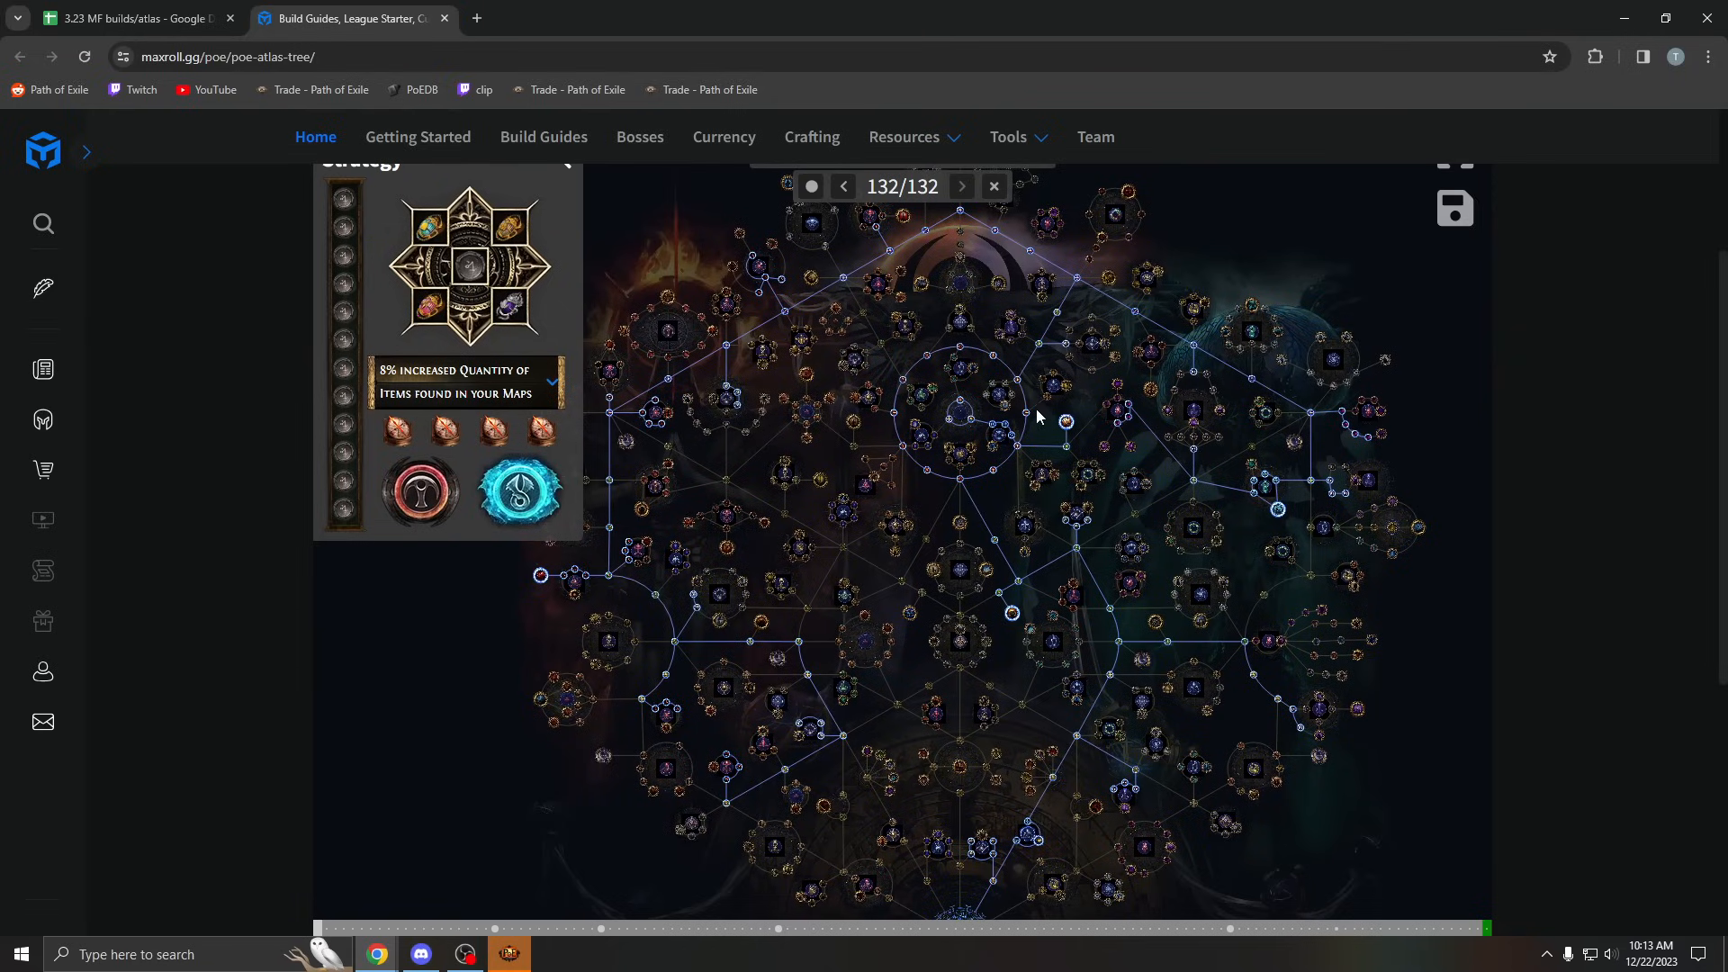
Step: View the remaining tree's upper section, then switch over to Path of Exile
drag(1037, 416, 890, 641)
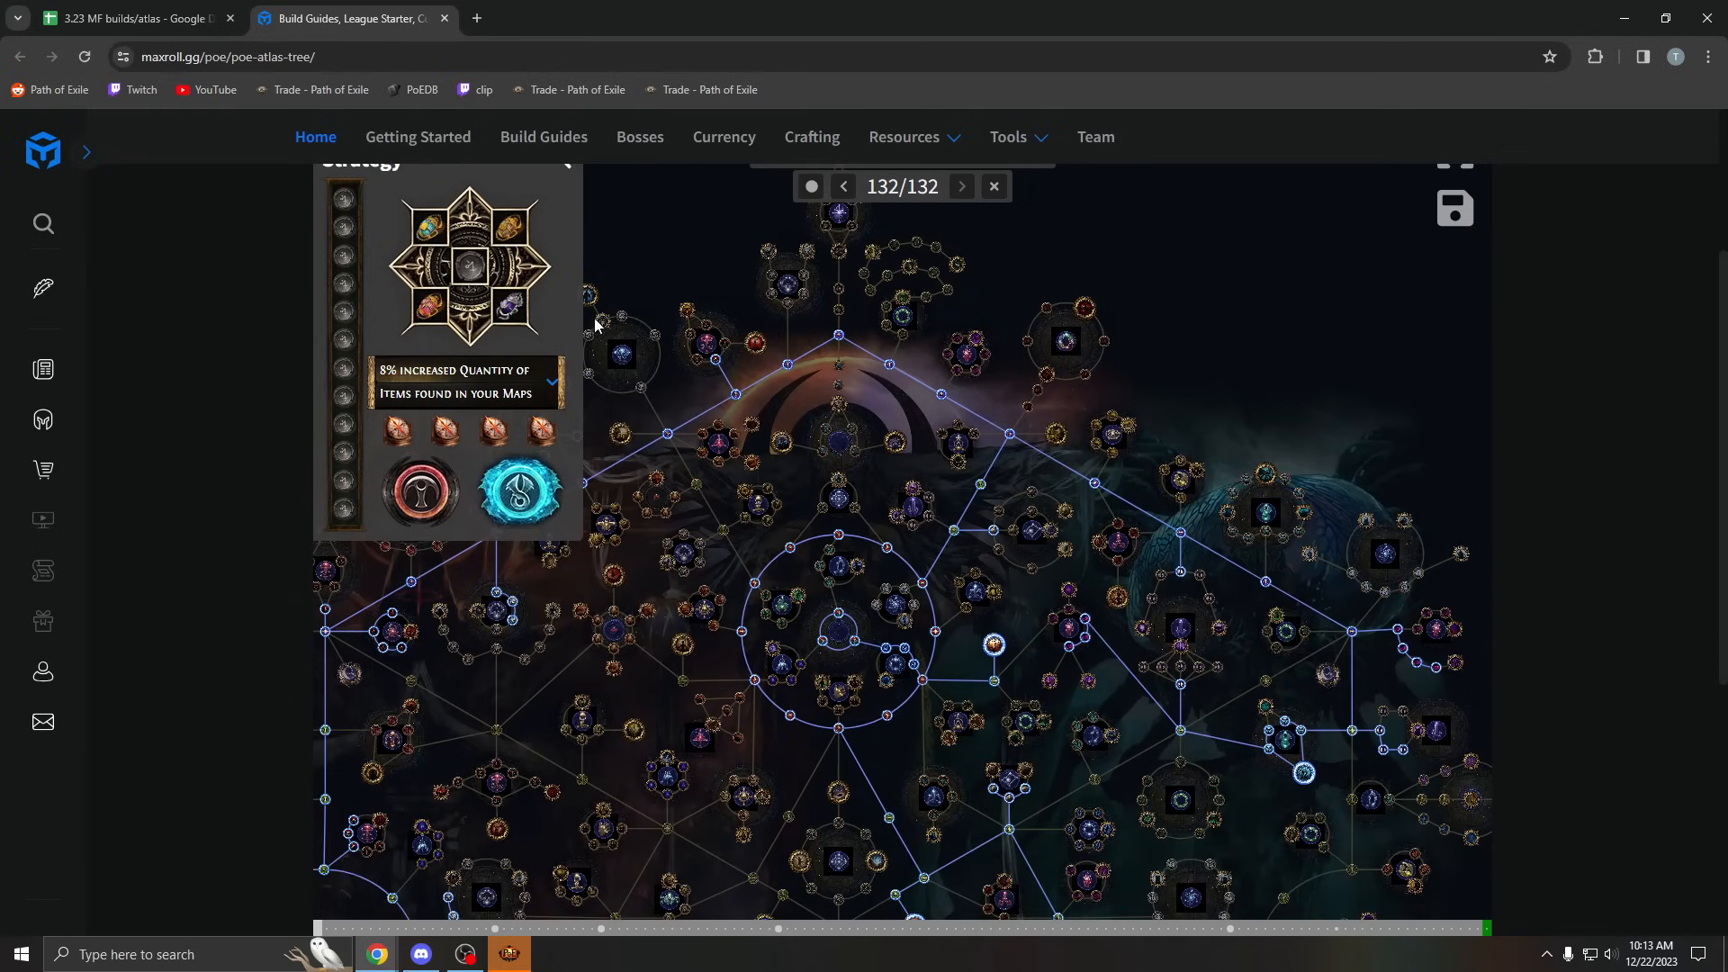
mouse_move(522, 315)
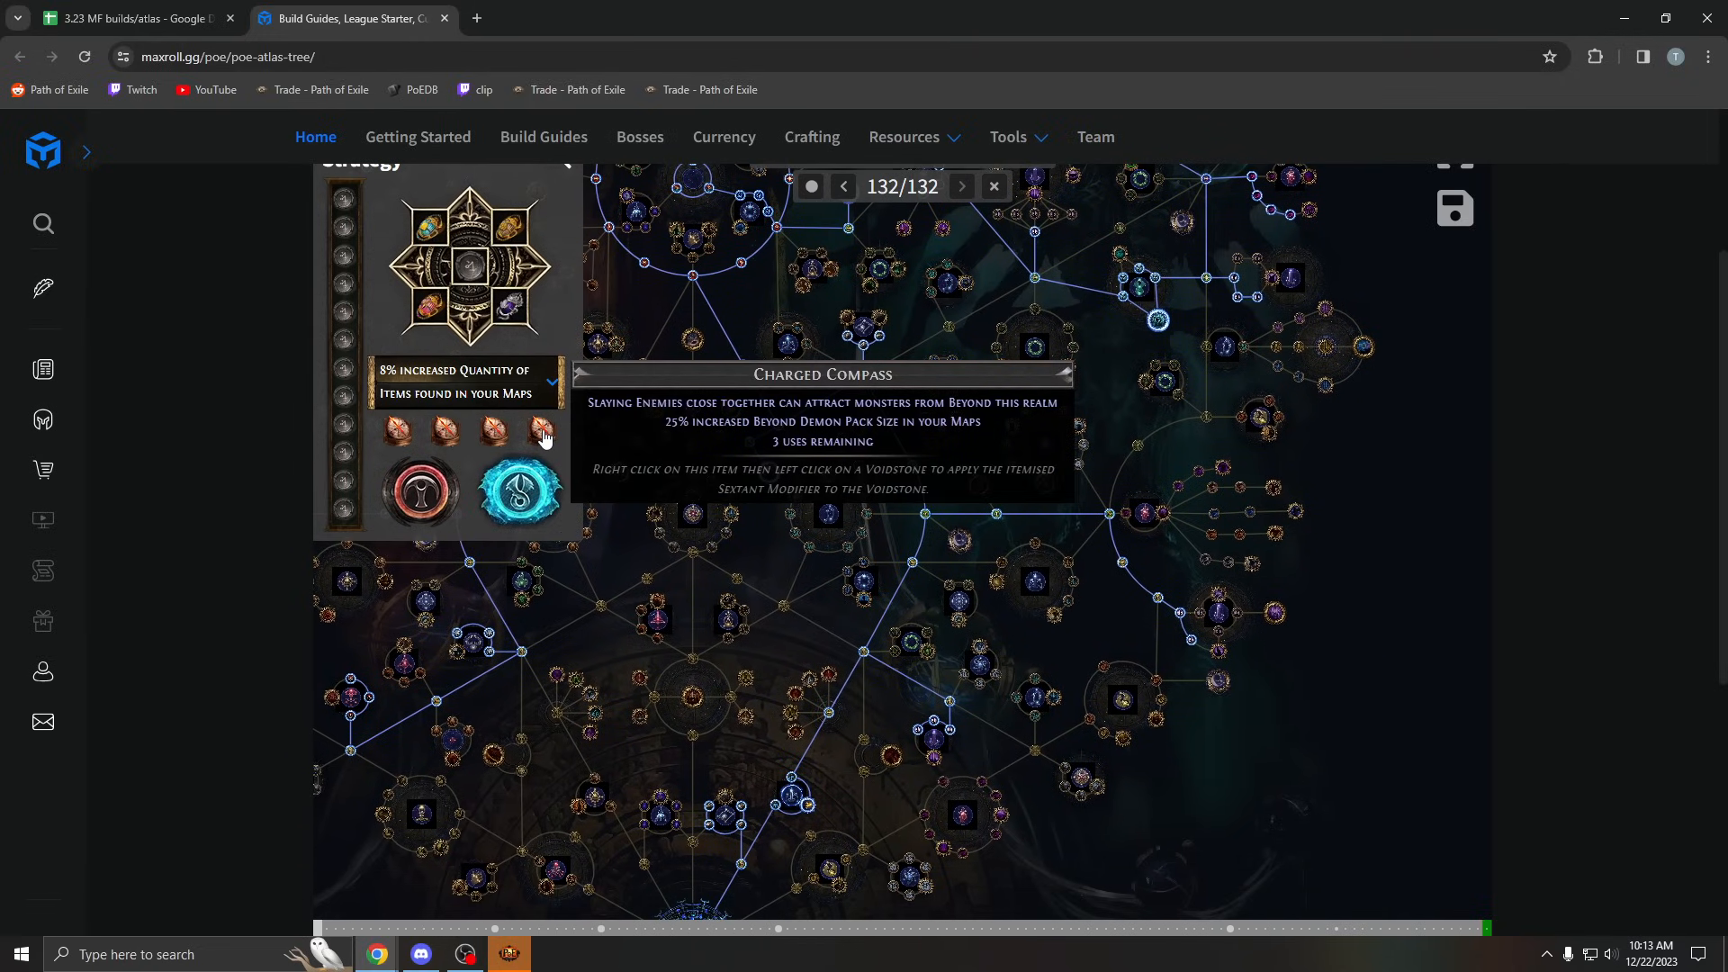
key(alt+tab)
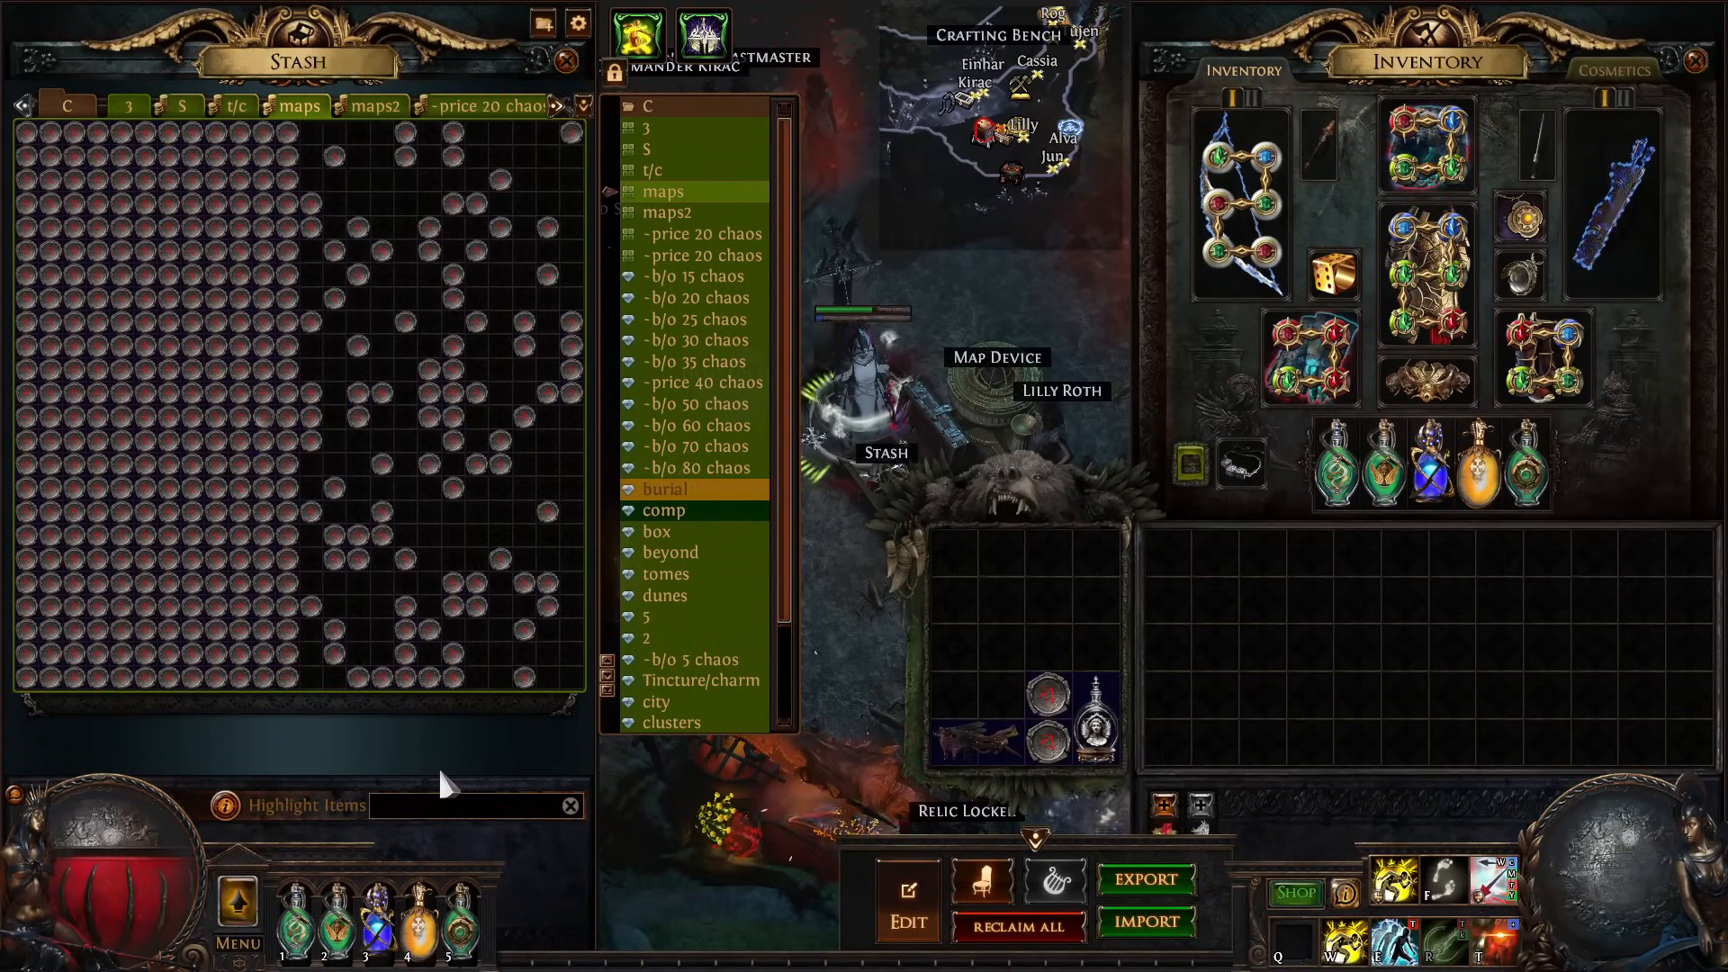
text(addityi)
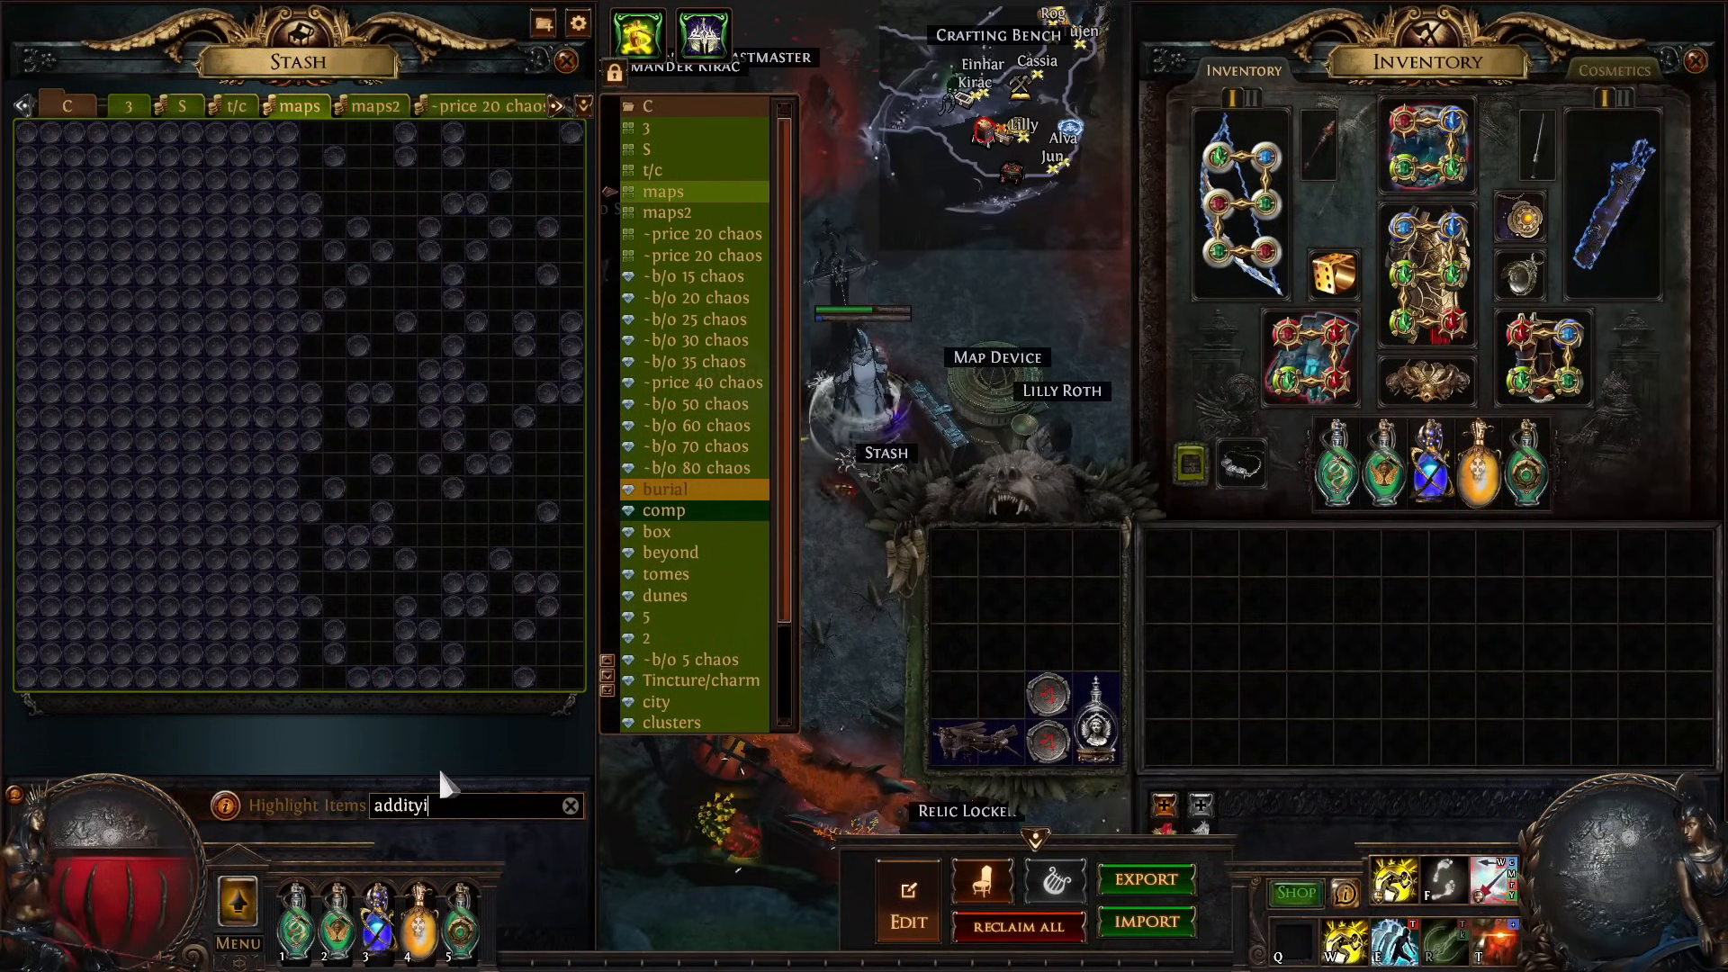
text(additional pro)
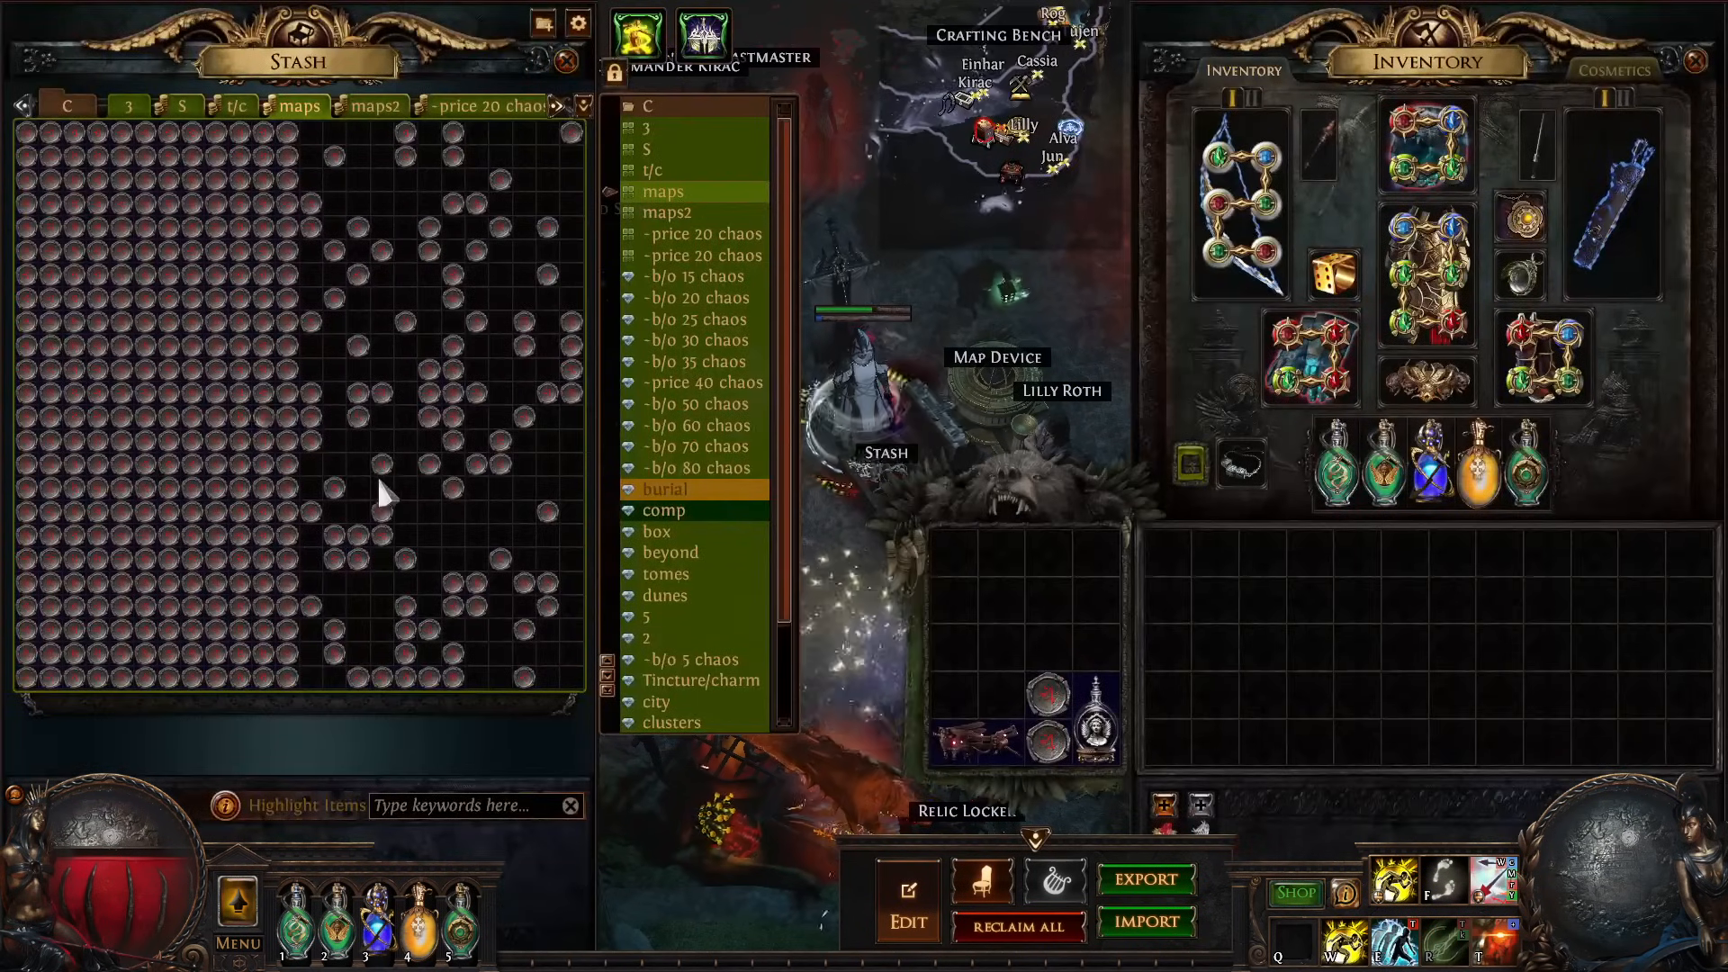
mouse_move(342, 497)
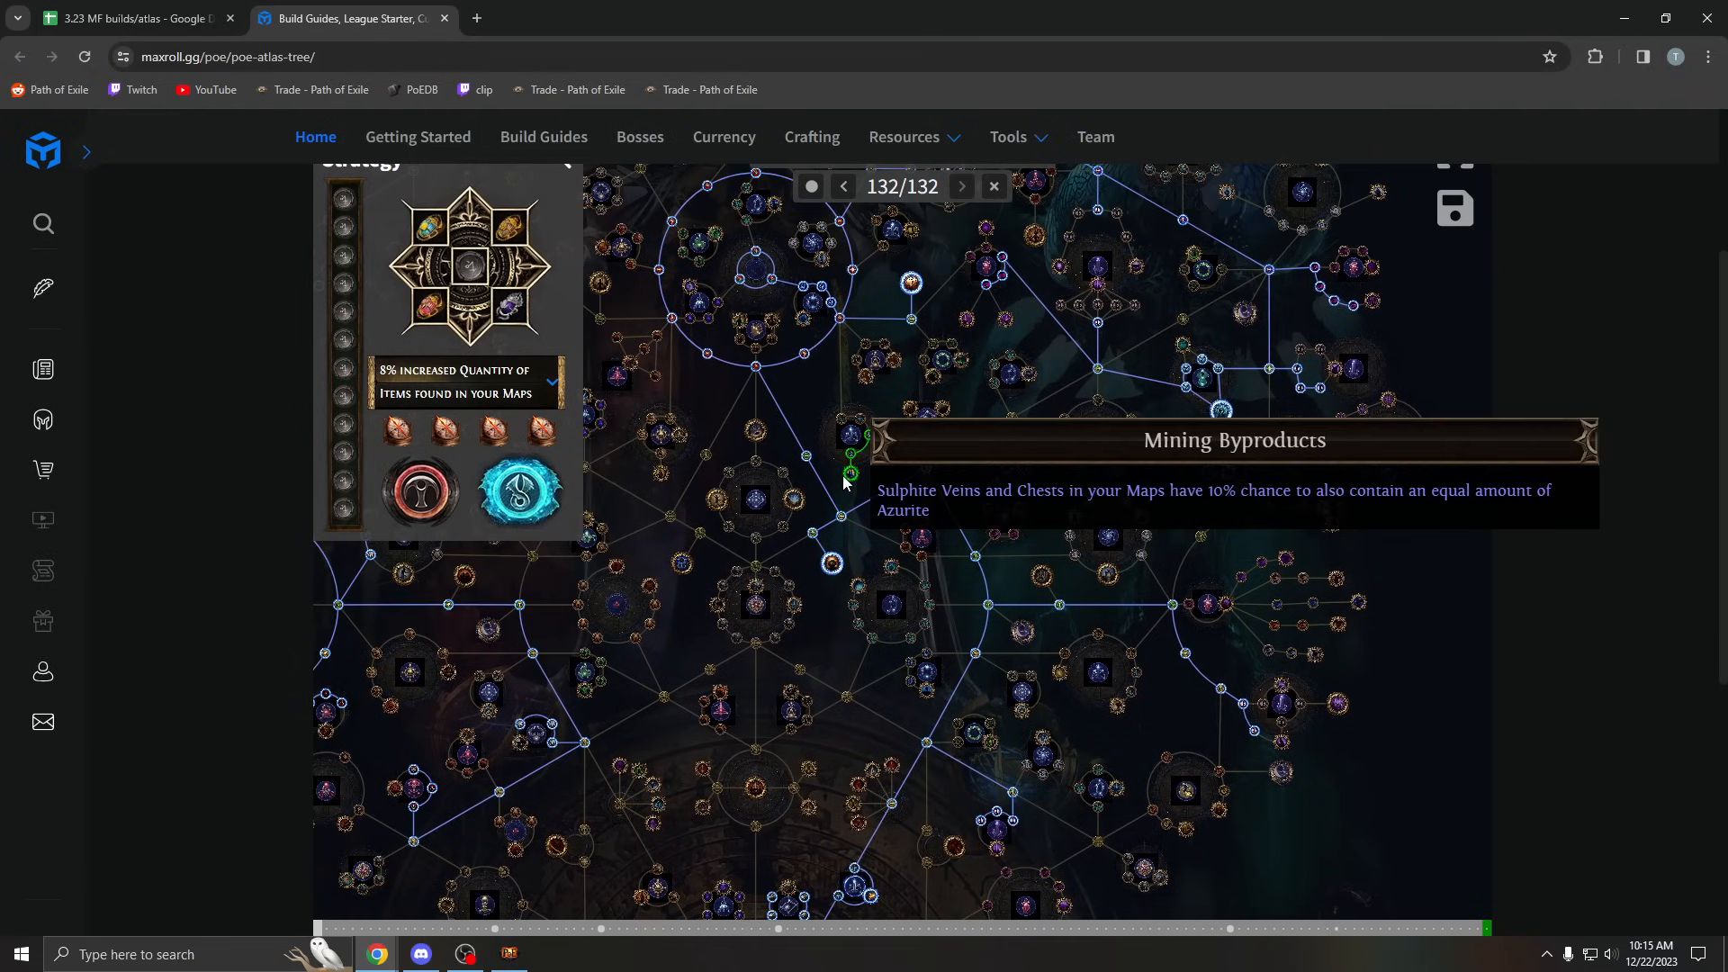
mouse_move(905, 444)
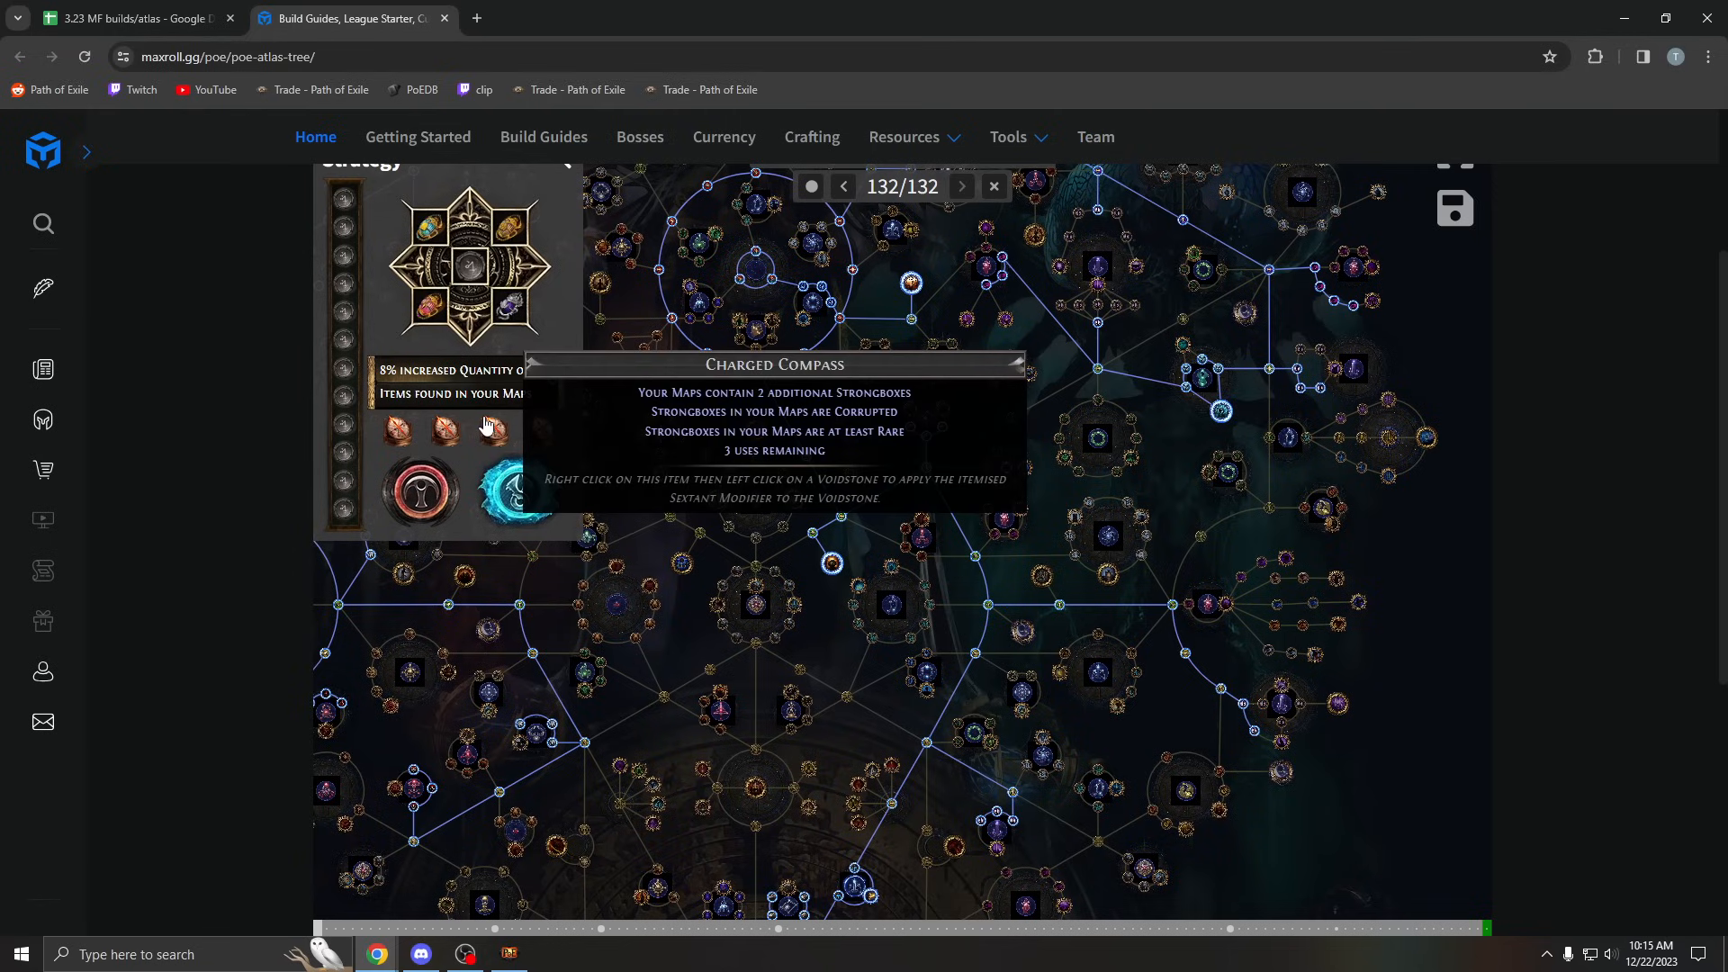
mouse_move(450, 437)
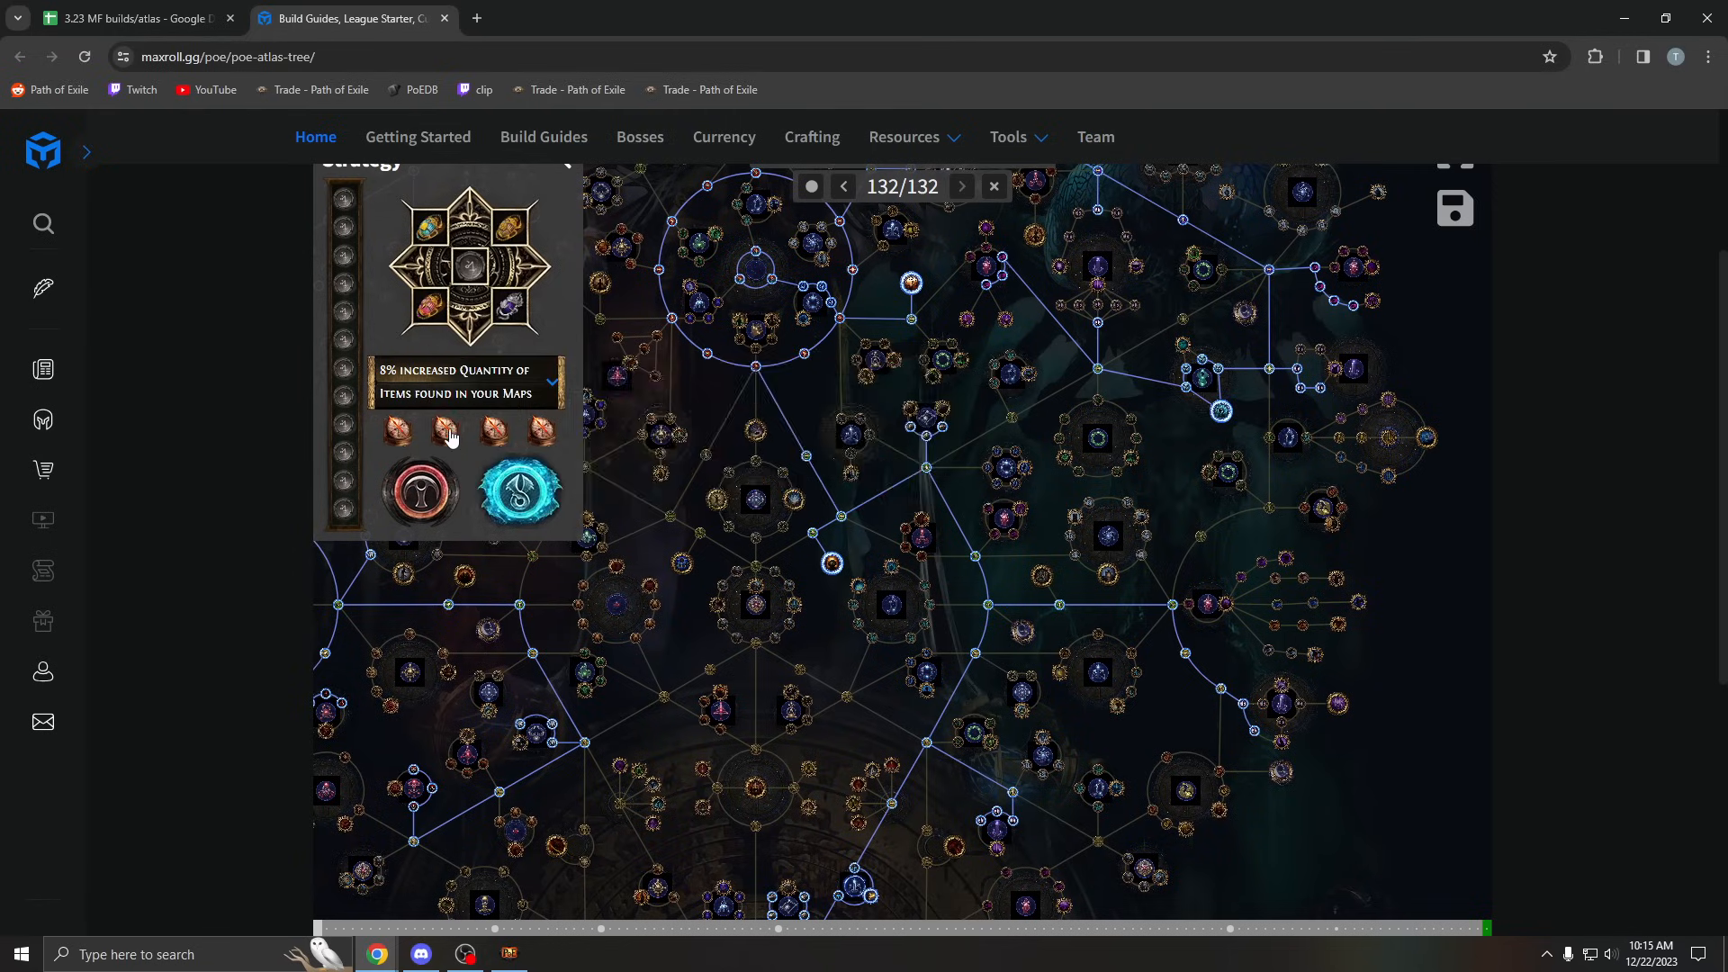